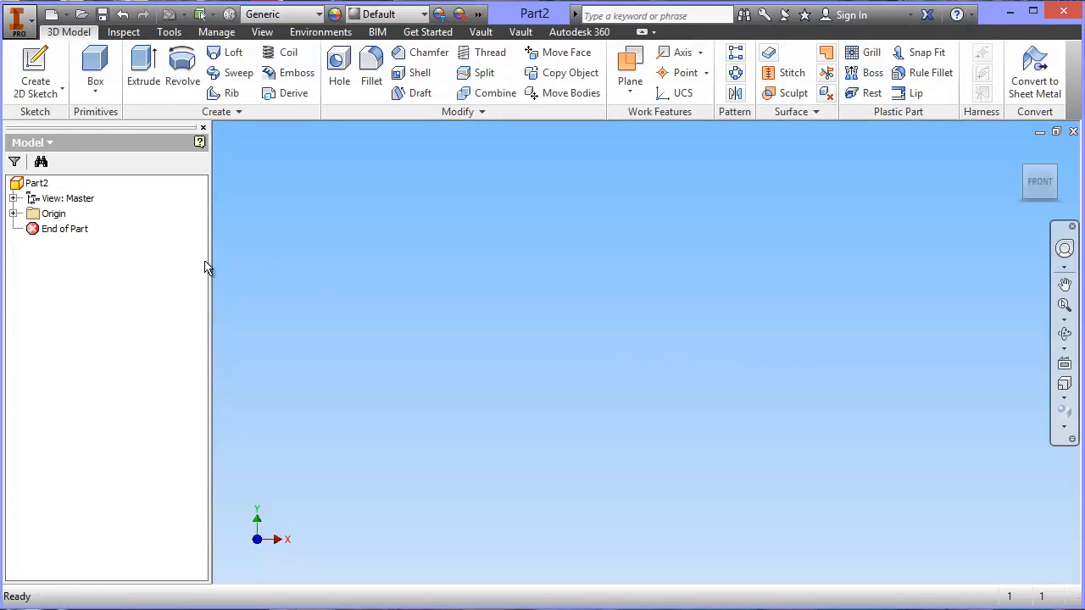
mouse_move(36, 72)
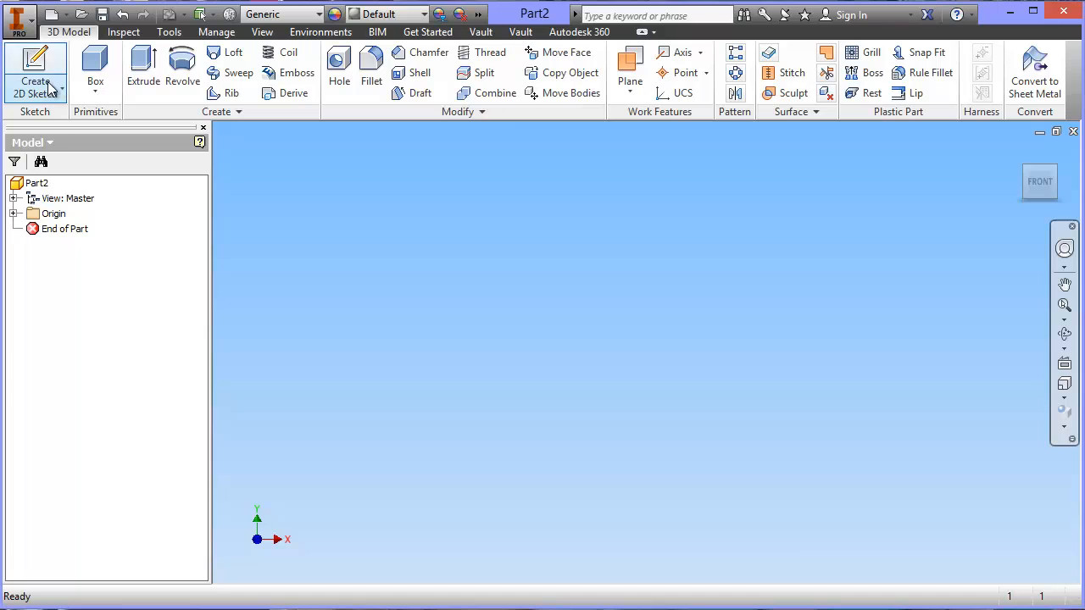
Step: Start Sketch1 in the empty part, to be placed on the XY origin plane
click(35, 72)
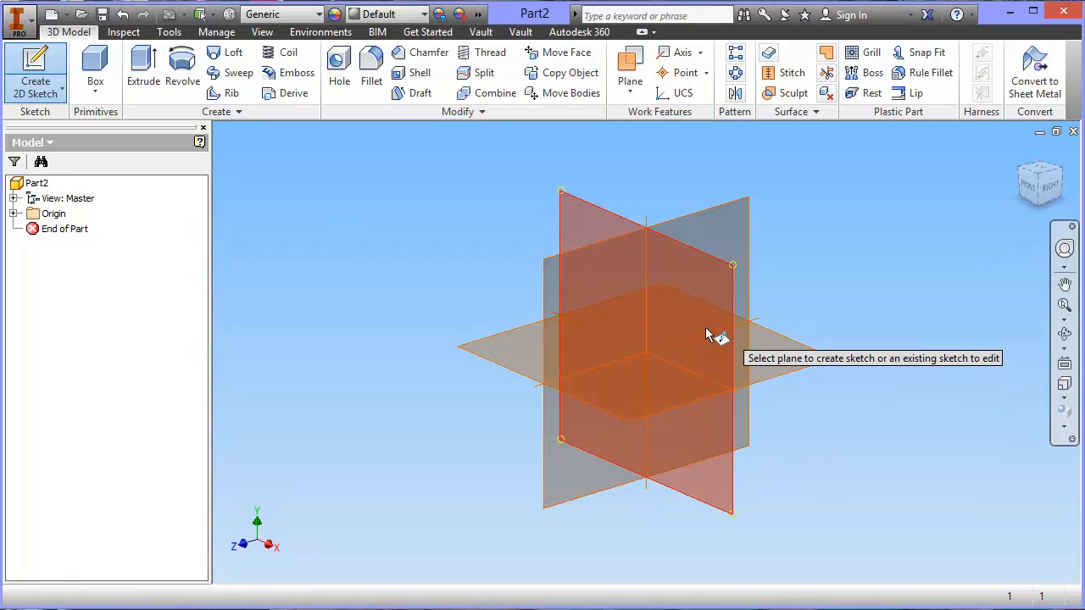
mouse_move(682, 308)
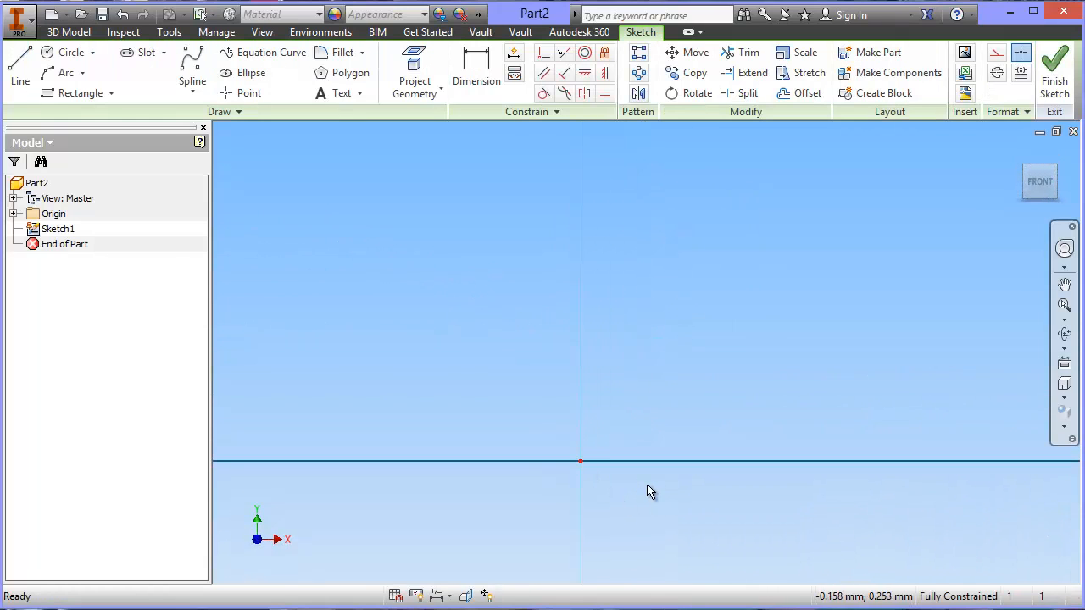
Step: Draw the 100 mm vertical line, 15 mm top line and 20 mm base line
click(19, 68)
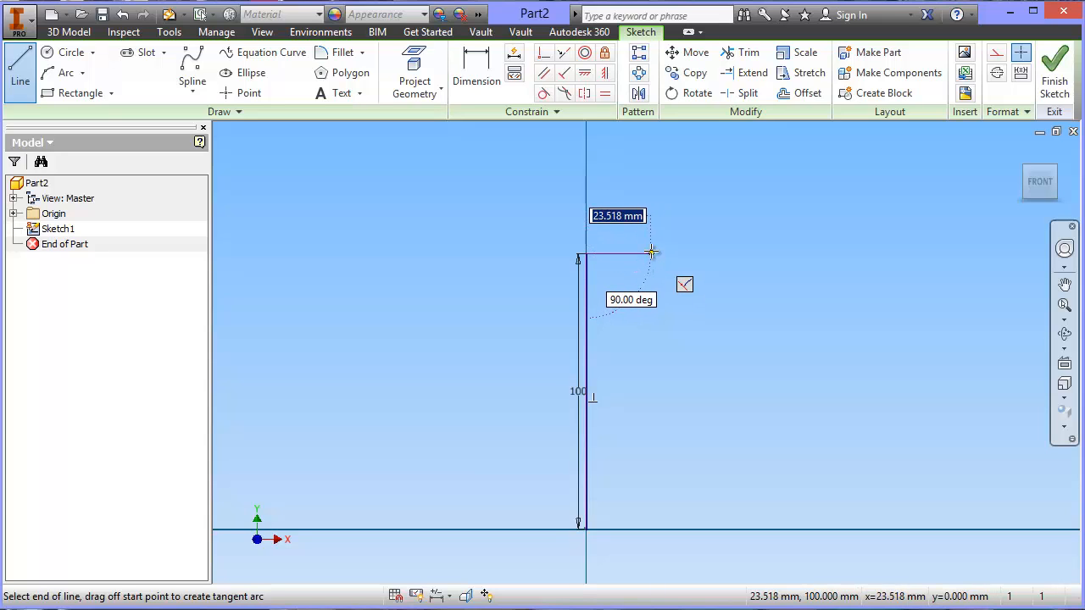
mouse_move(652, 253)
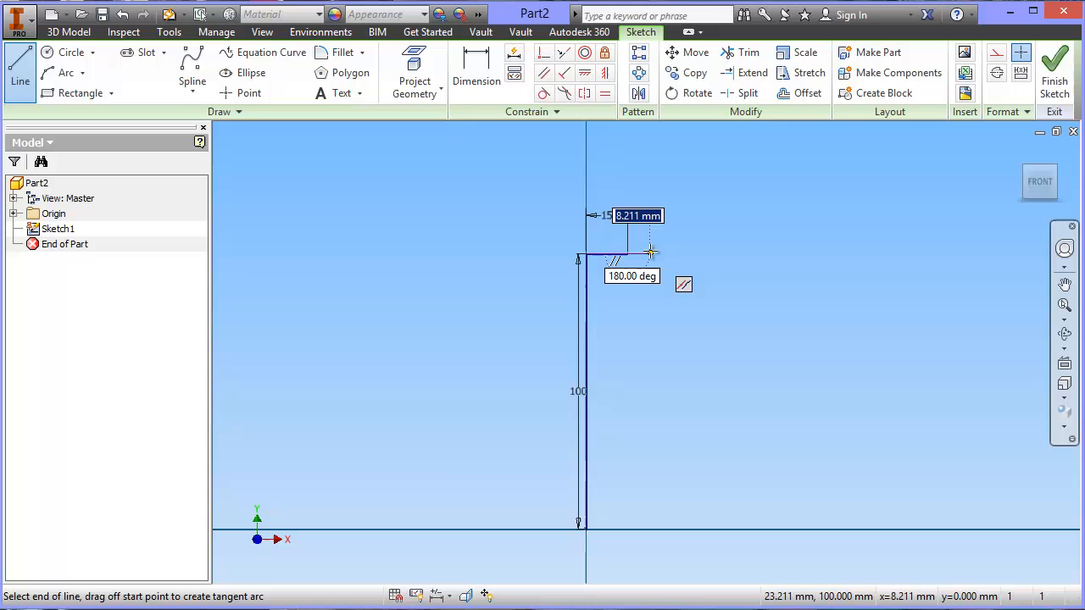
mouse_move(667, 316)
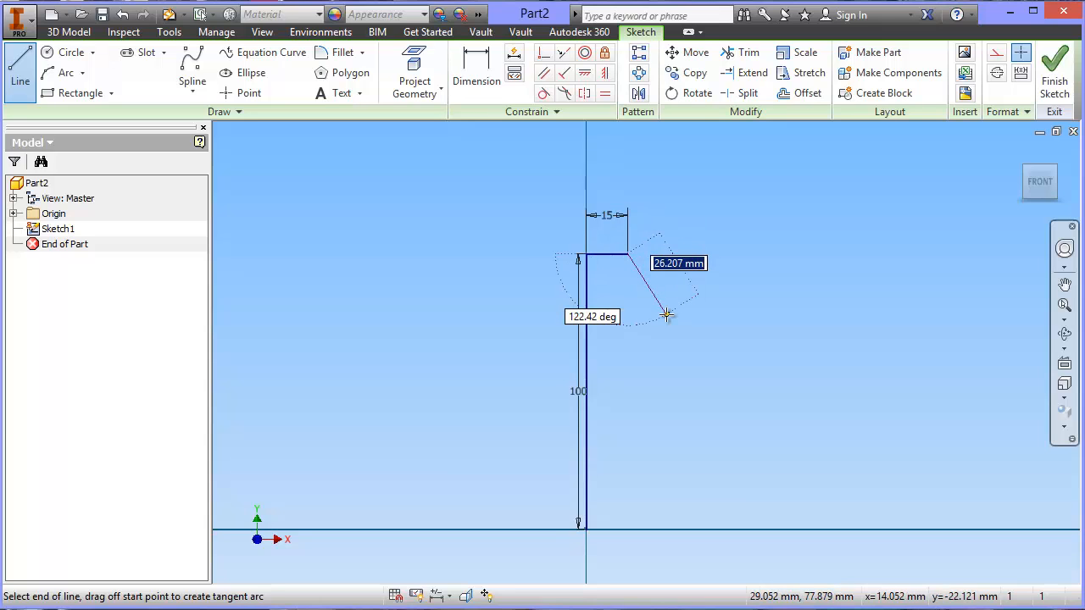
right_click(665, 318)
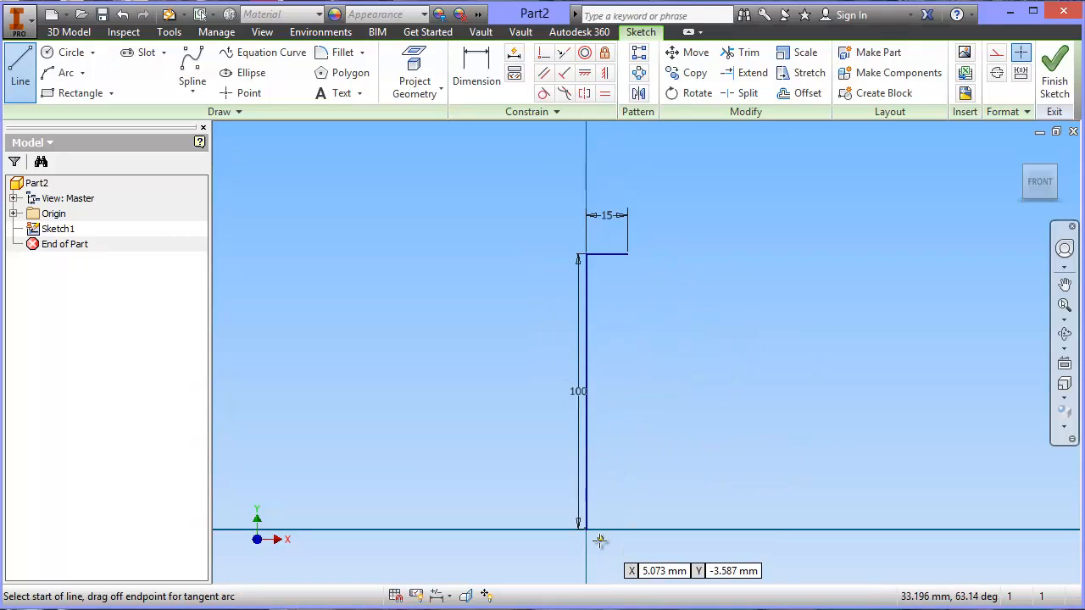
click(585, 526)
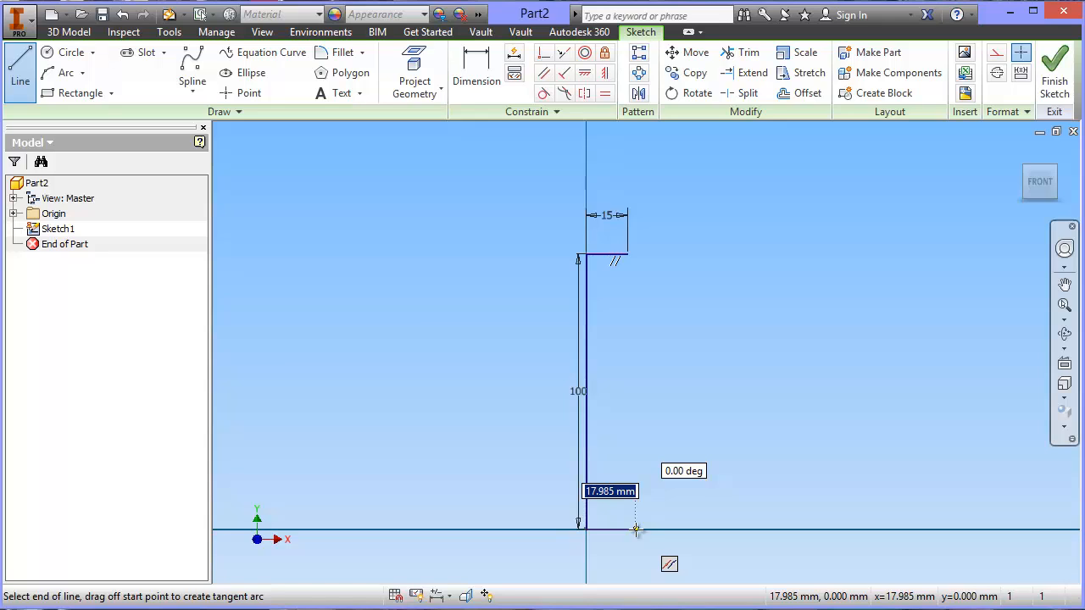
text(20)
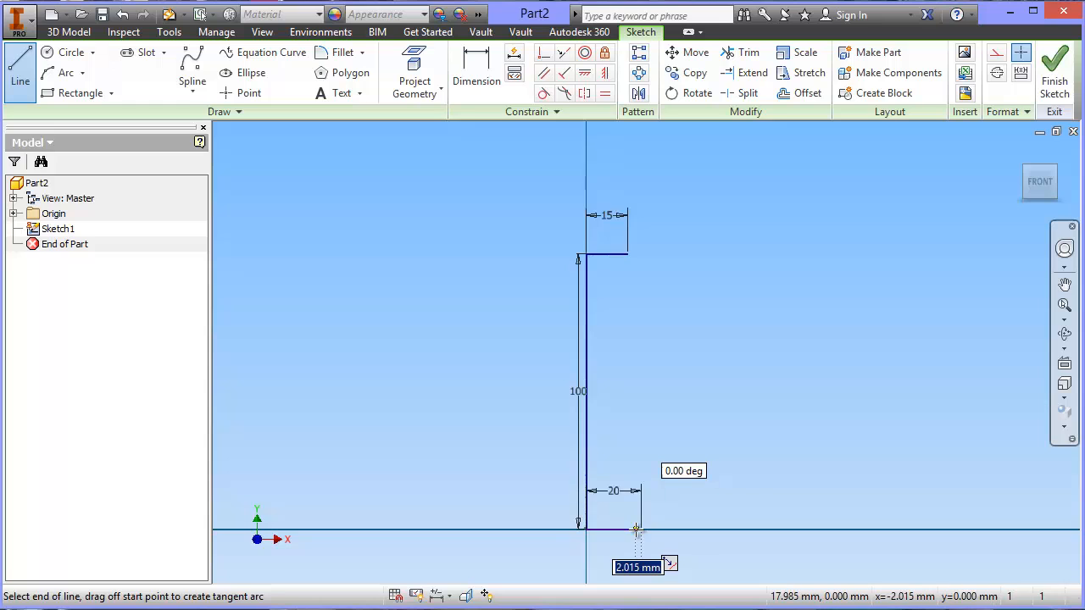
mouse_move(684, 390)
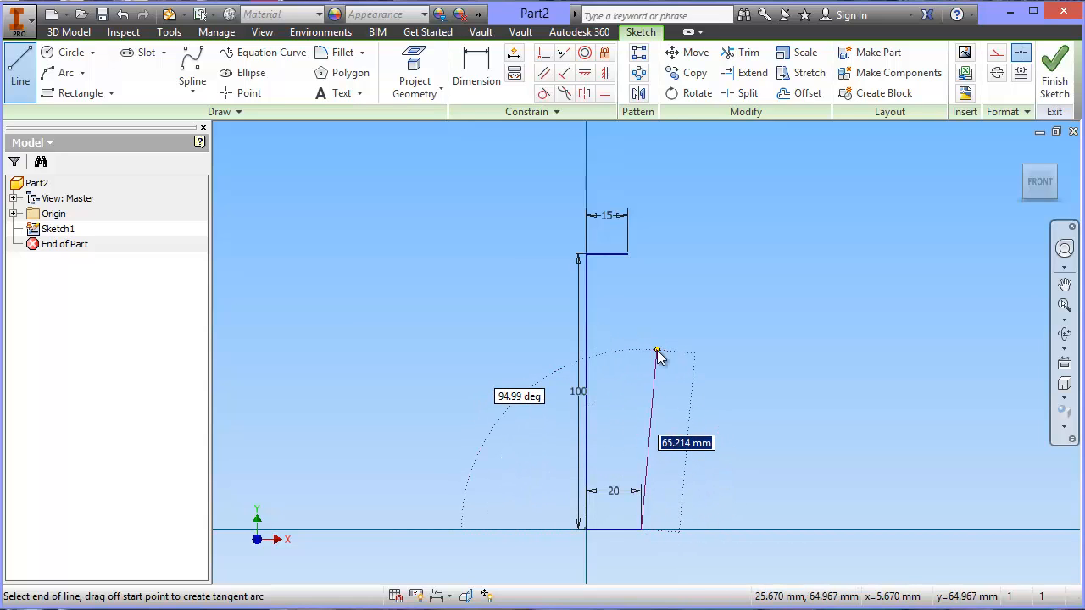
key(Escape)
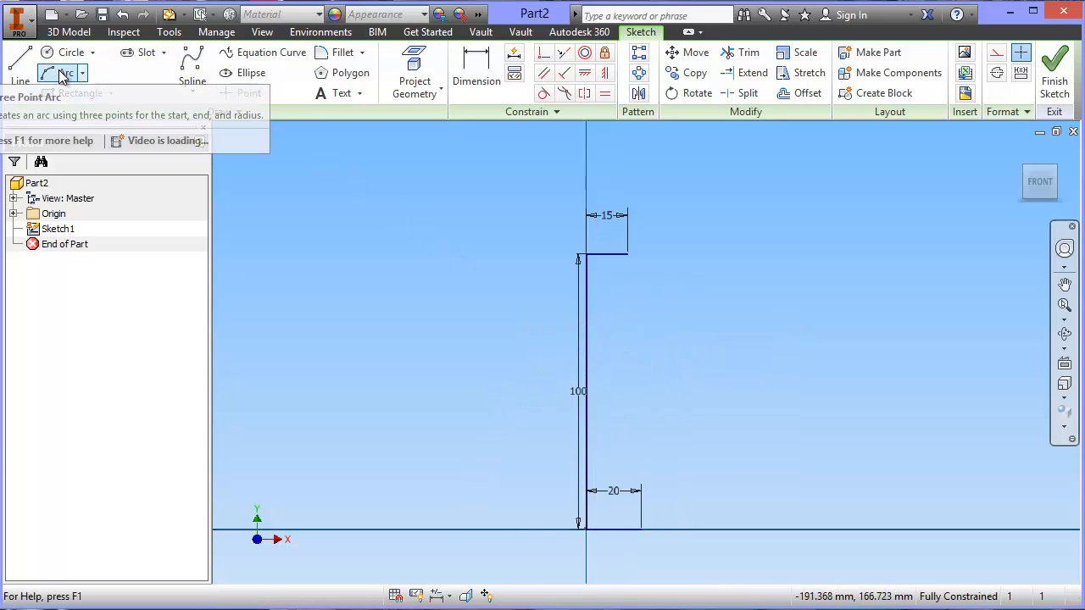
Step: Draw two connected three-point arcs from the top line's end to the base line's end
click(66, 73)
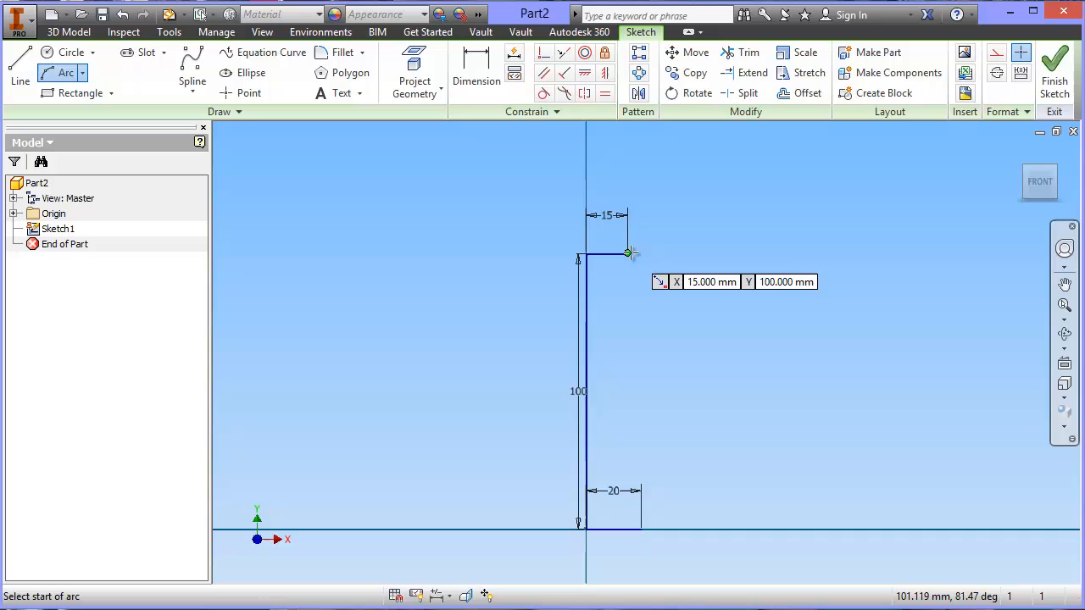
click(631, 255)
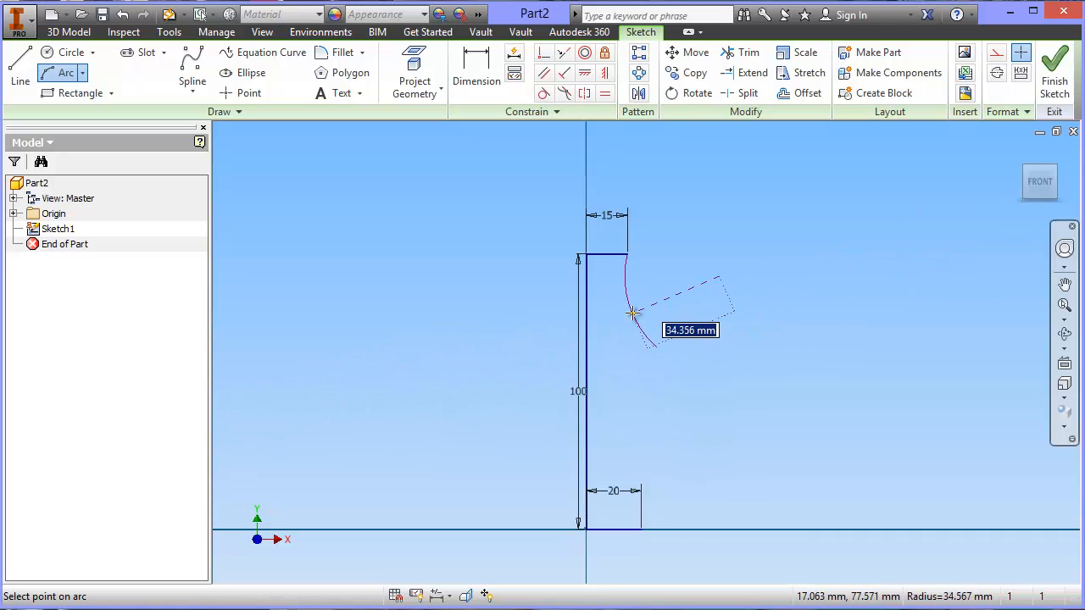
click(634, 315)
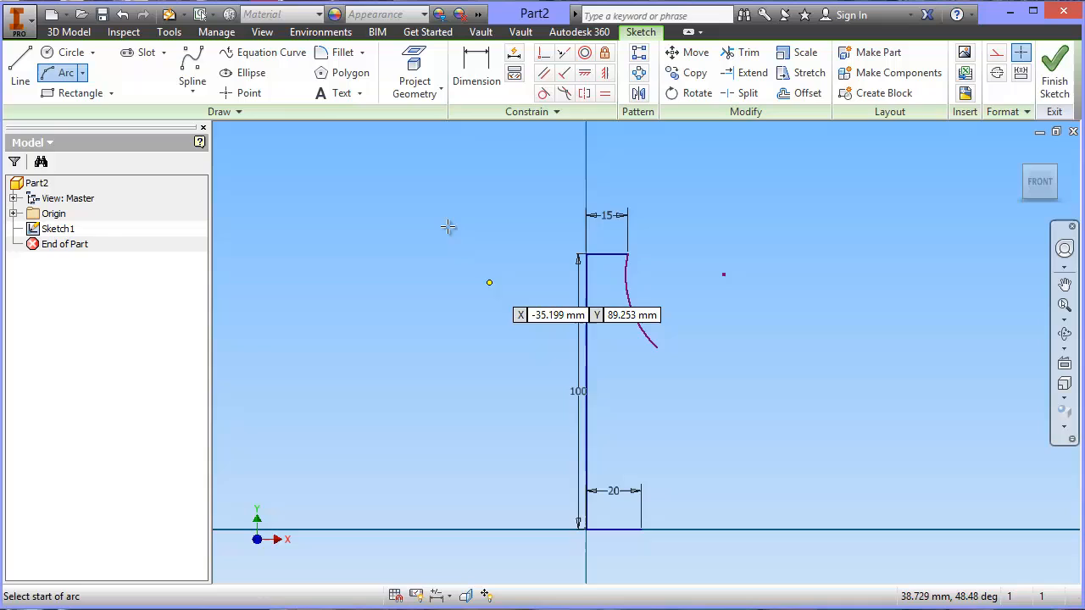
mouse_move(67, 74)
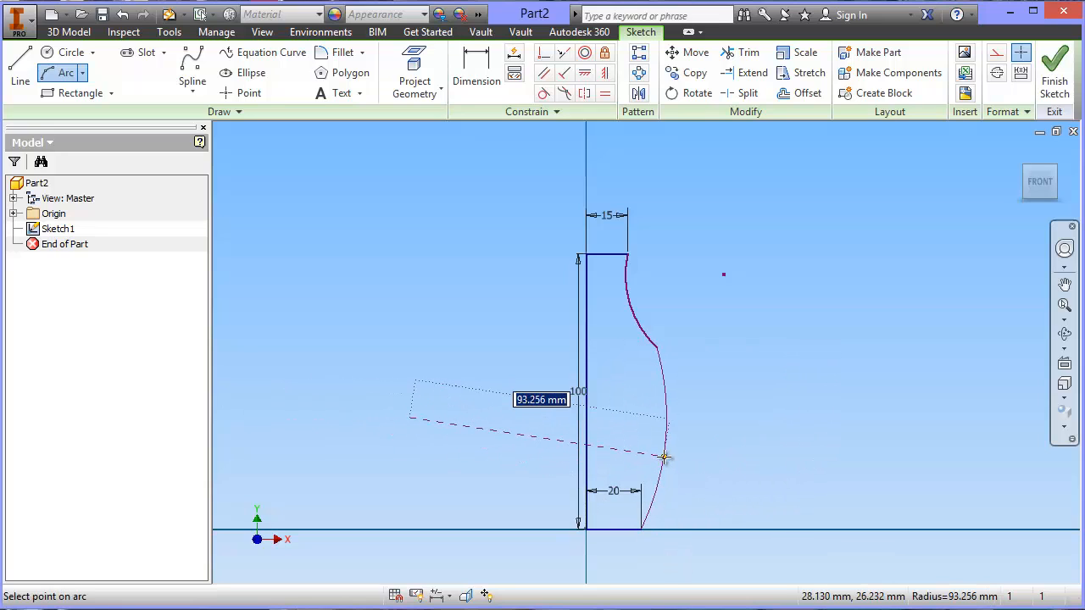
click(476, 72)
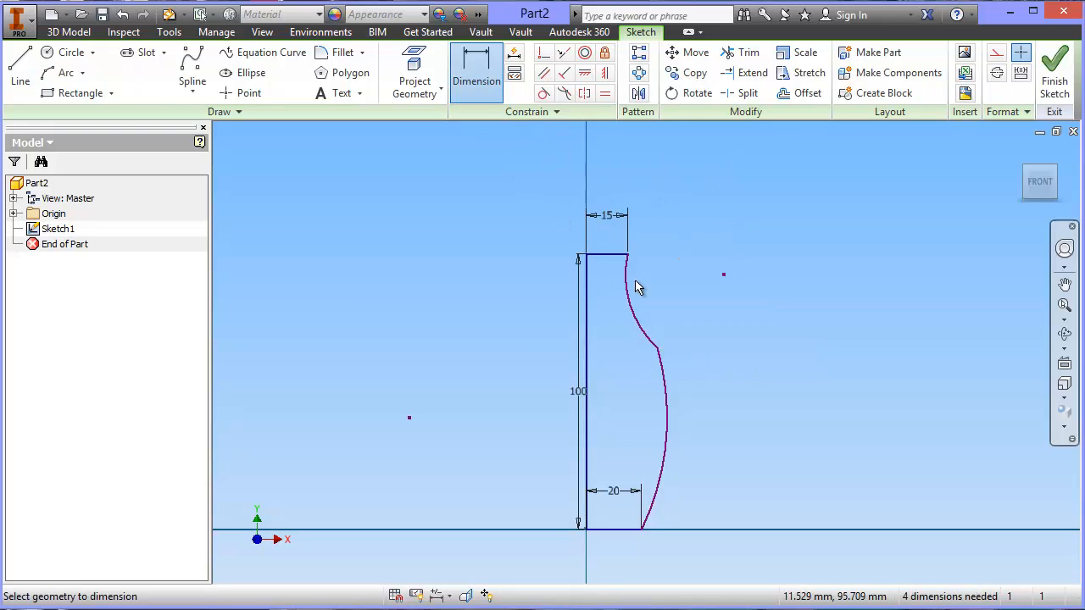
Step: Add radius dimensions of 40 mm to the upper arc and 80 mm to the lower arc
click(637, 288)
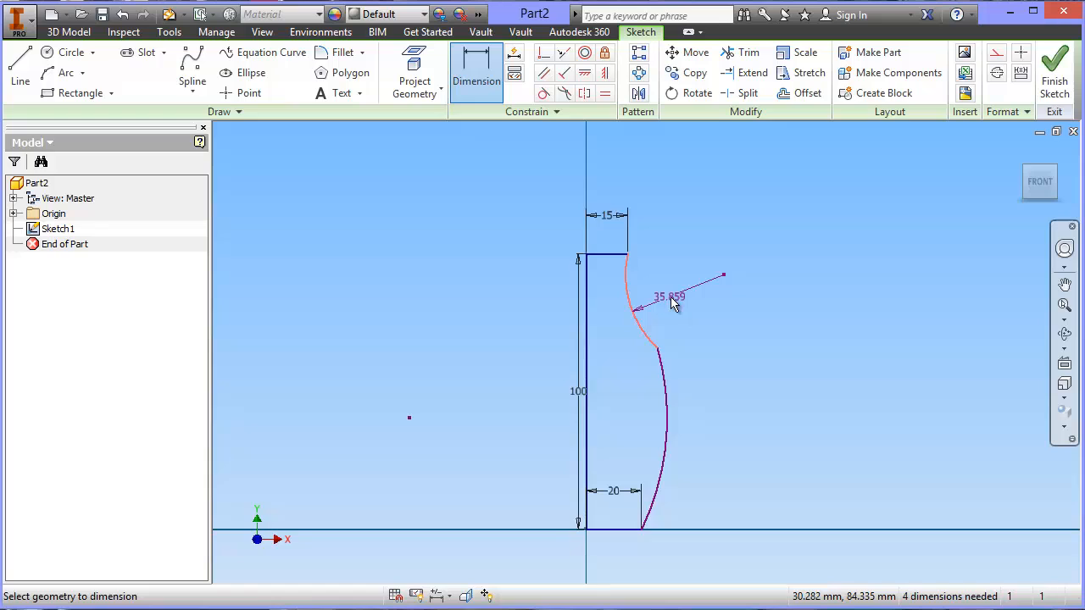
text(40)
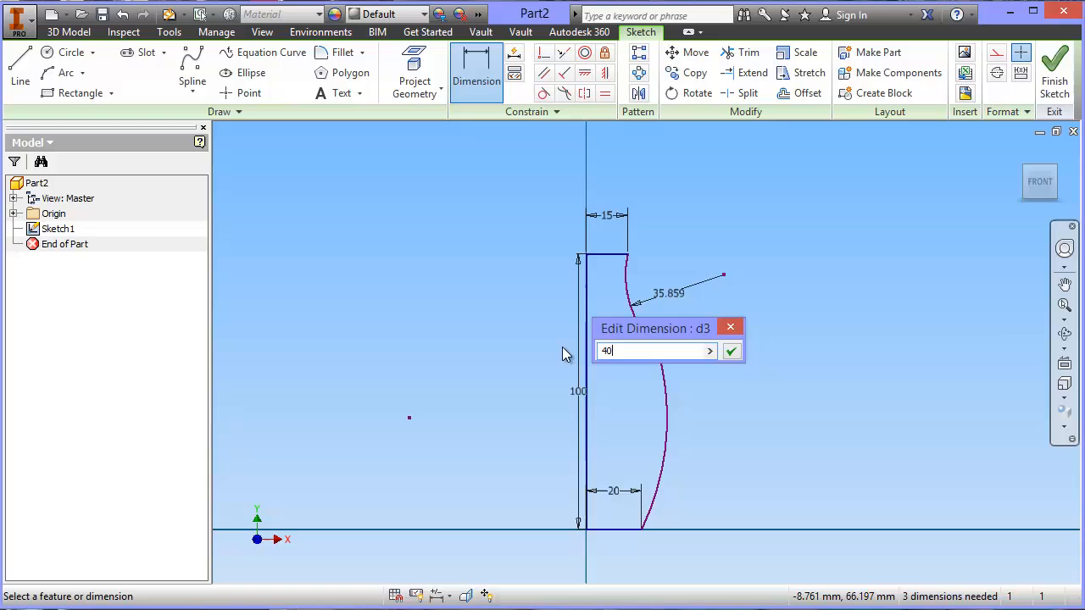
click(730, 350)
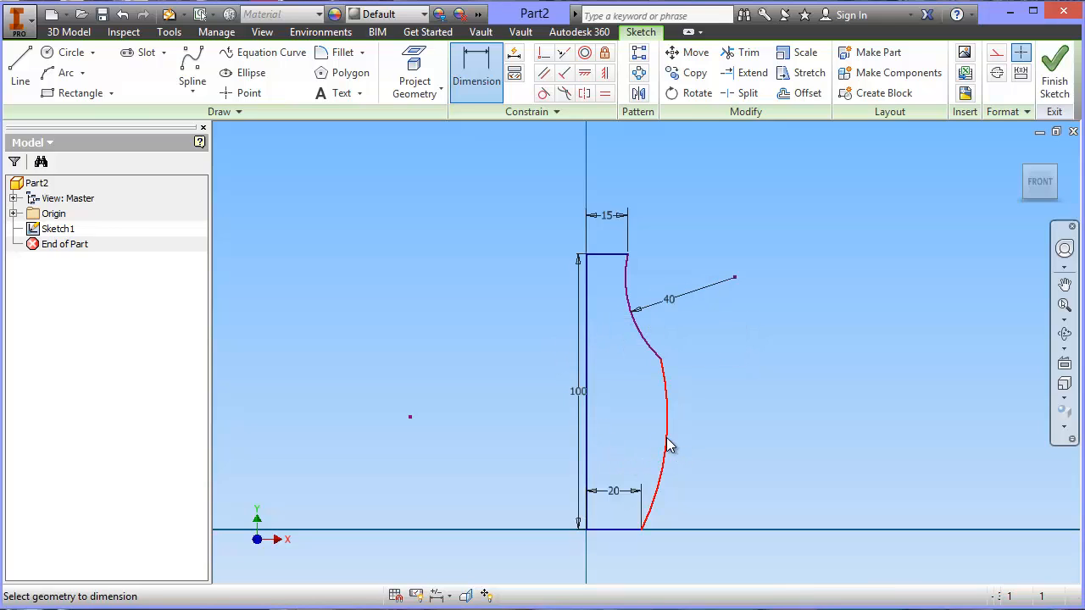
click(668, 447)
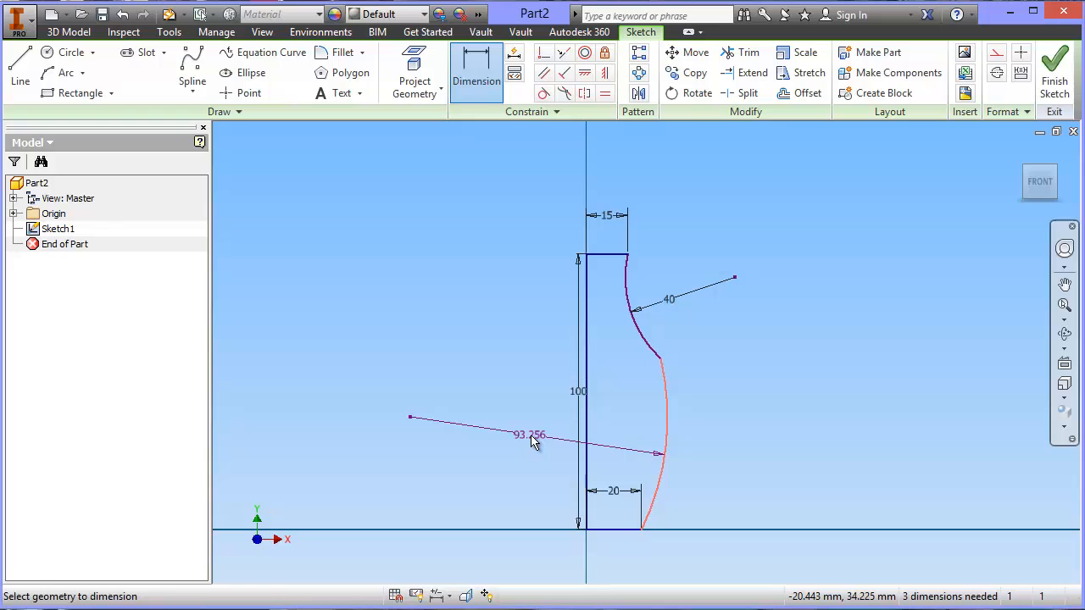
click(530, 435)
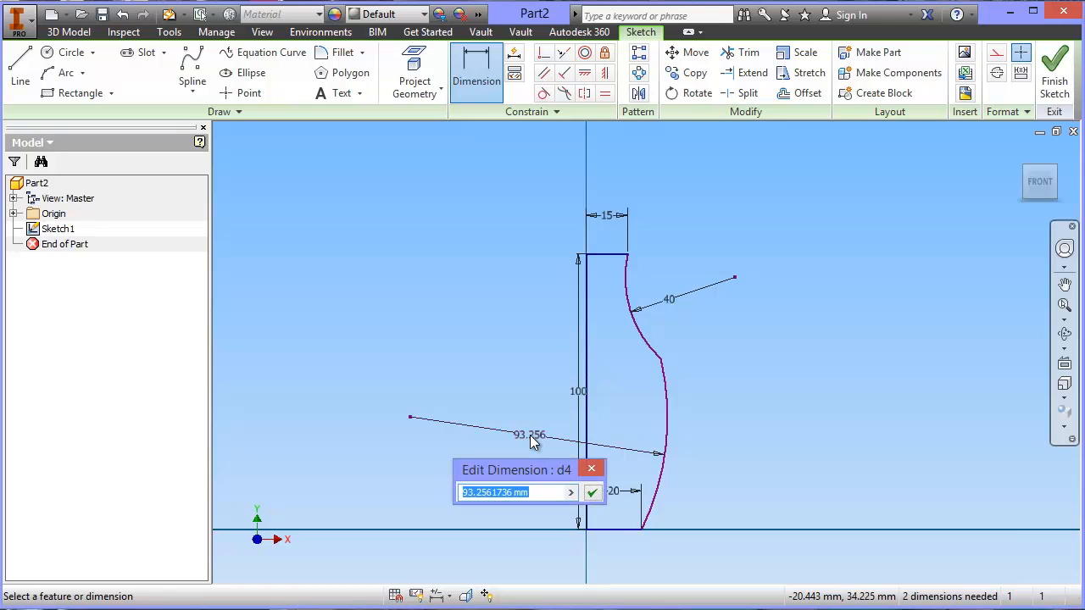
click(591, 492)
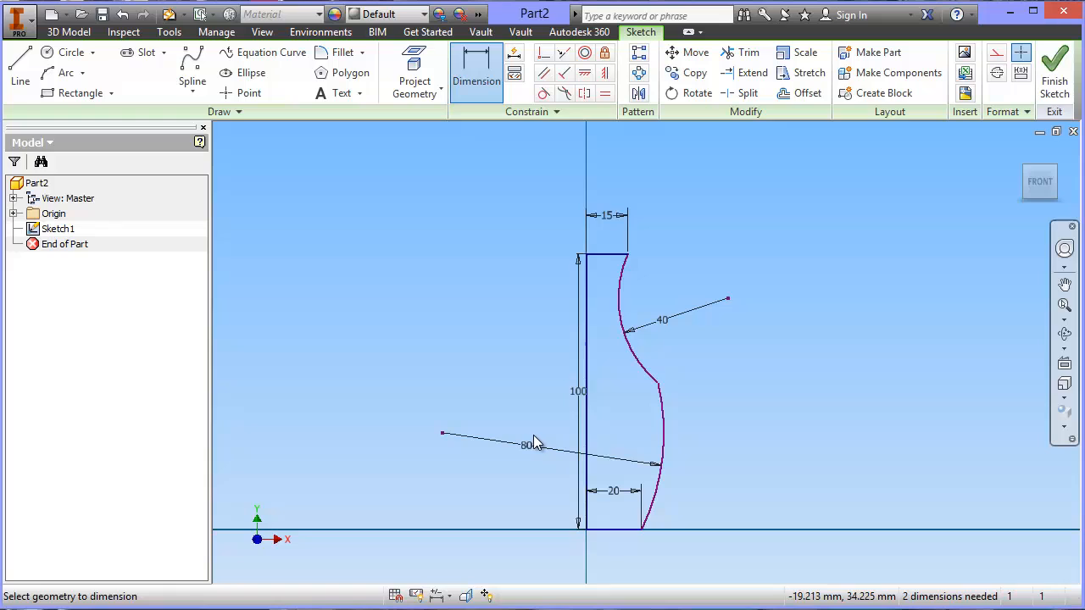
mouse_move(856, 299)
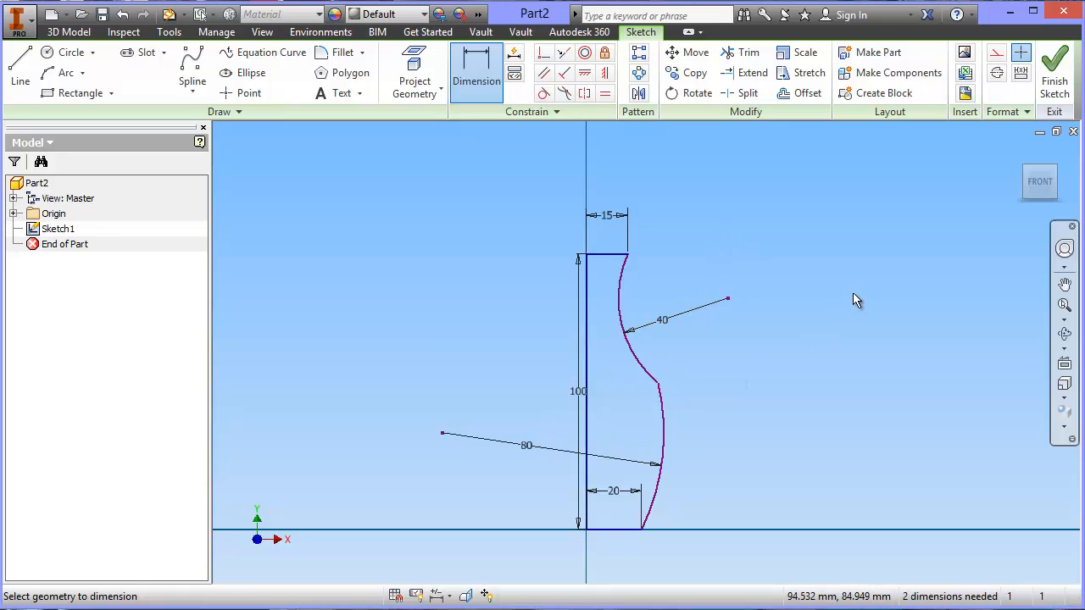
mouse_move(833, 240)
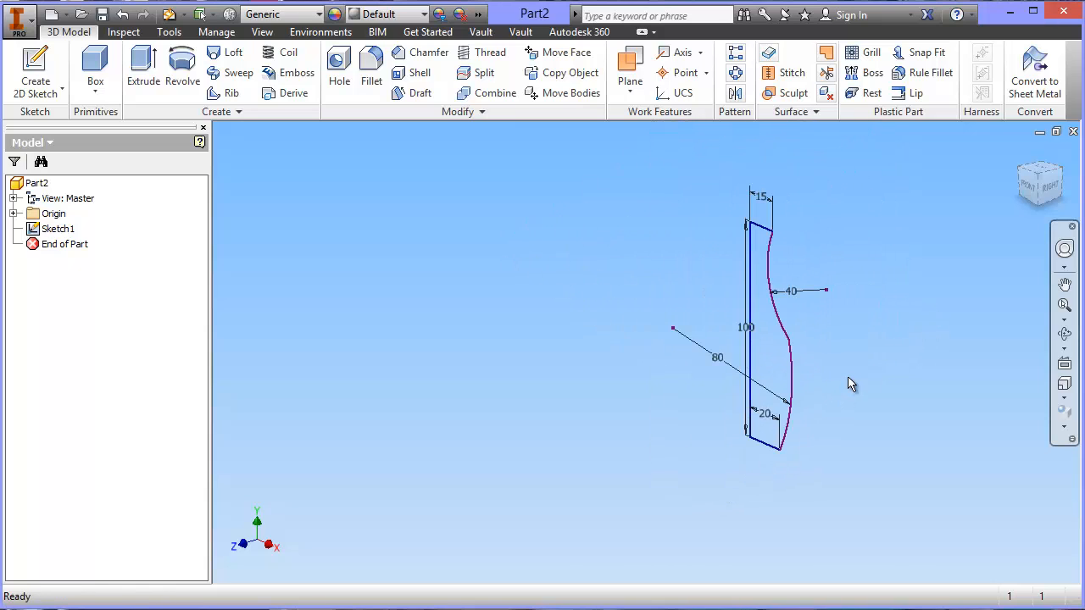
Step: Pan the view to recentre the finished bottle profile
drag(852, 384, 773, 370)
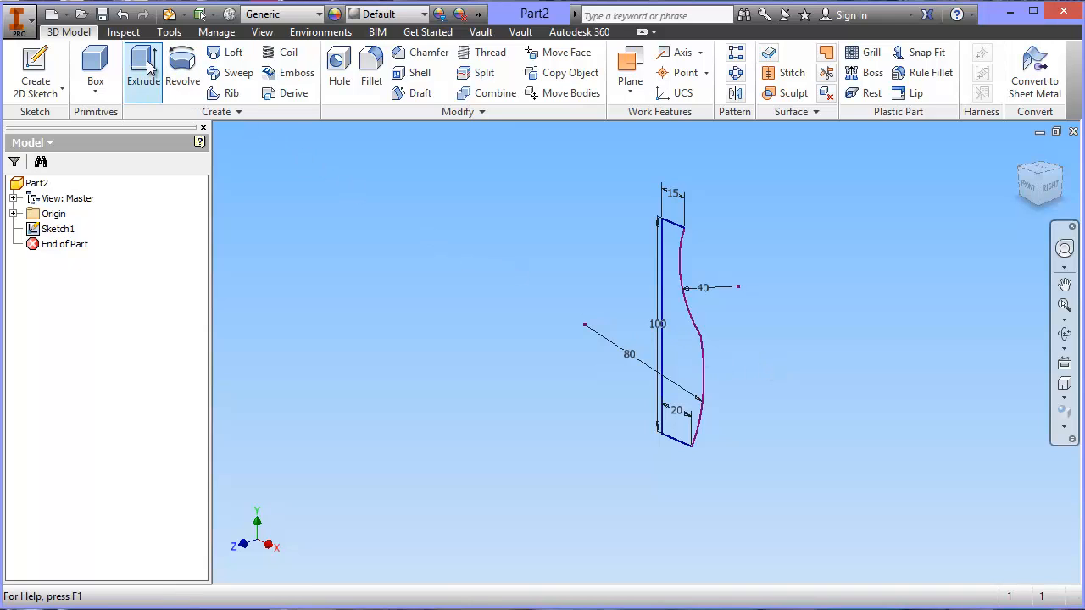
mouse_move(183, 64)
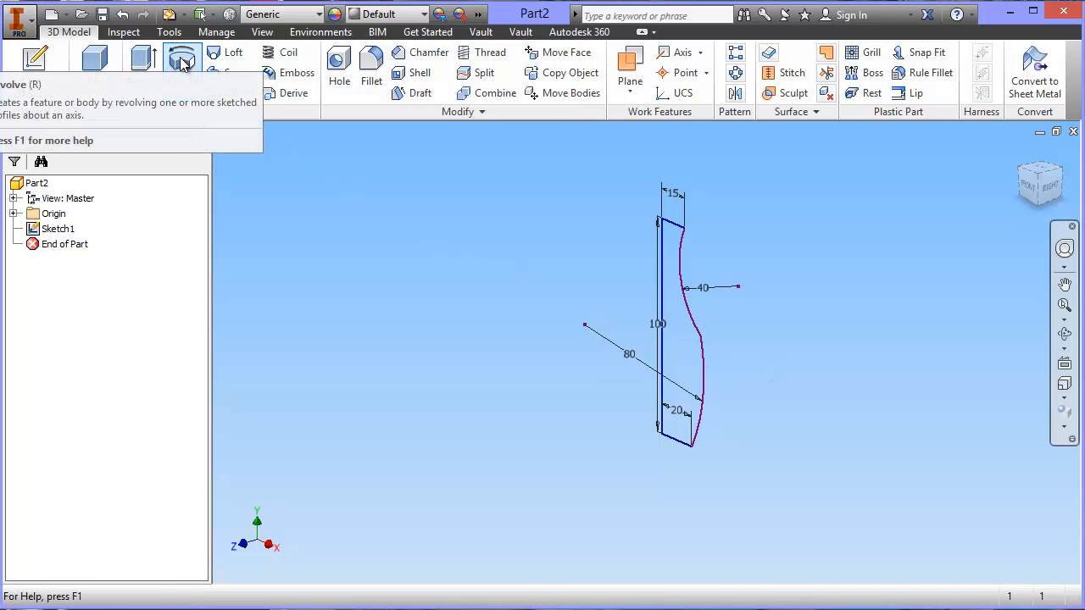
Step: Revolve the profile a full 360° about its vertical line, creating Revolution1
click(183, 67)
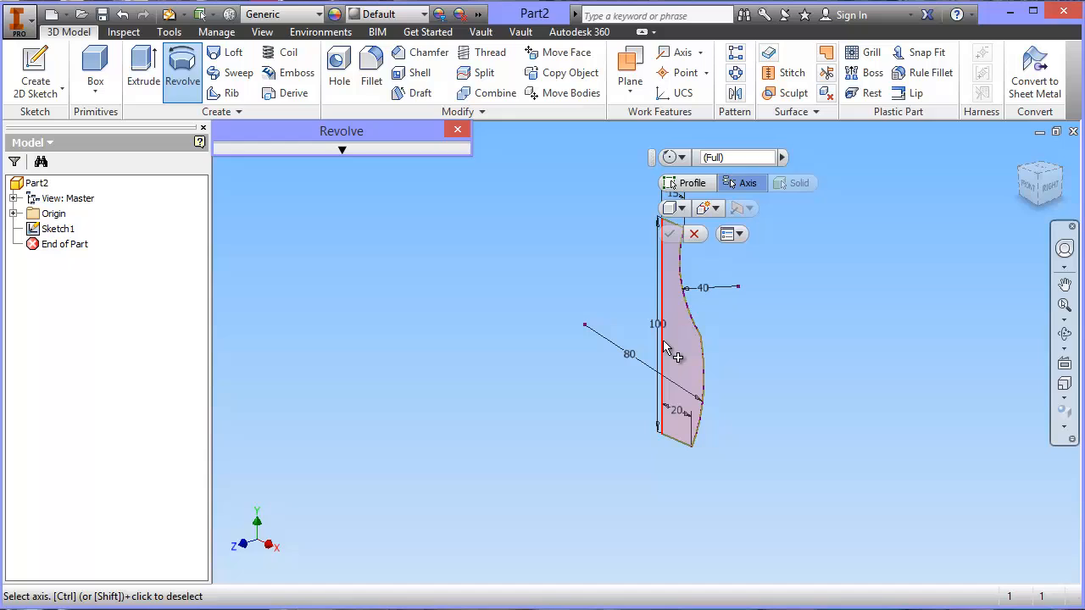
click(657, 347)
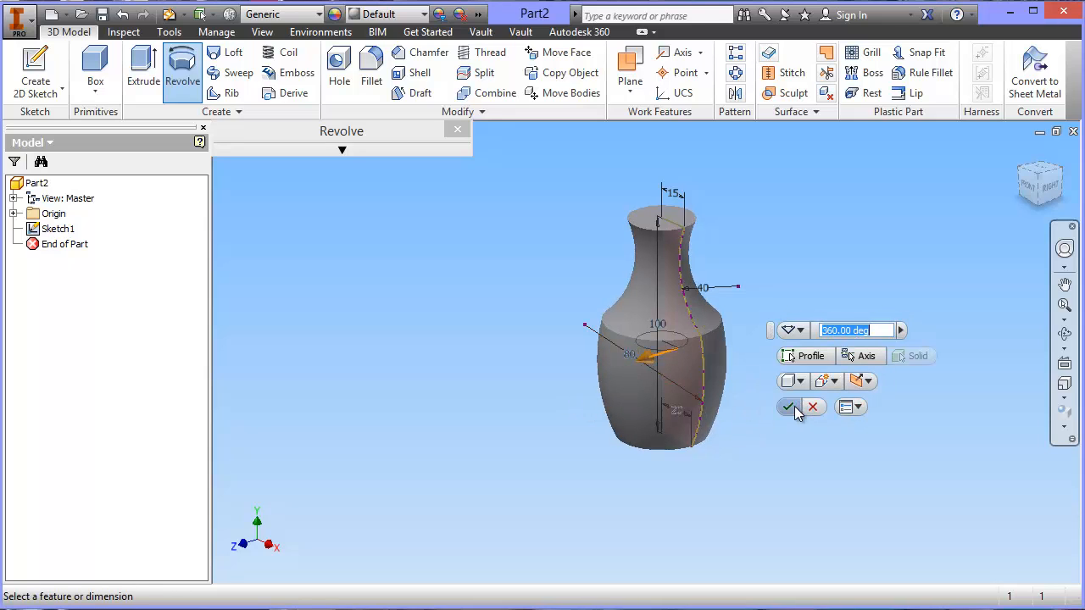
click(788, 407)
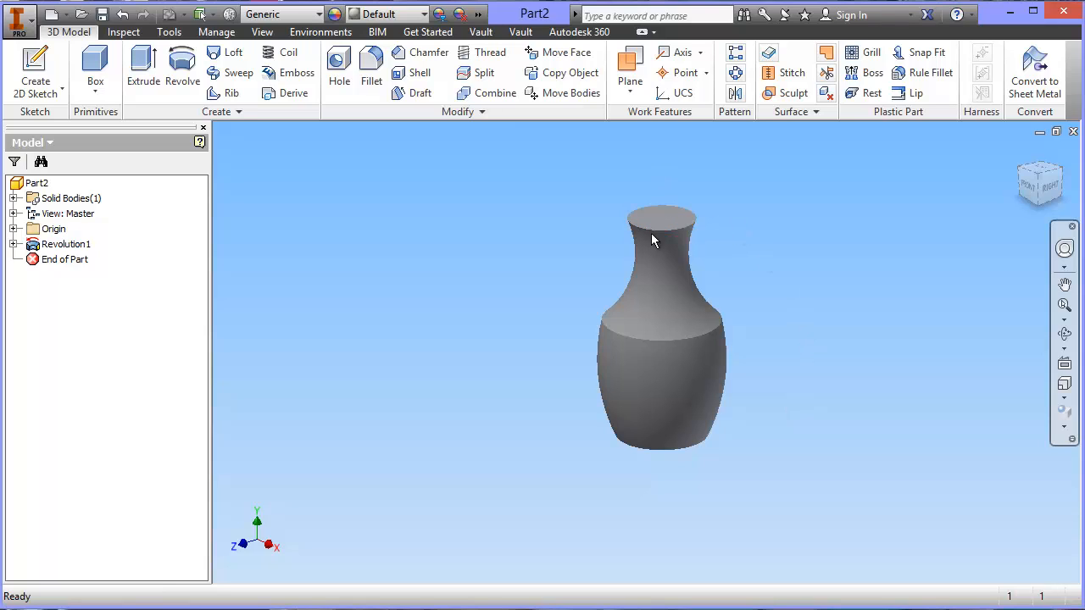
mouse_move(858, 267)
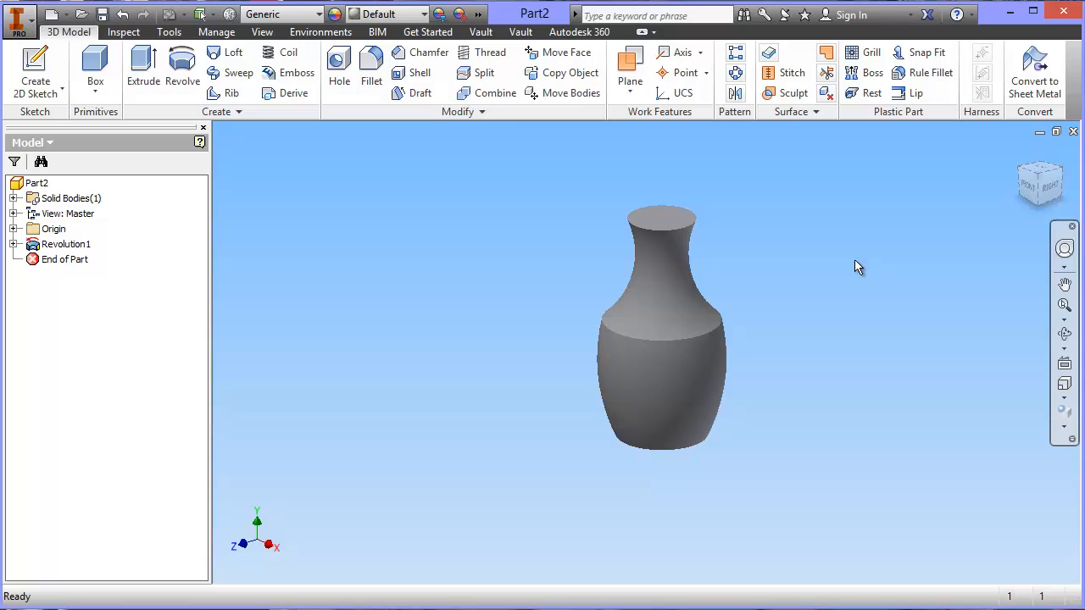
mouse_move(701, 221)
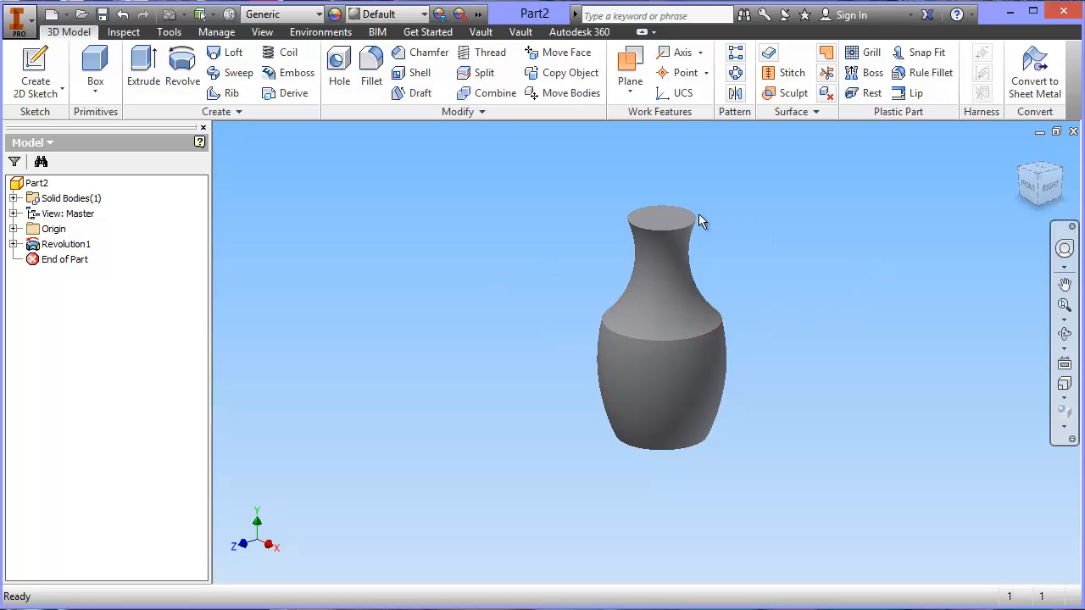
Step: Sketch a 12 mm circle centred at the origin on the top face as Sketch2
click(661, 219)
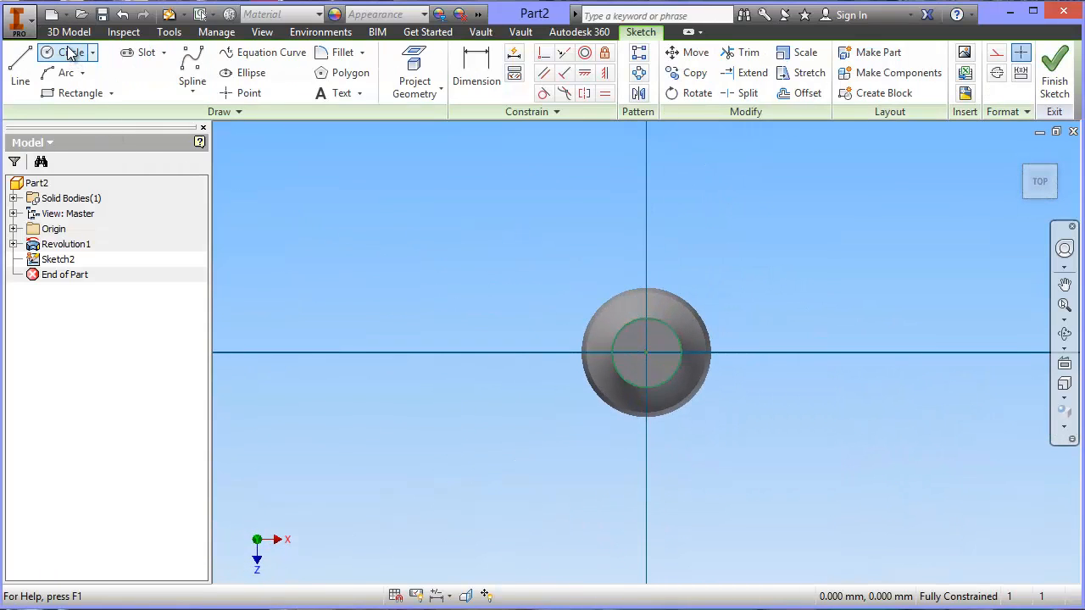
click(66, 52)
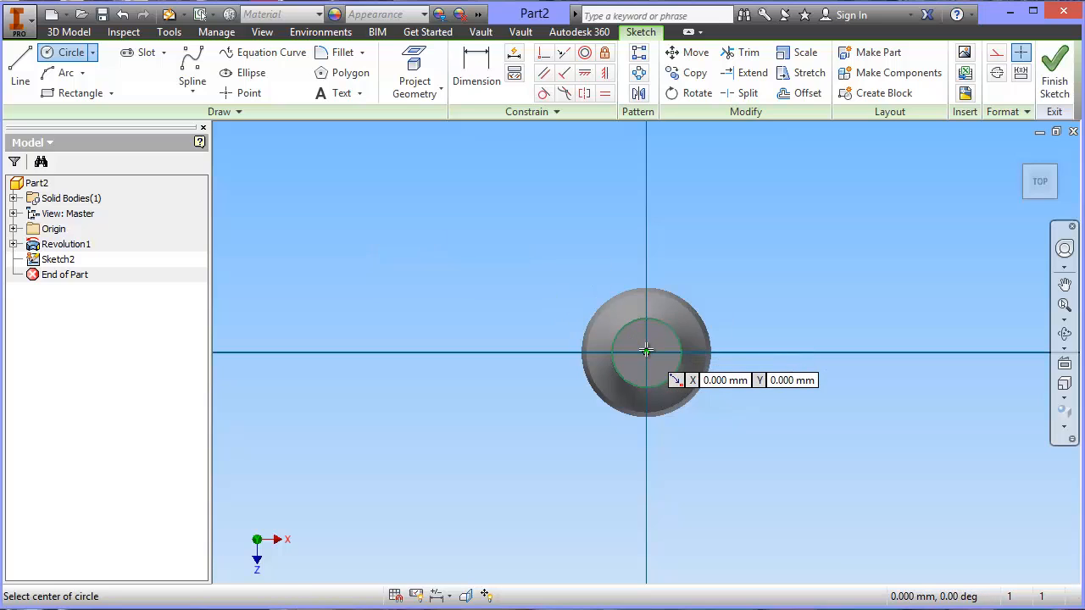
click(646, 351)
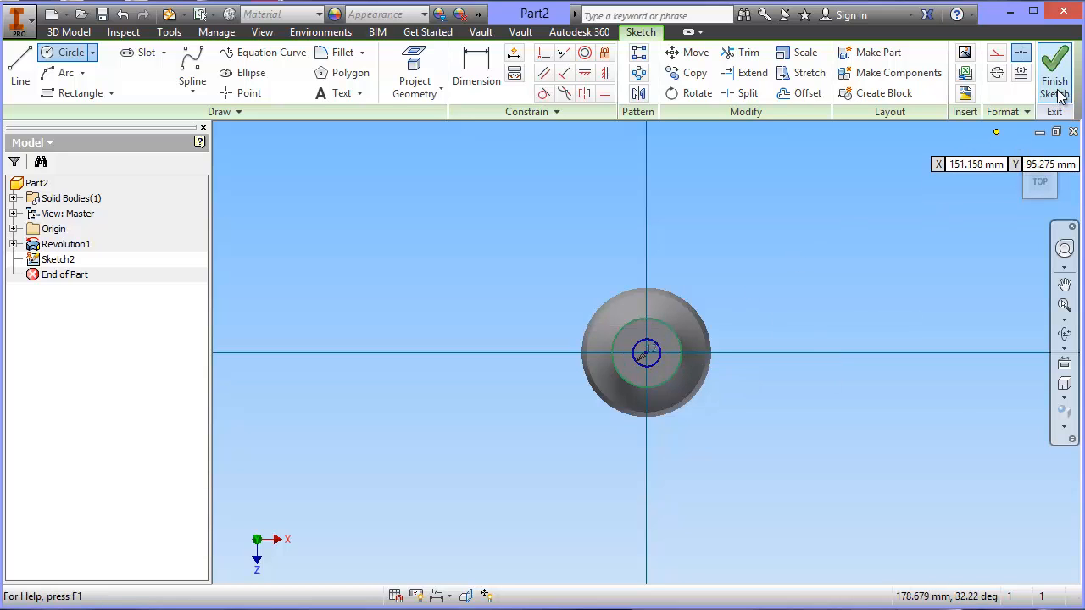
click(1054, 68)
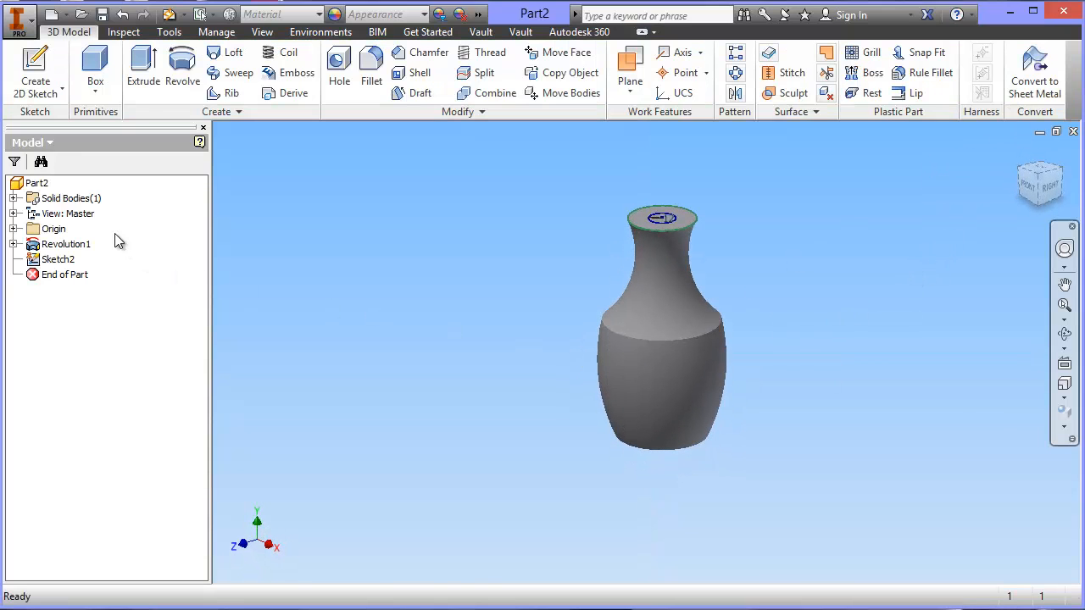
click(57, 259)
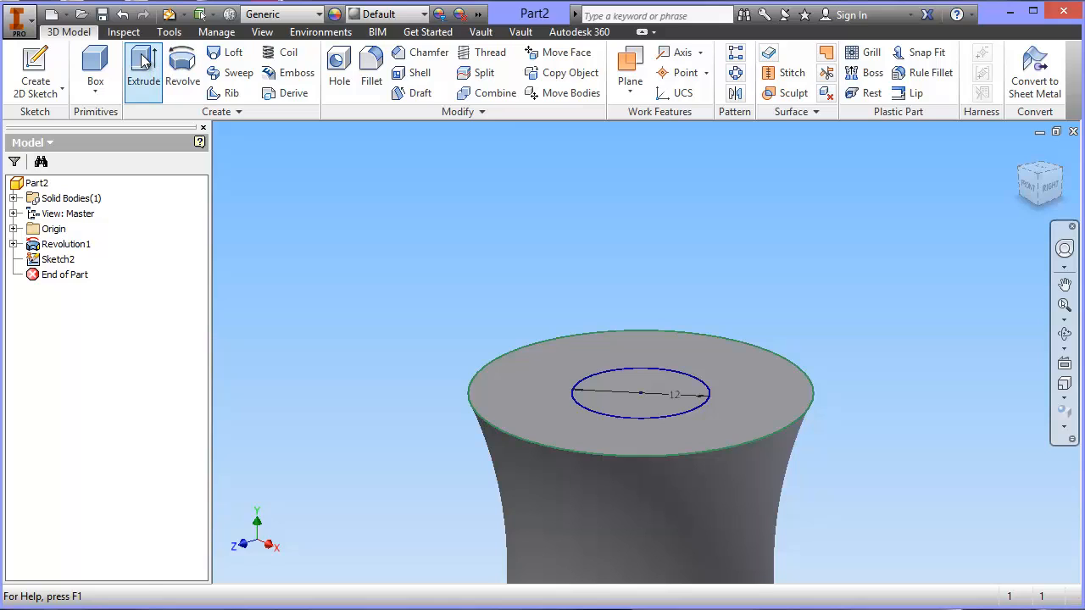
Step: Extrude the 12 mm circle 10 mm to form the Extrusion1 neck
click(143, 72)
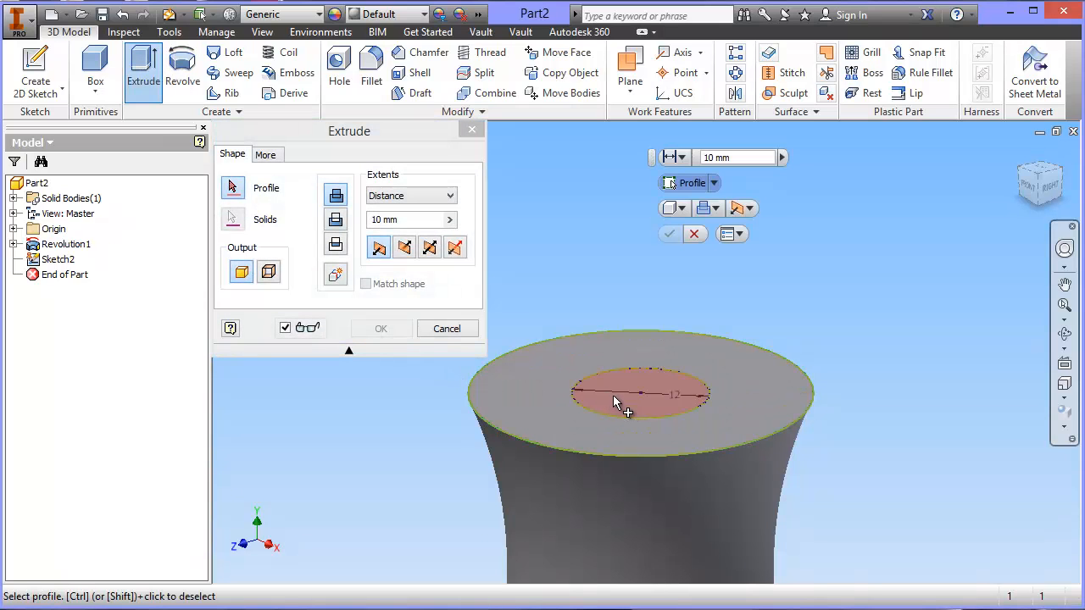
click(618, 403)
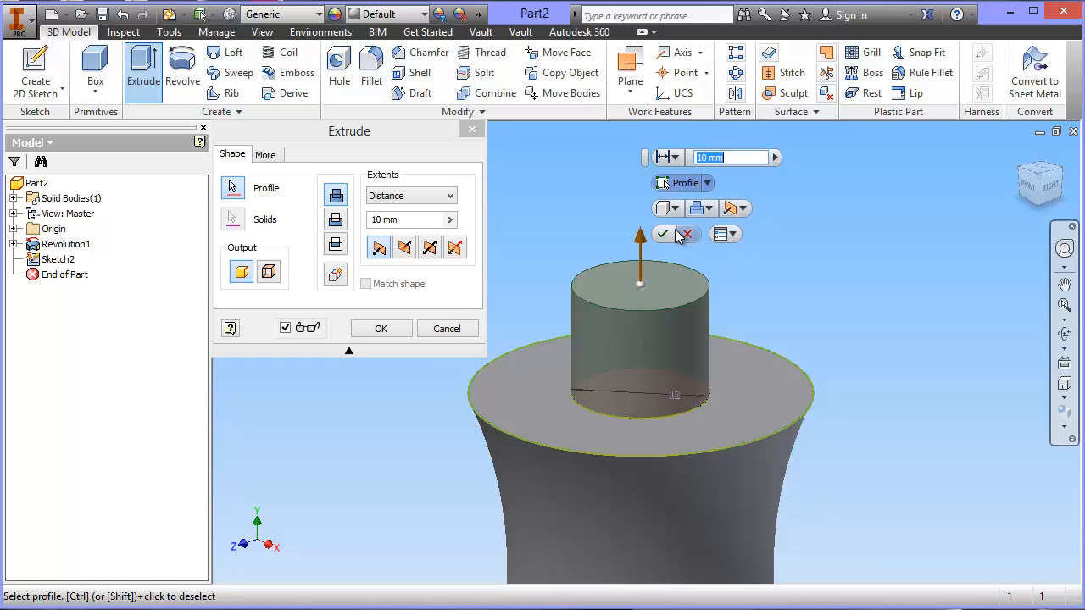
click(662, 234)
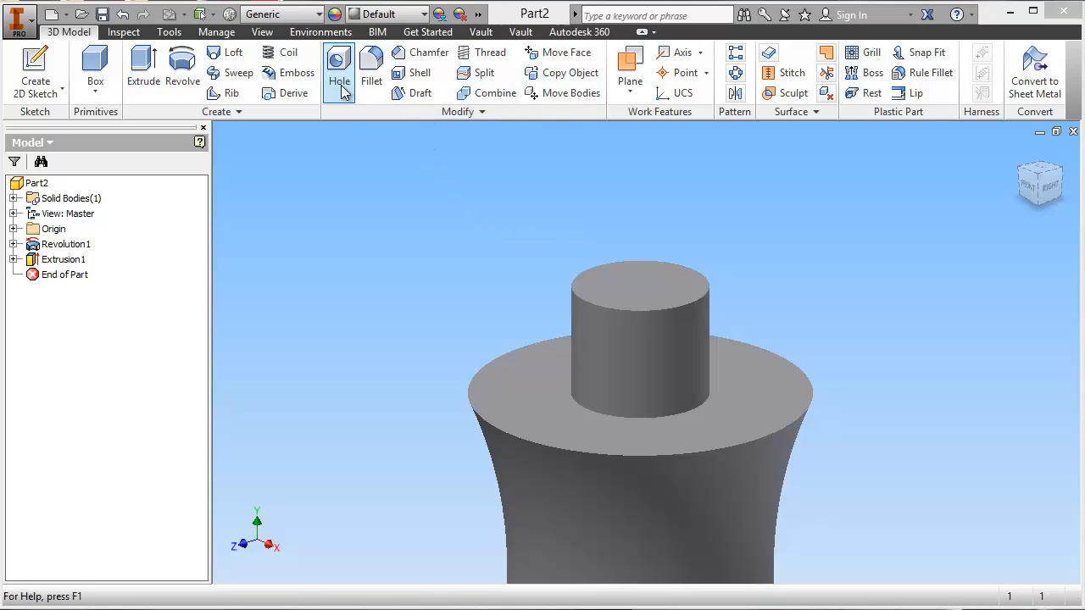
mouse_move(445, 168)
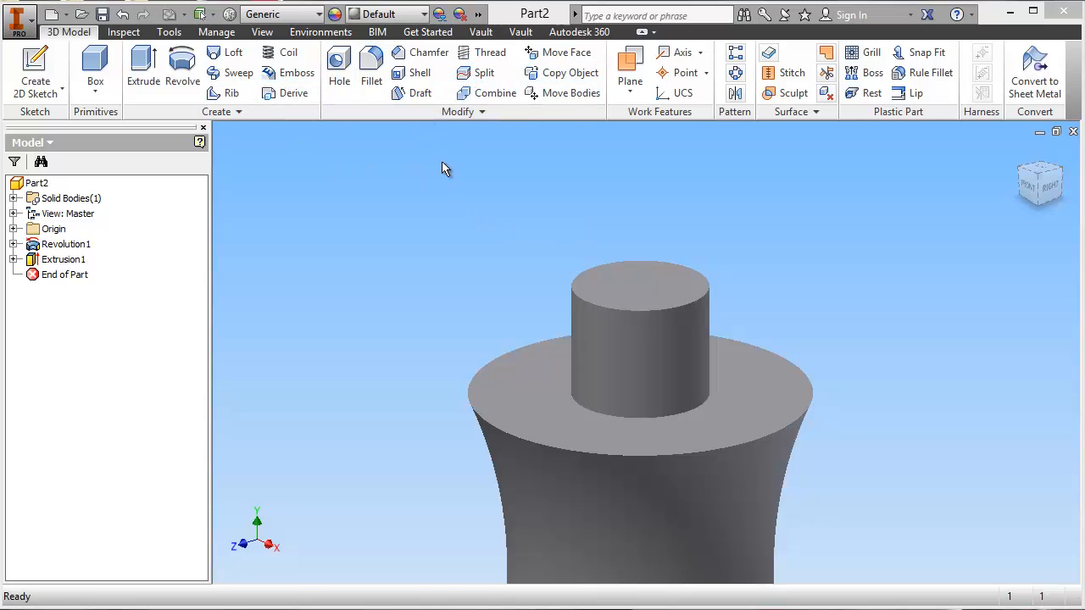
Step: Shell the bottle with a 1 mm wall, removing the neck's top face
click(419, 72)
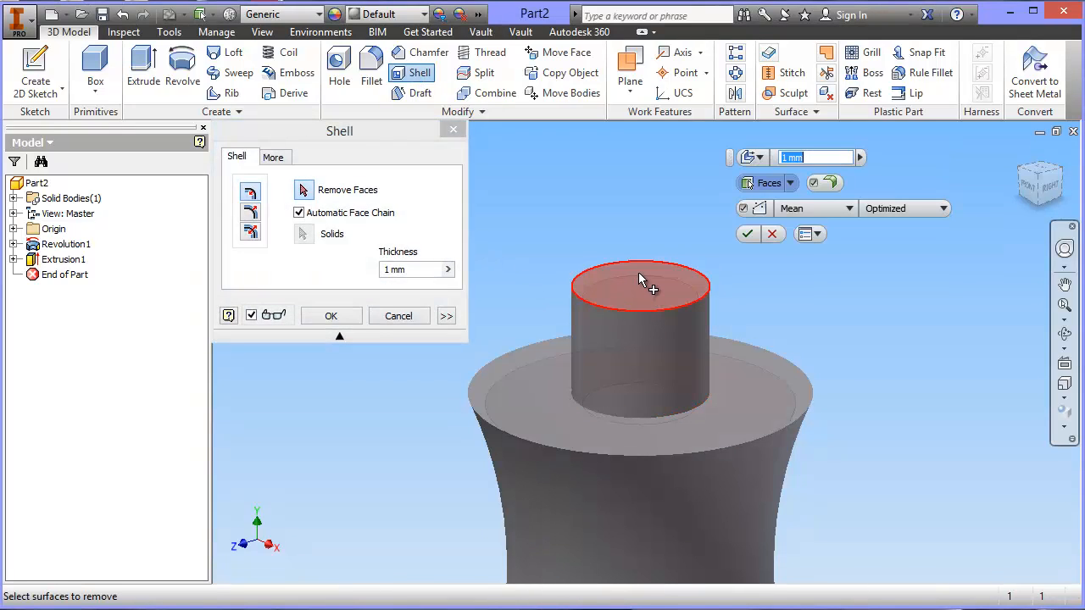
click(640, 284)
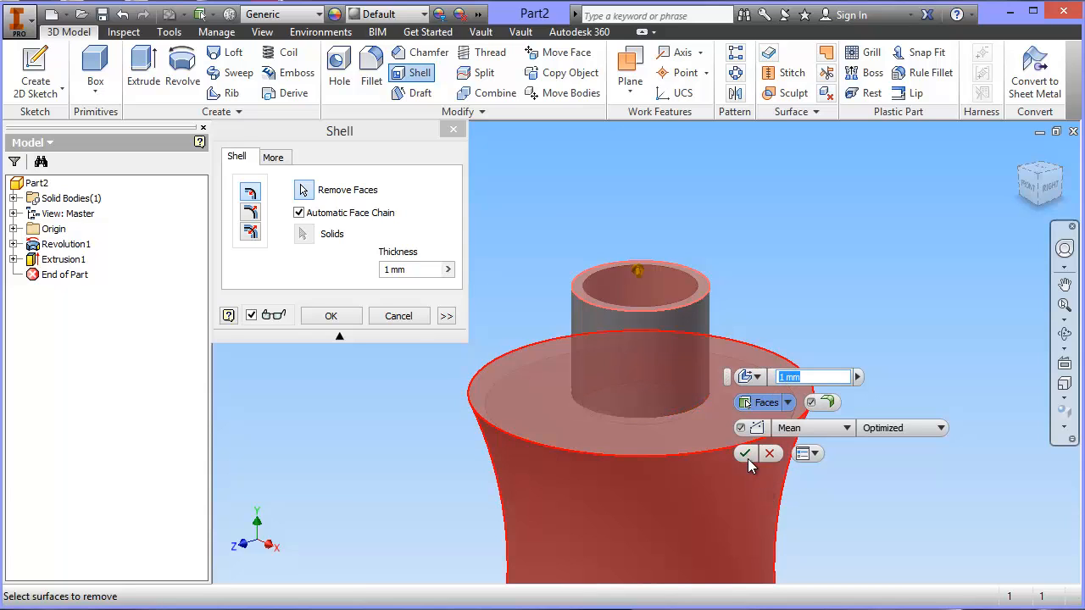
click(744, 453)
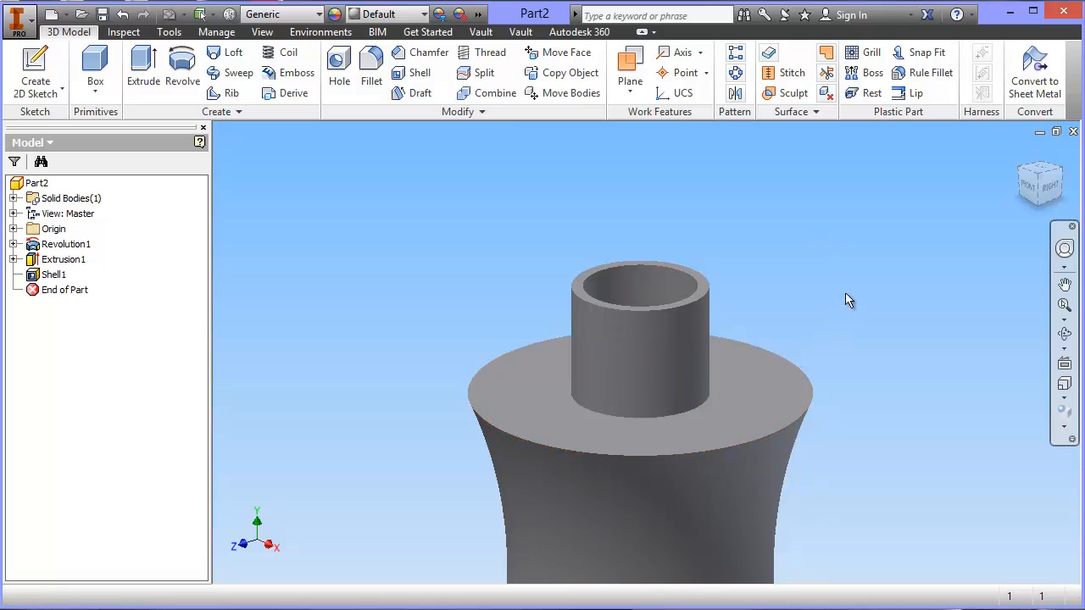
mouse_move(337, 188)
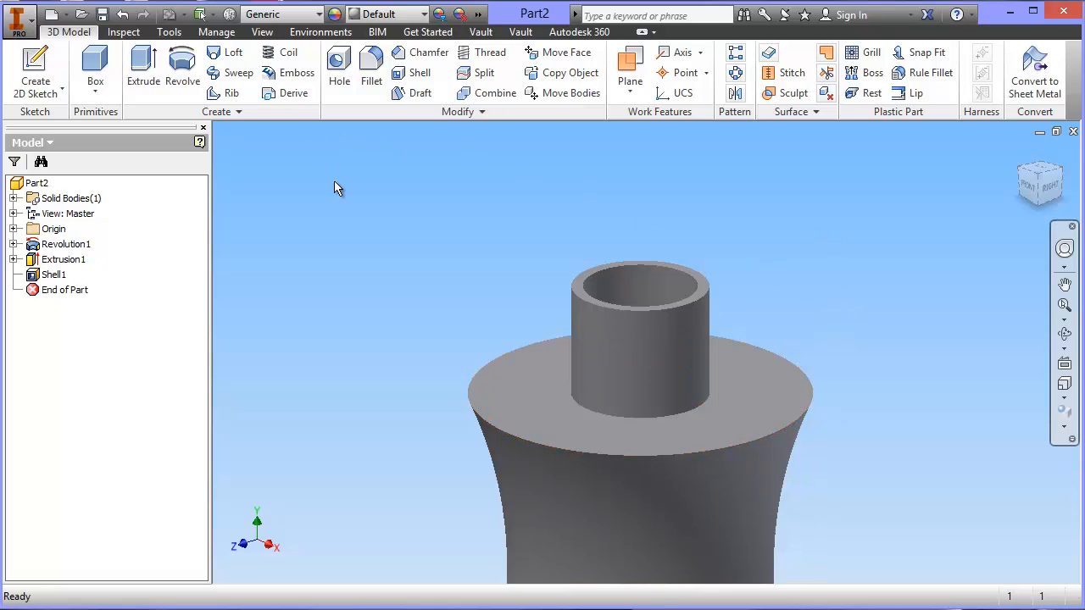
mouse_move(377, 181)
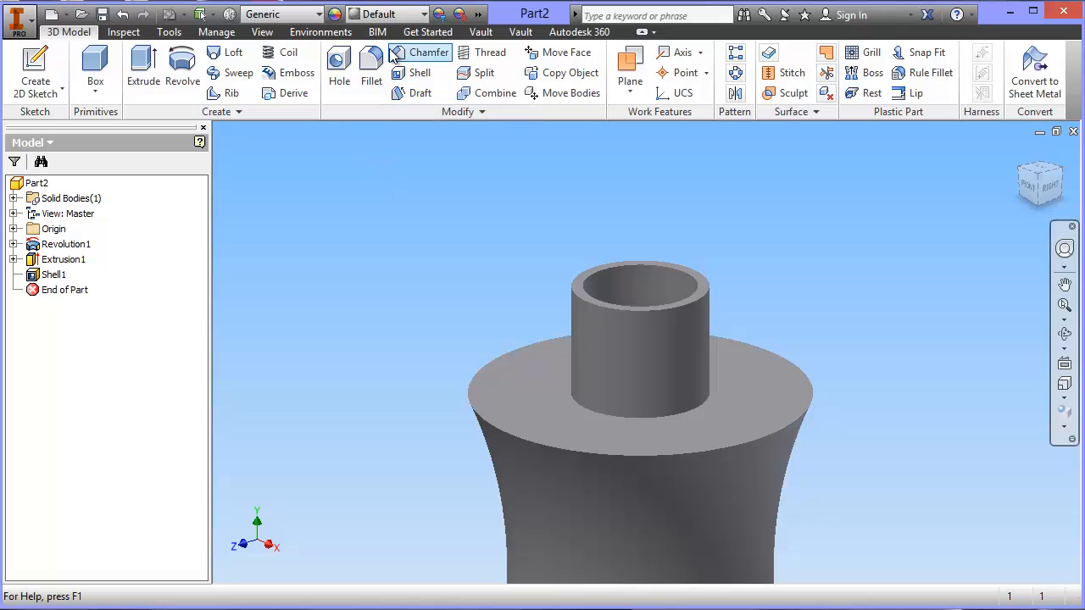
Step: Add Fillet1 on the neck's base edge, editing the fillet radius value
click(370, 72)
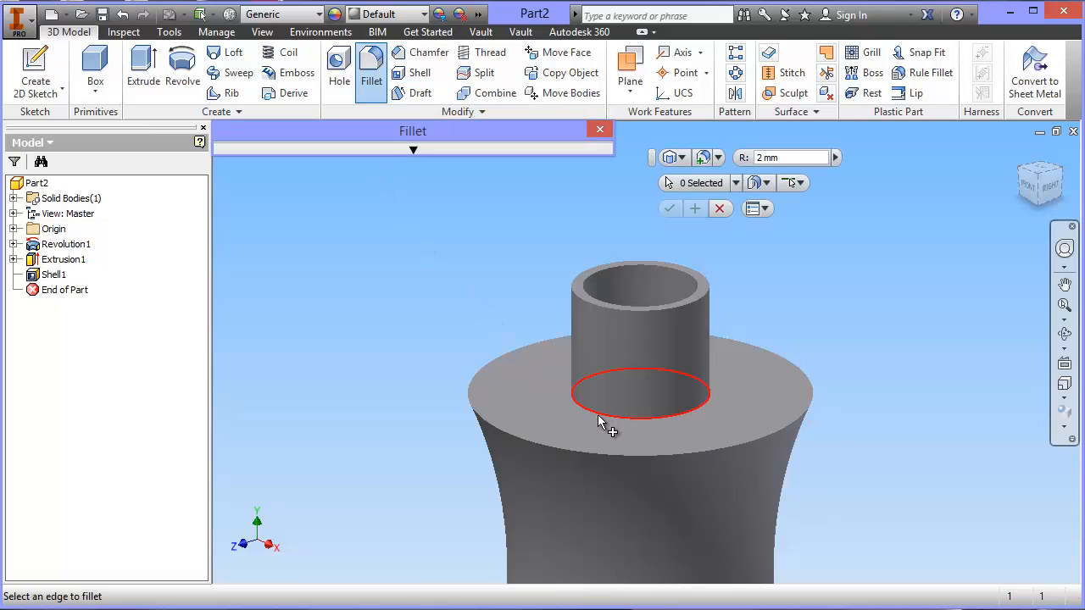
click(641, 392)
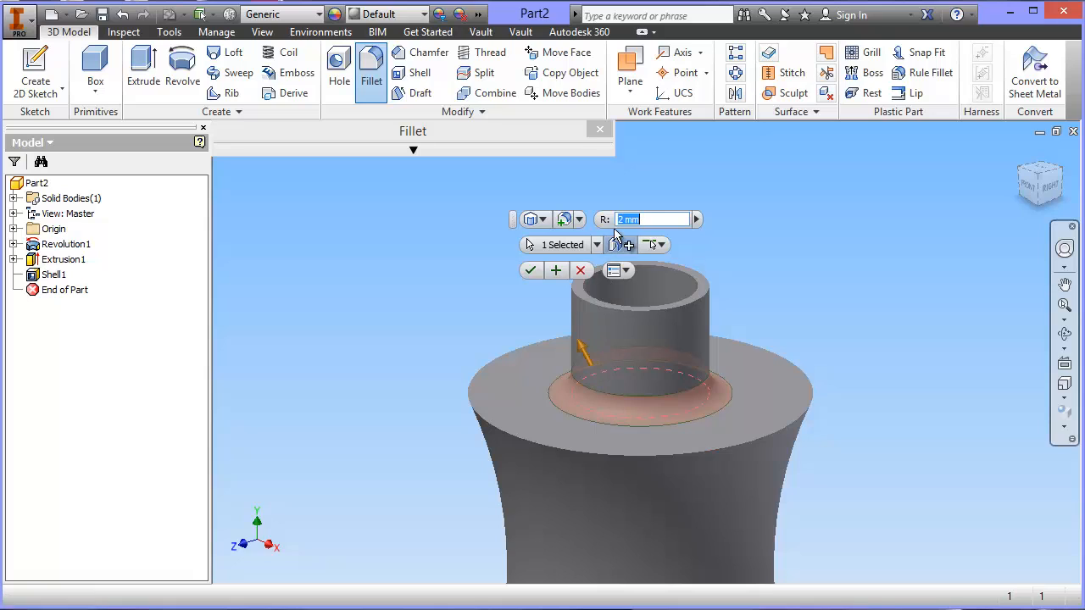
triple_click(648, 219)
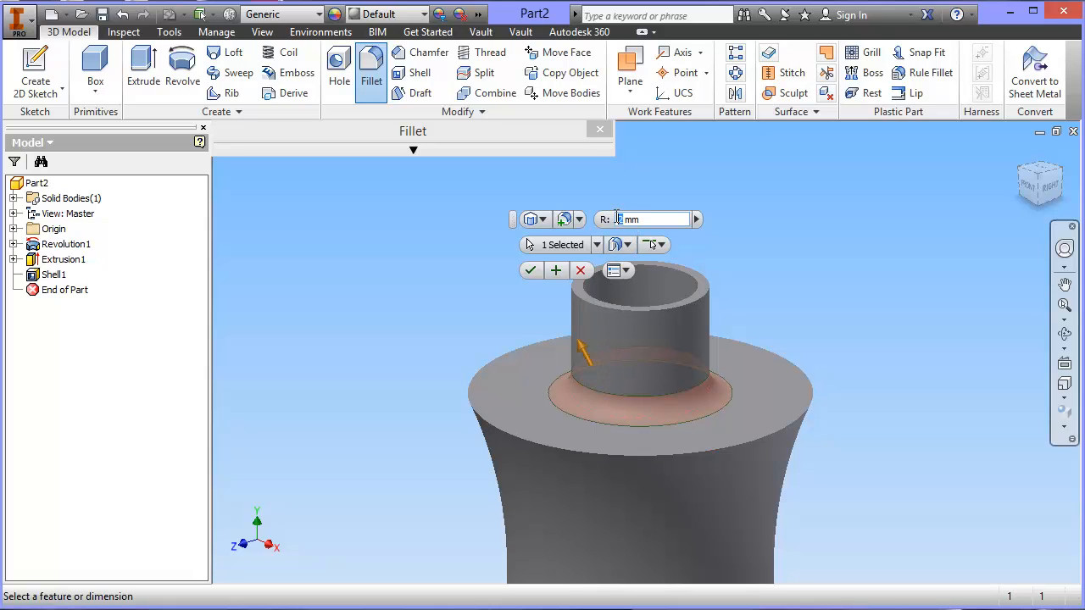
click(530, 269)
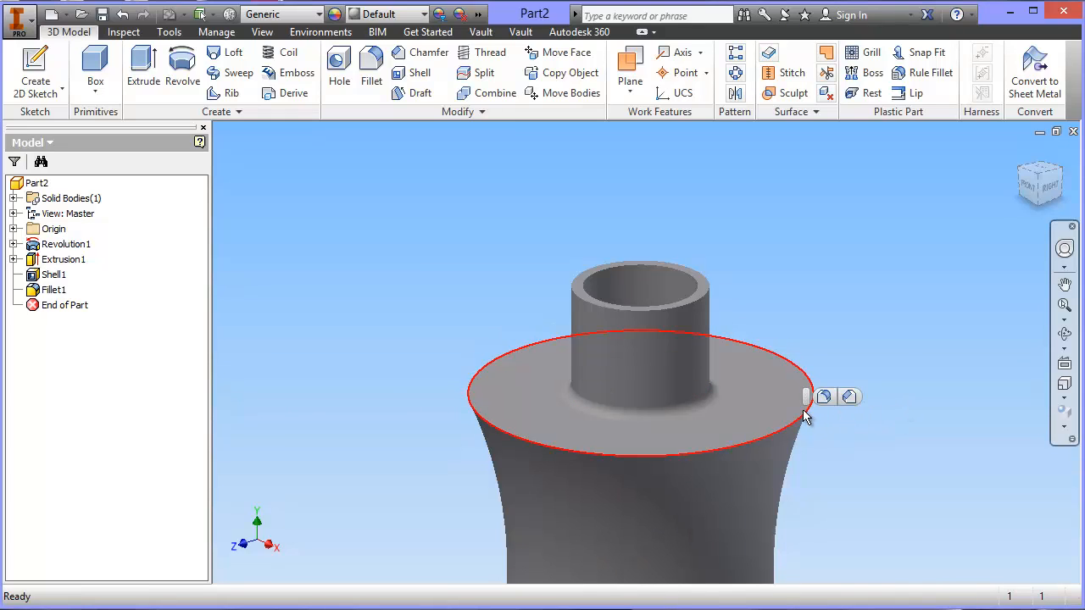
Step: Add 4 mm fillets to the bottle's top outer rim, then its shoulder and bottom edges
click(371, 64)
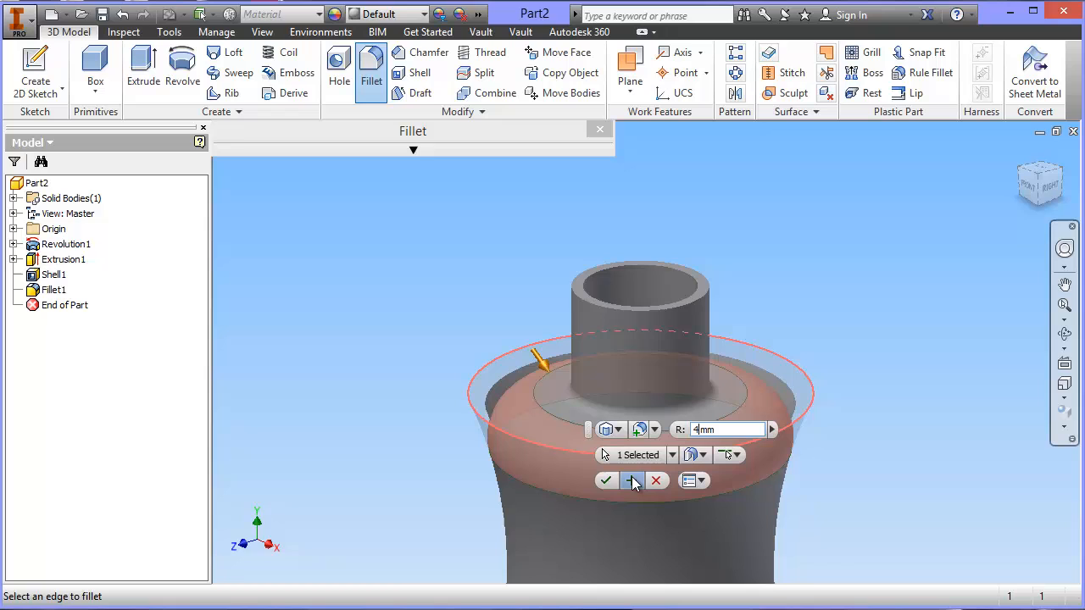
scroll(up, 3)
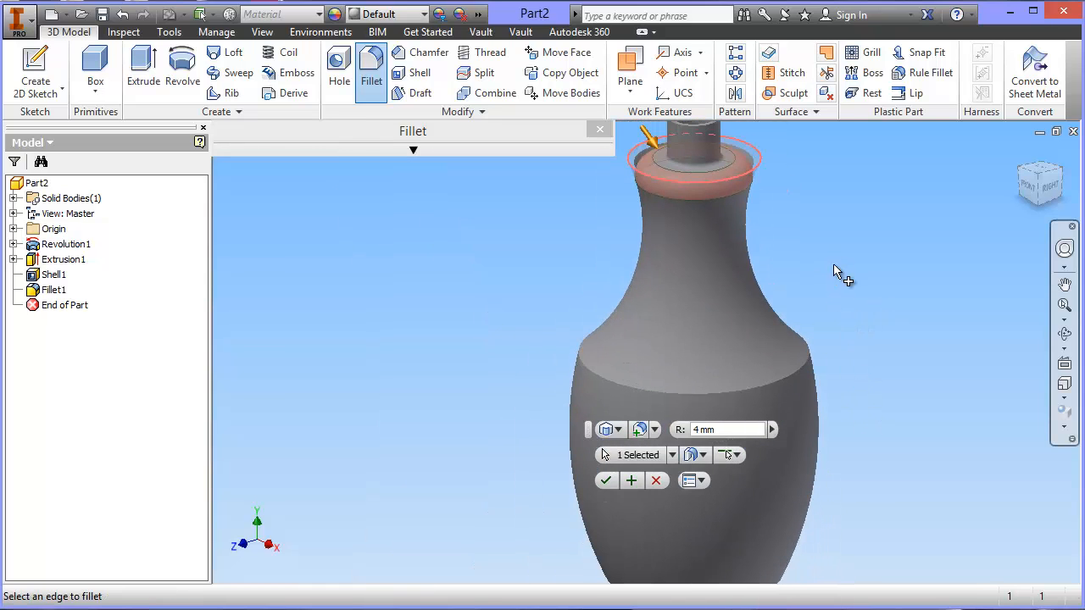
click(677, 339)
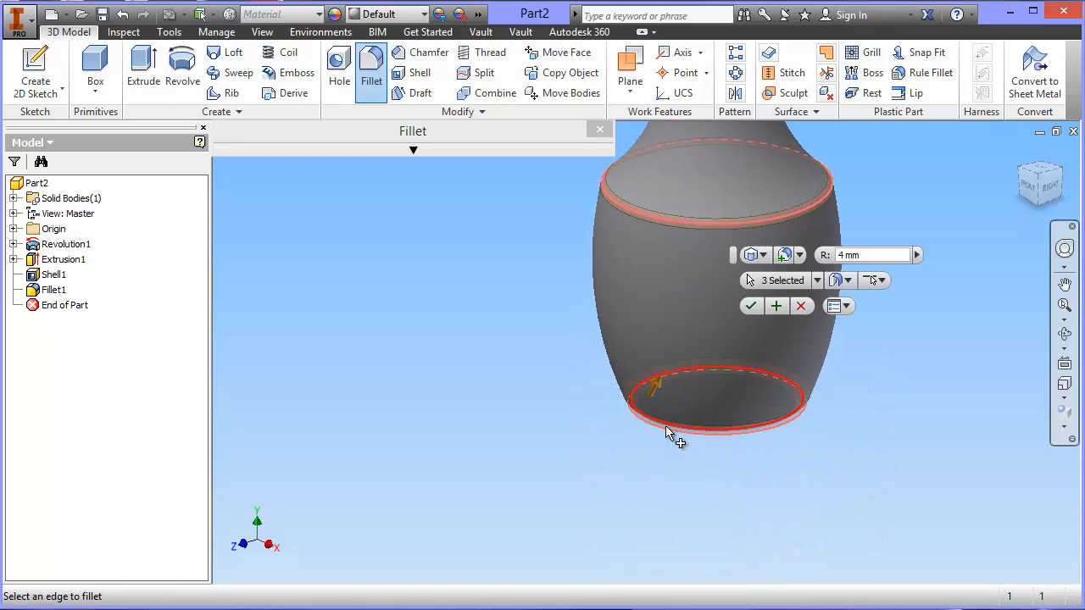
click(750, 306)
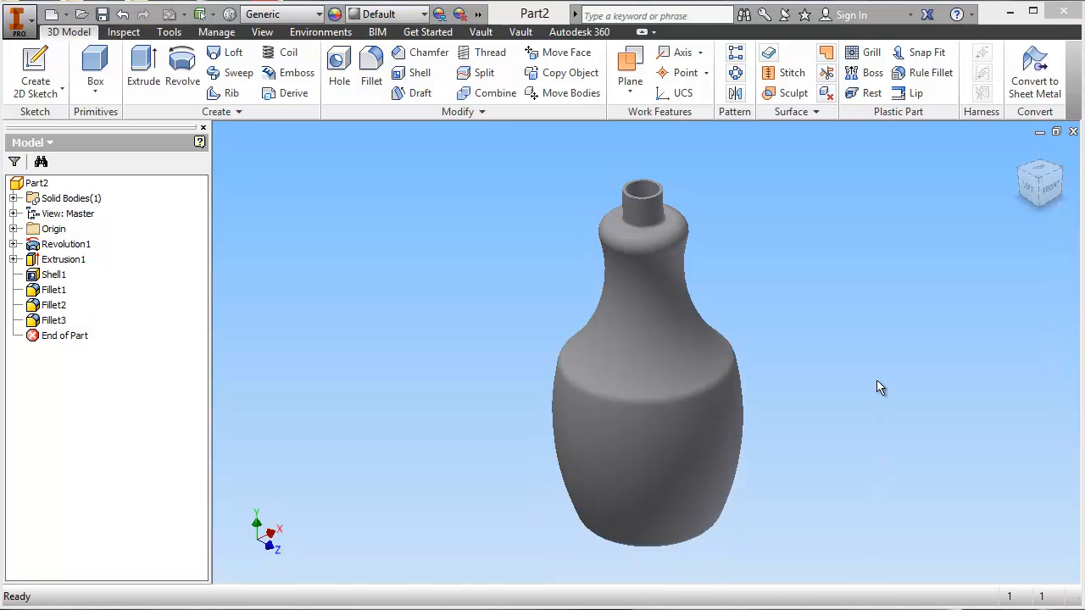
mouse_move(986, 201)
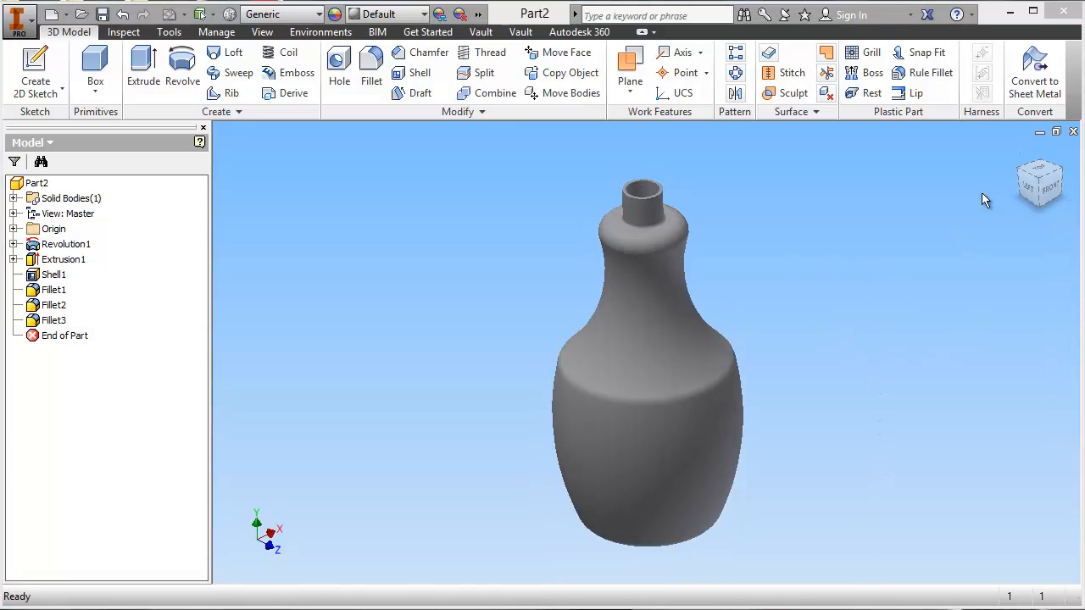
mouse_move(1025, 193)
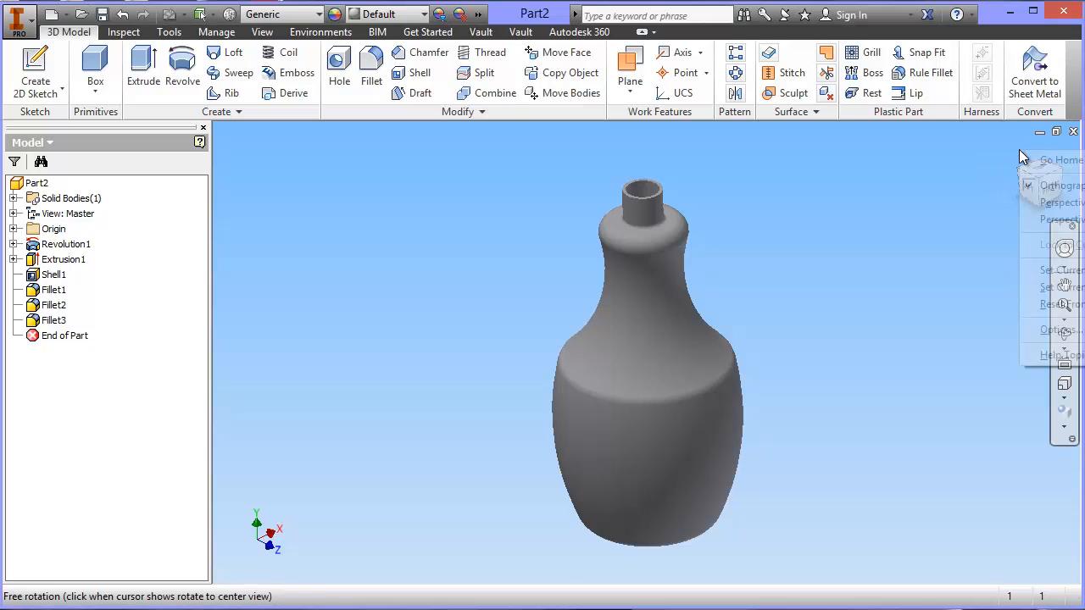
Step: Set the angled view as fitted Home view, check Front, and expand Origin
click(1060, 270)
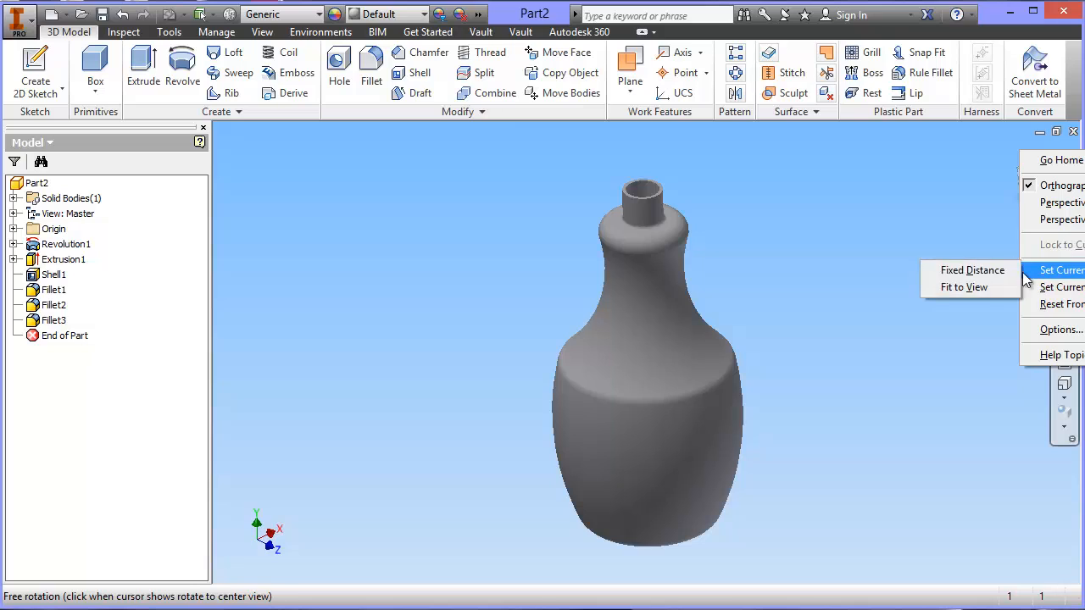
click(622, 241)
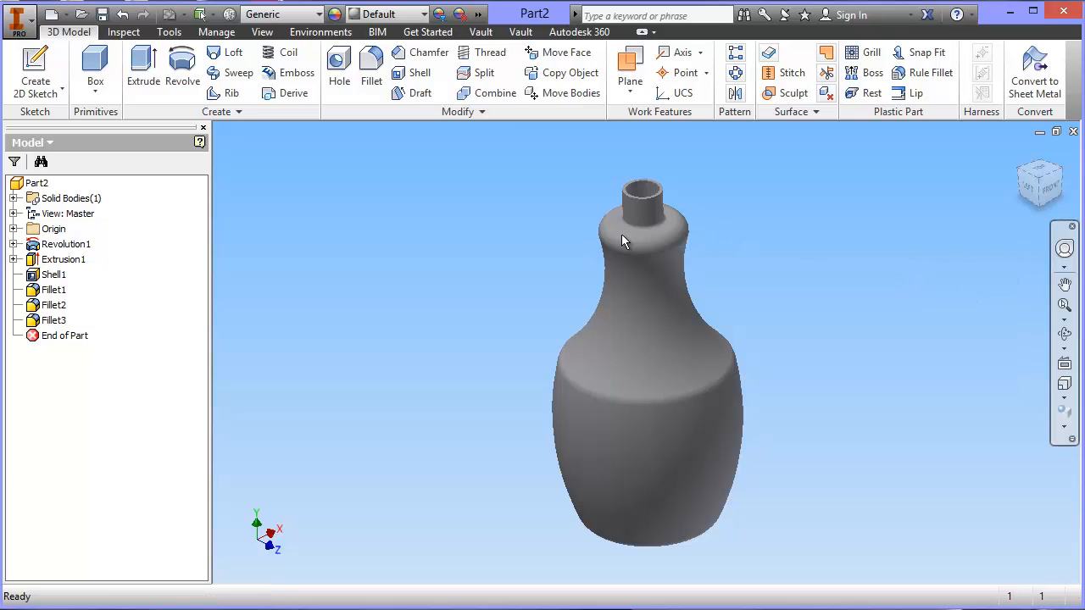
mouse_move(1055, 187)
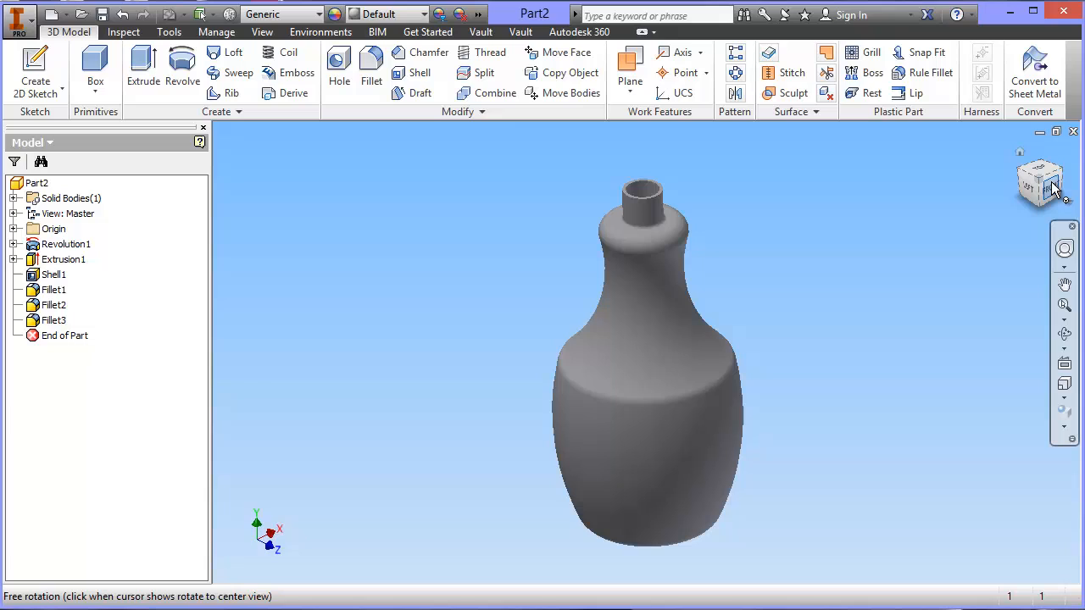
click(1040, 181)
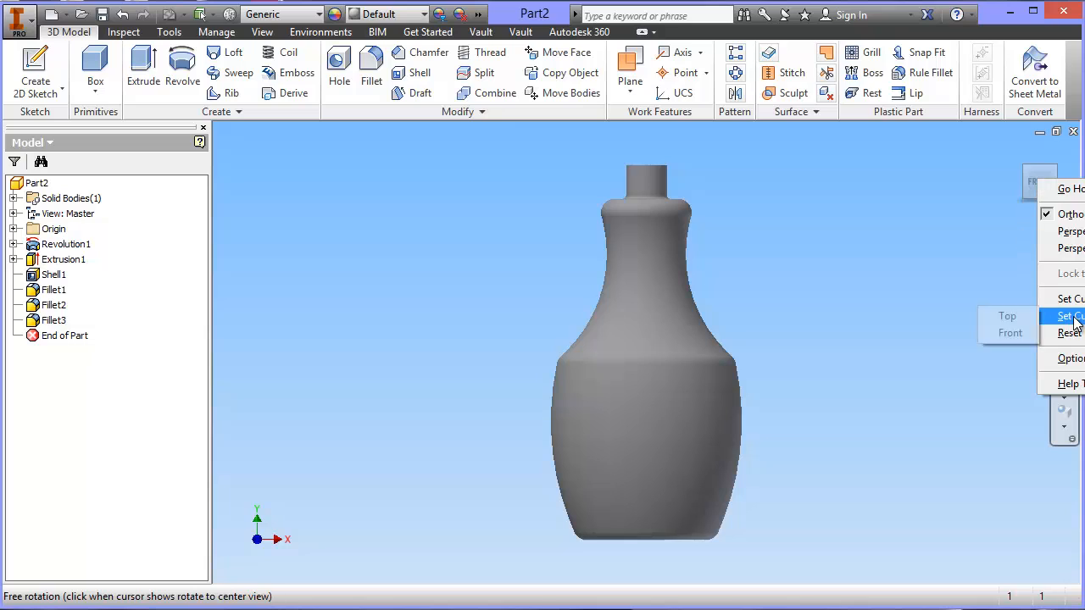
click(1070, 316)
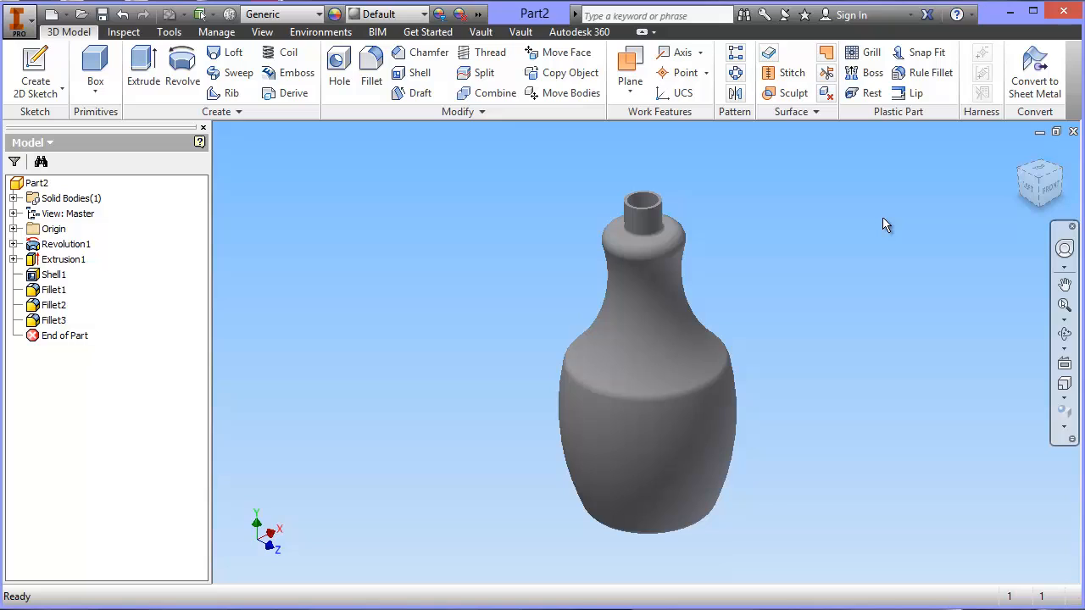
click(13, 229)
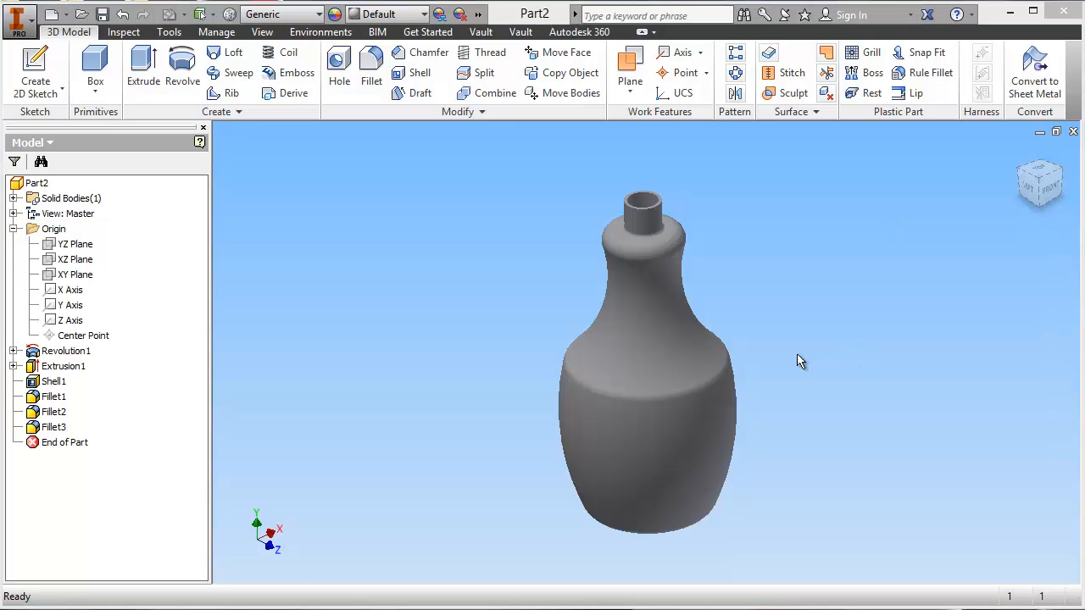
mouse_move(415, 303)
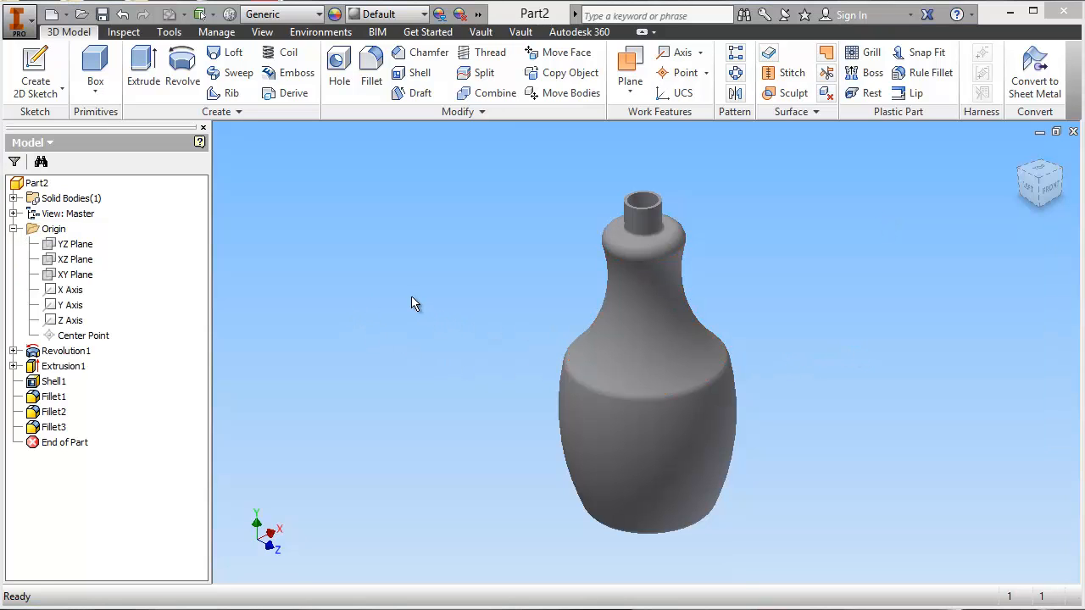
mouse_move(100, 279)
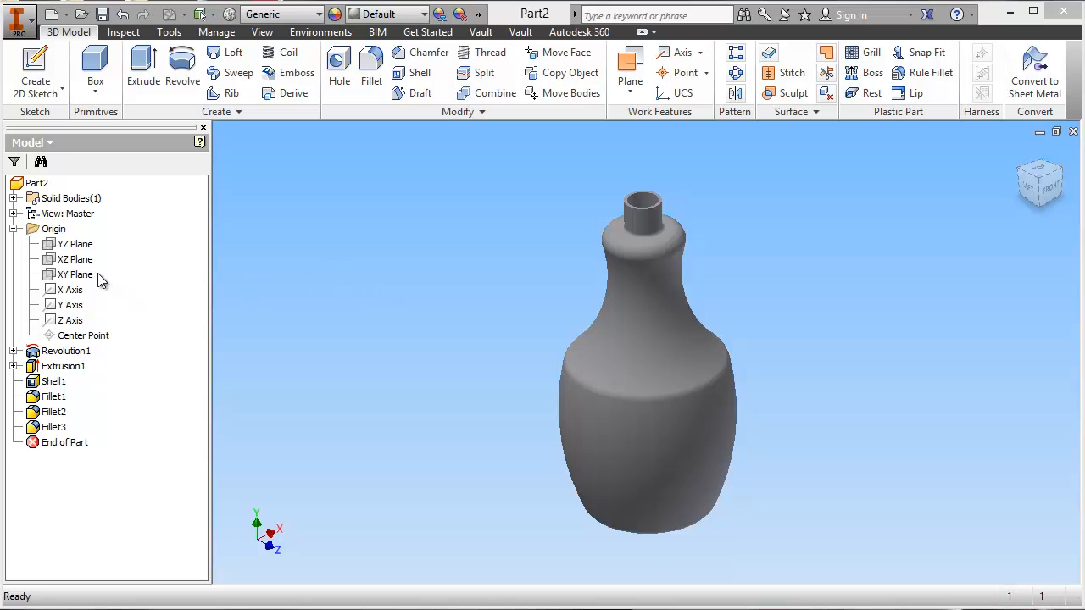
Step: Create Work Plane3 offset 50.750 mm from the XY Plane
click(74, 273)
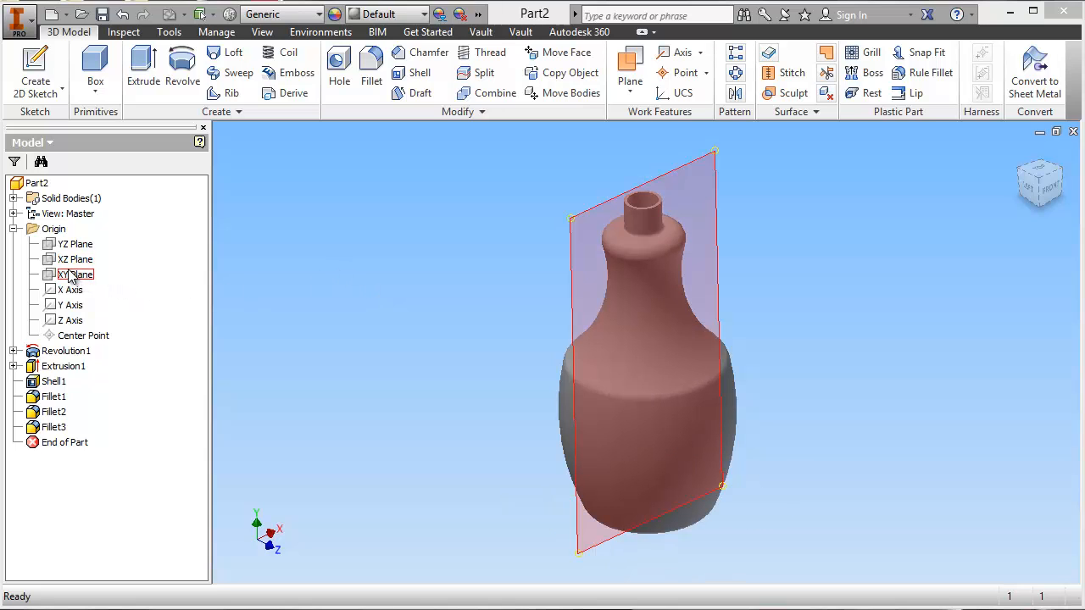
click(78, 273)
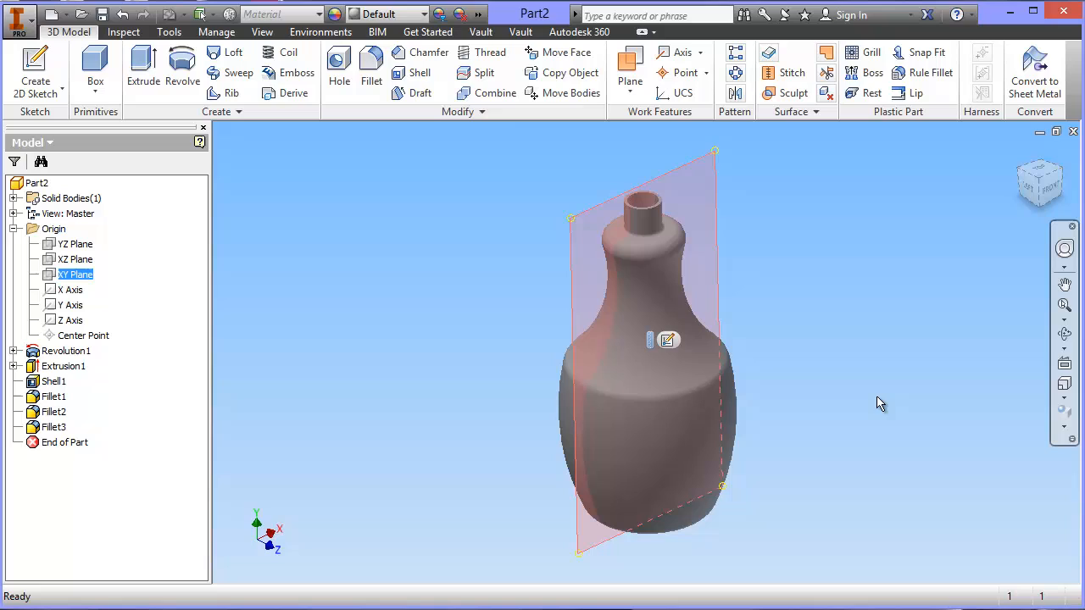
mouse_move(648, 99)
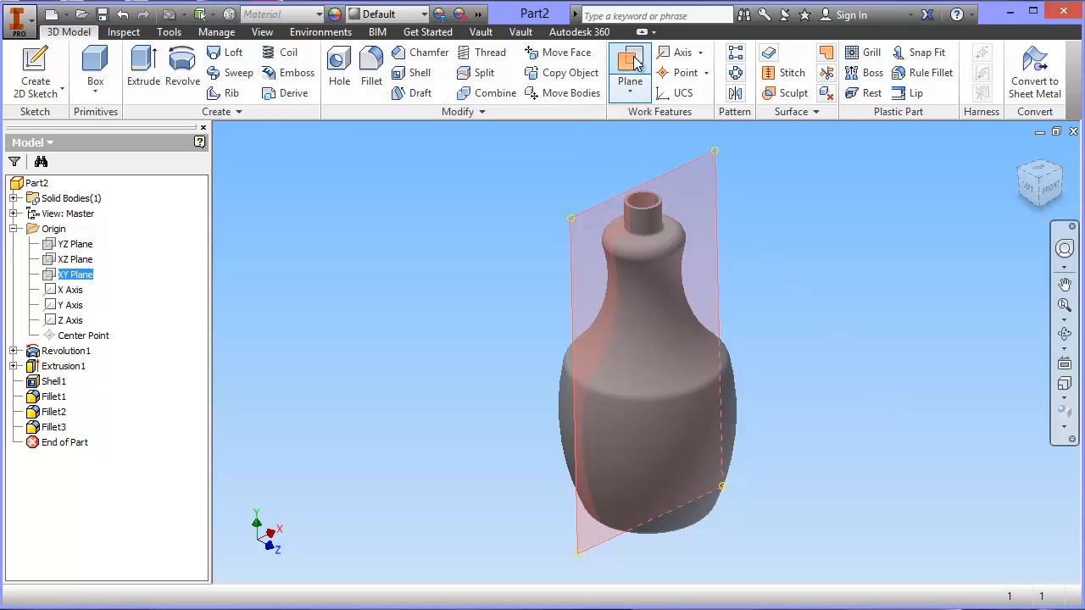
click(629, 61)
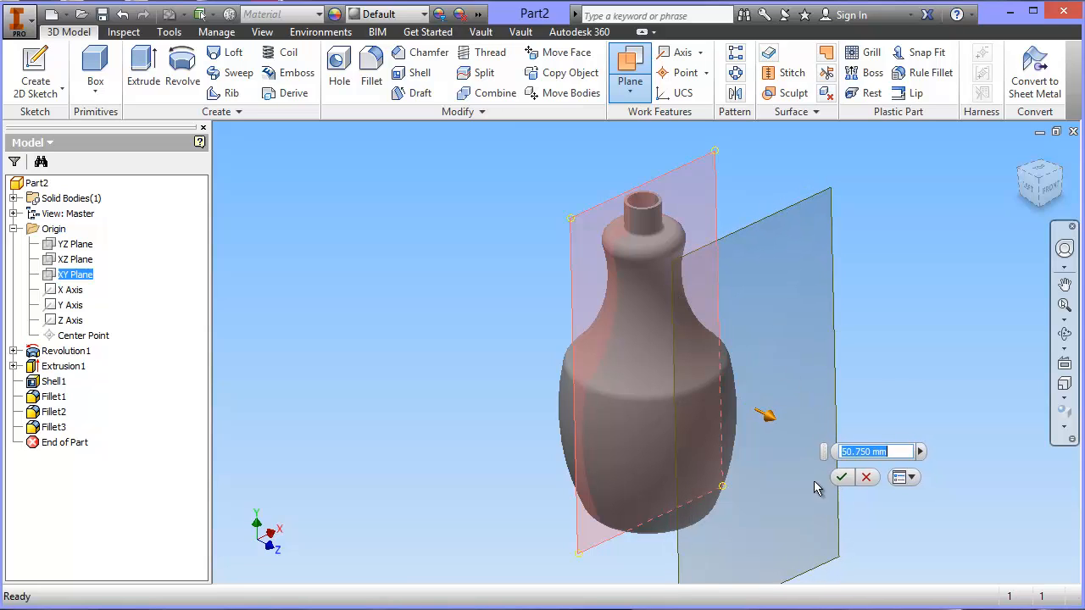
mouse_move(851, 502)
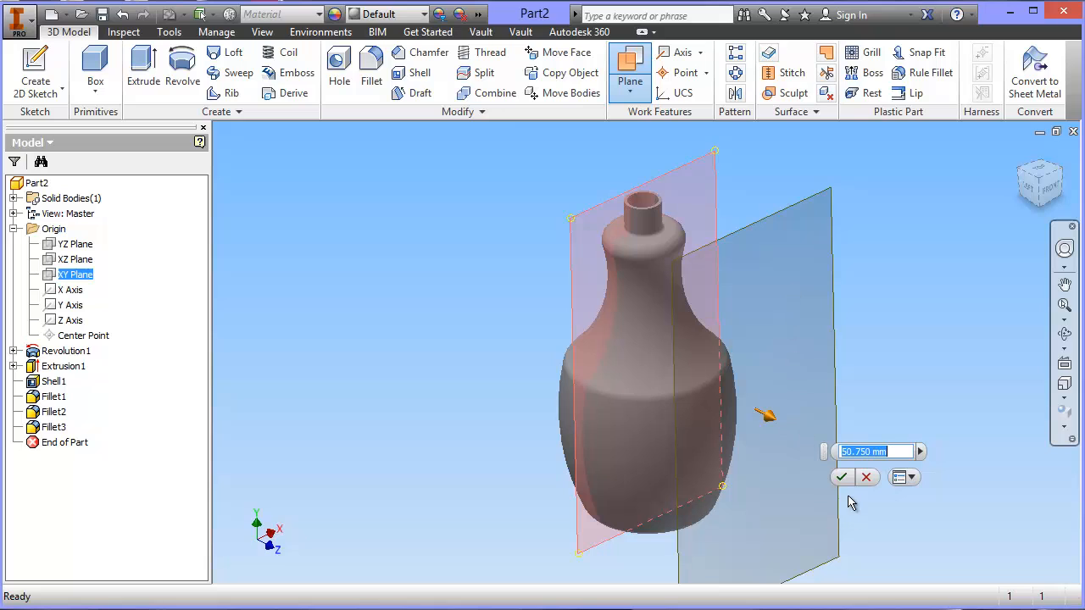
click(841, 476)
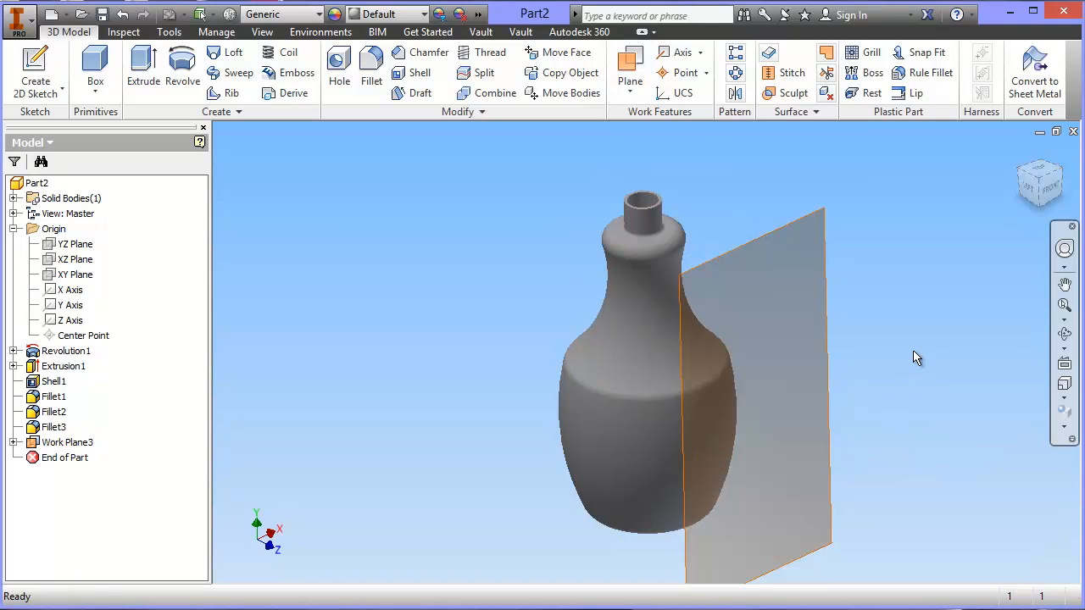
mouse_move(845, 352)
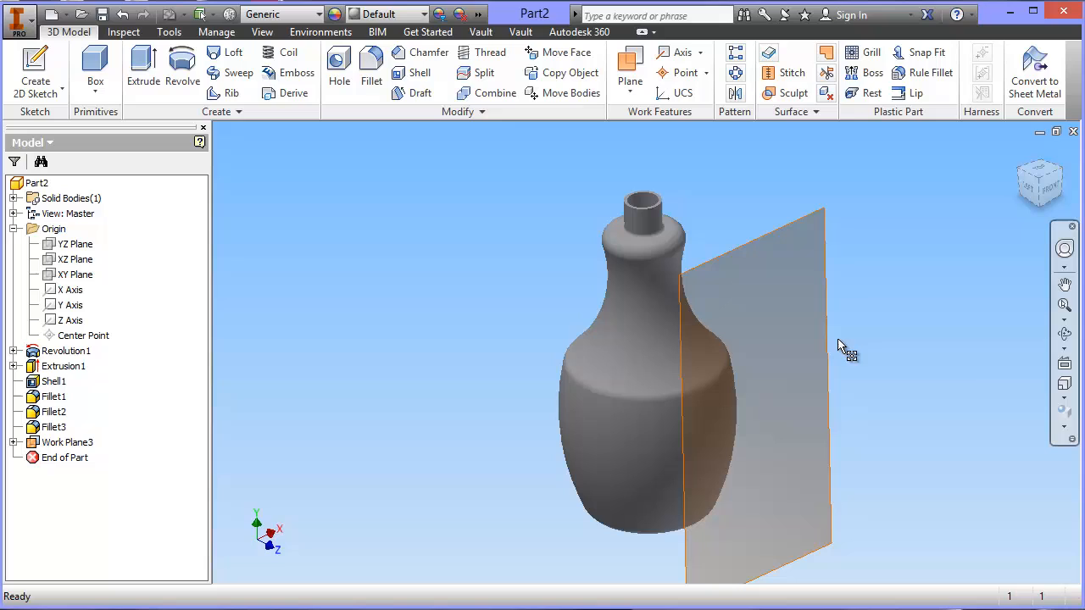
mouse_move(762, 354)
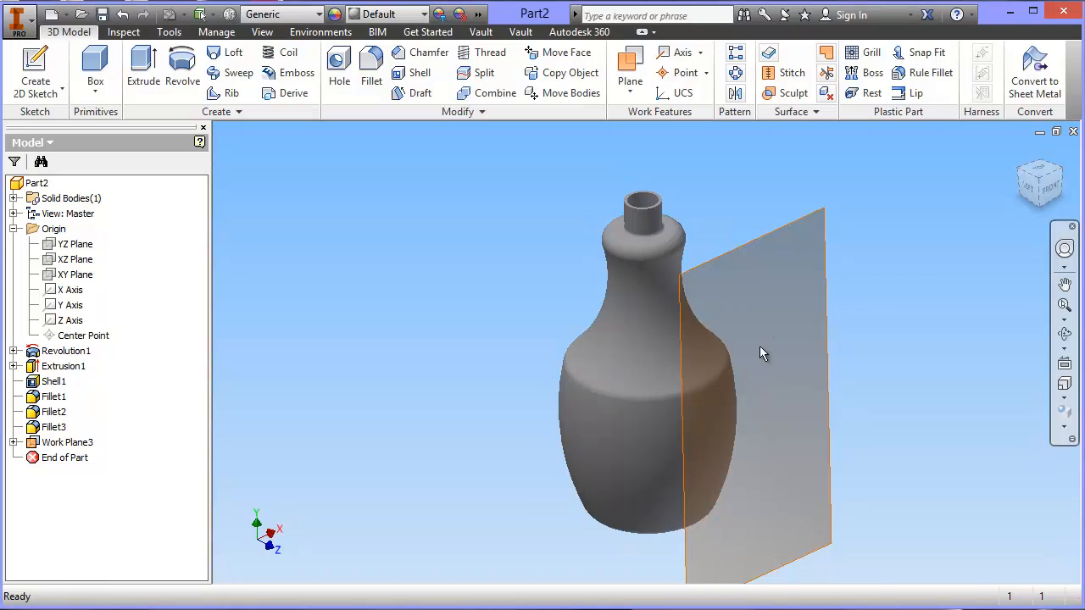
mouse_move(904, 345)
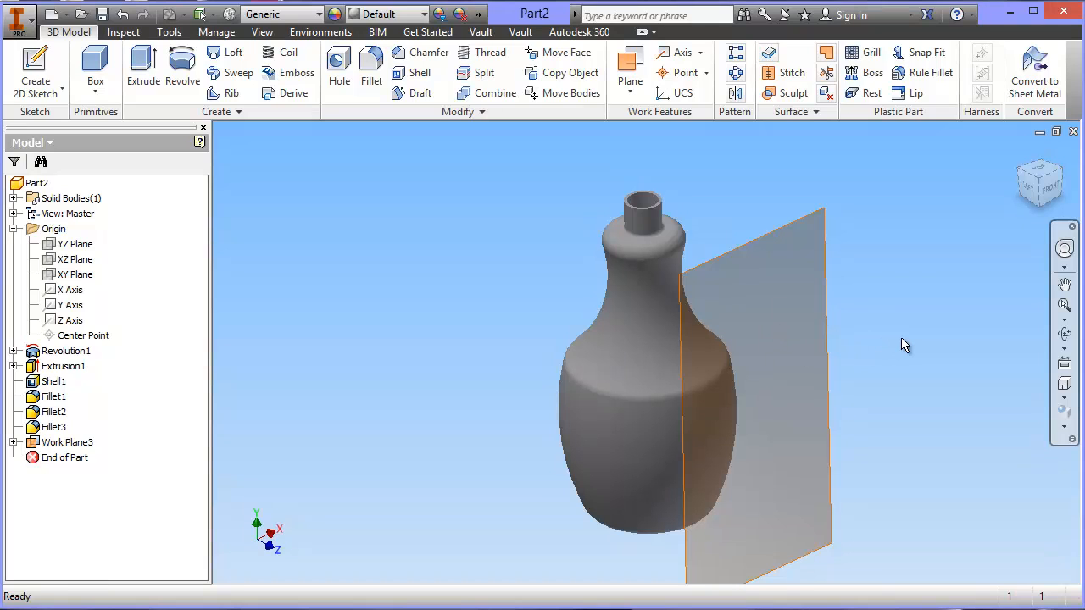
mouse_move(826, 337)
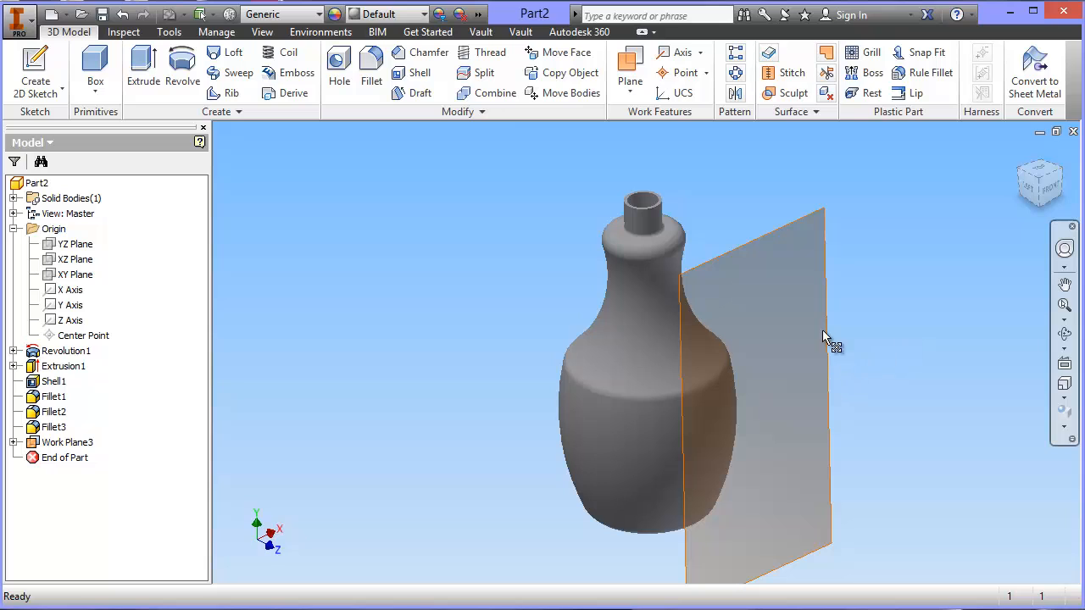
mouse_move(790, 288)
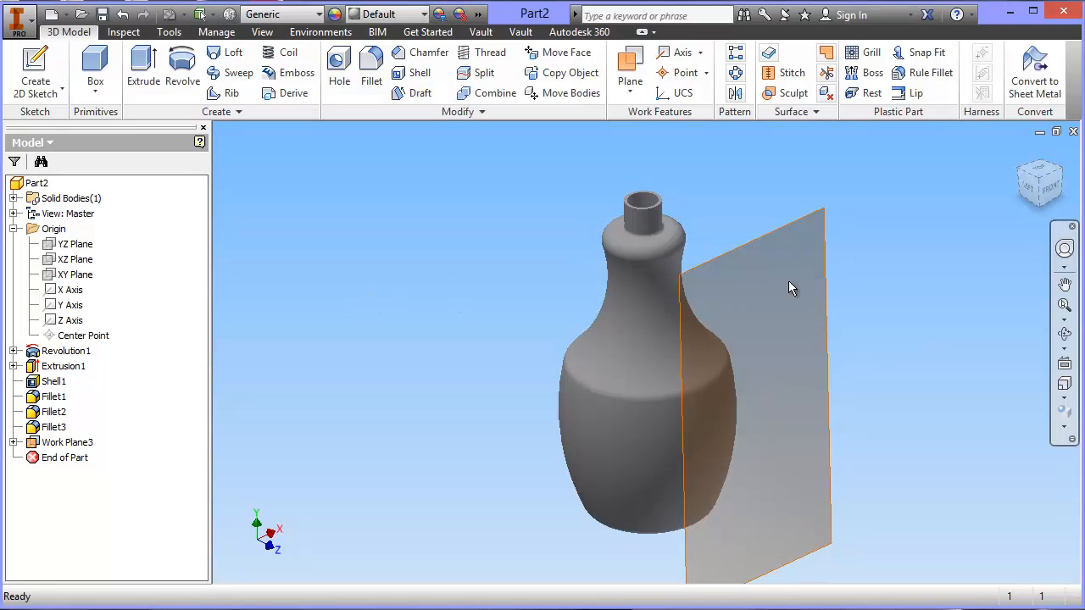
Step: Start Sketch5 on Work Plane3 and begin placing sketch text
click(762, 339)
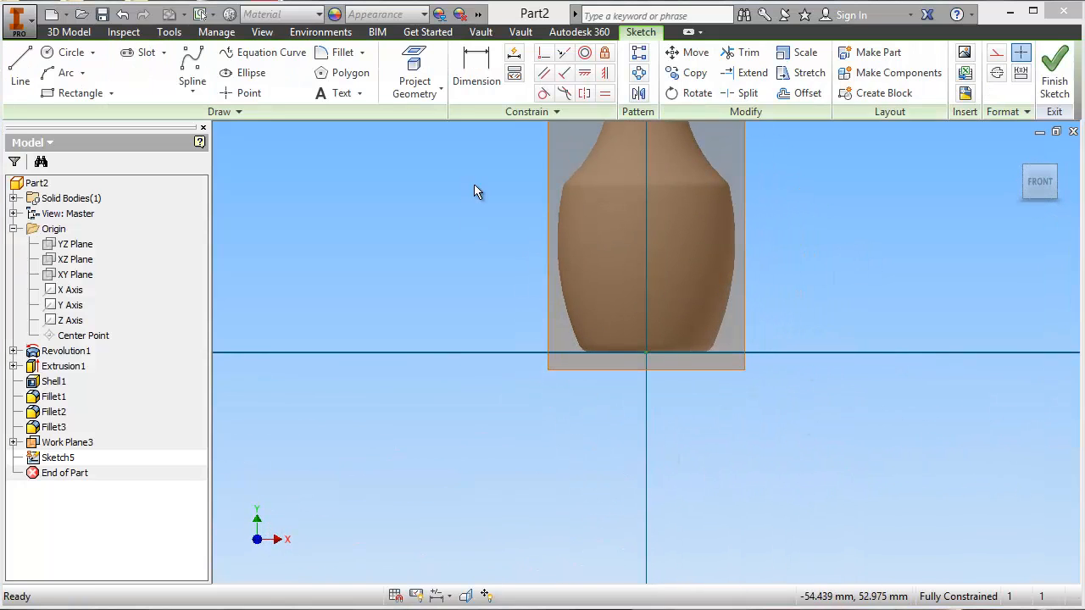
click(341, 92)
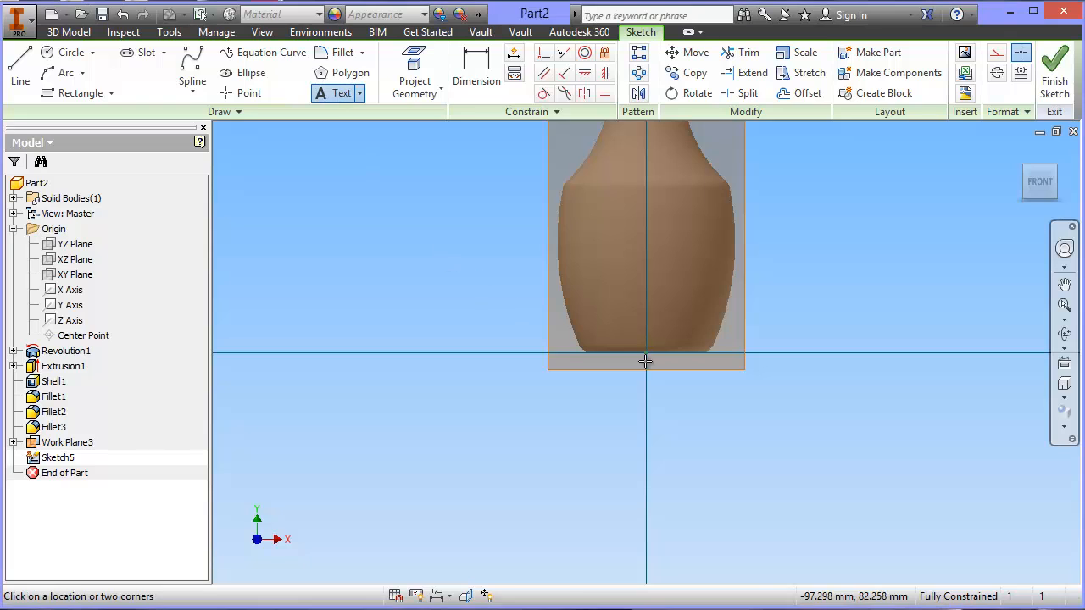
mouse_move(602, 284)
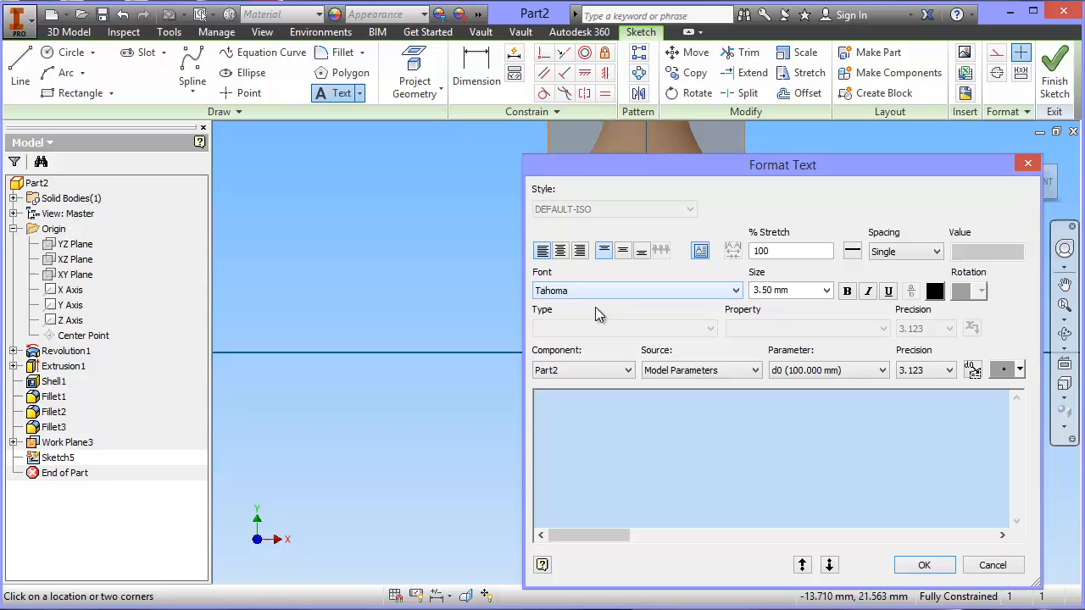
Step: Enter 'Morgan' as sketch text, sized 6 mm, in the Technic font
click(555, 399)
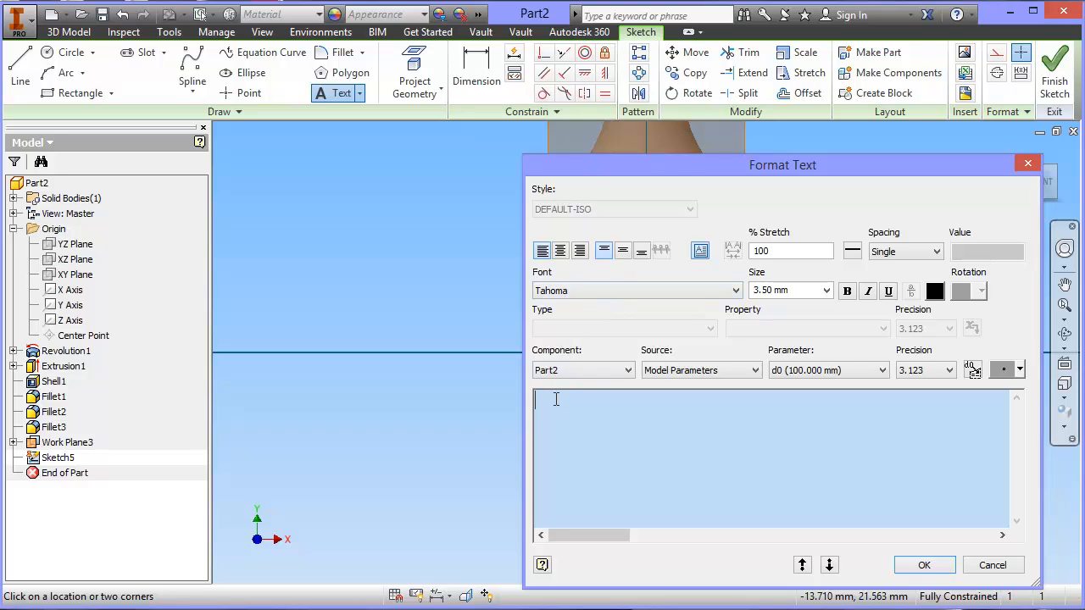
text(Morgan)
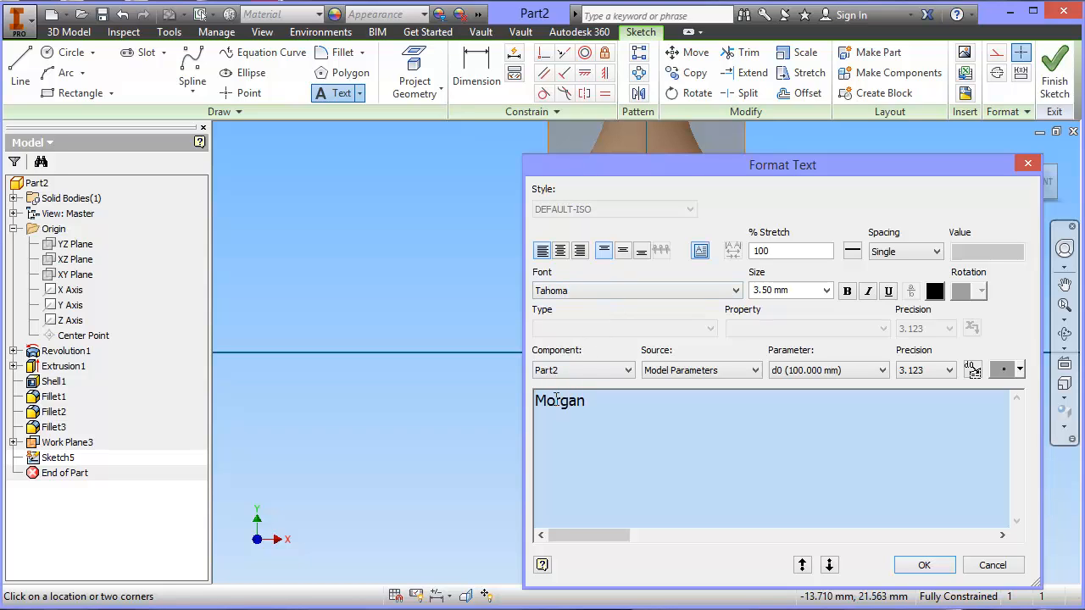
double_click(558, 400)
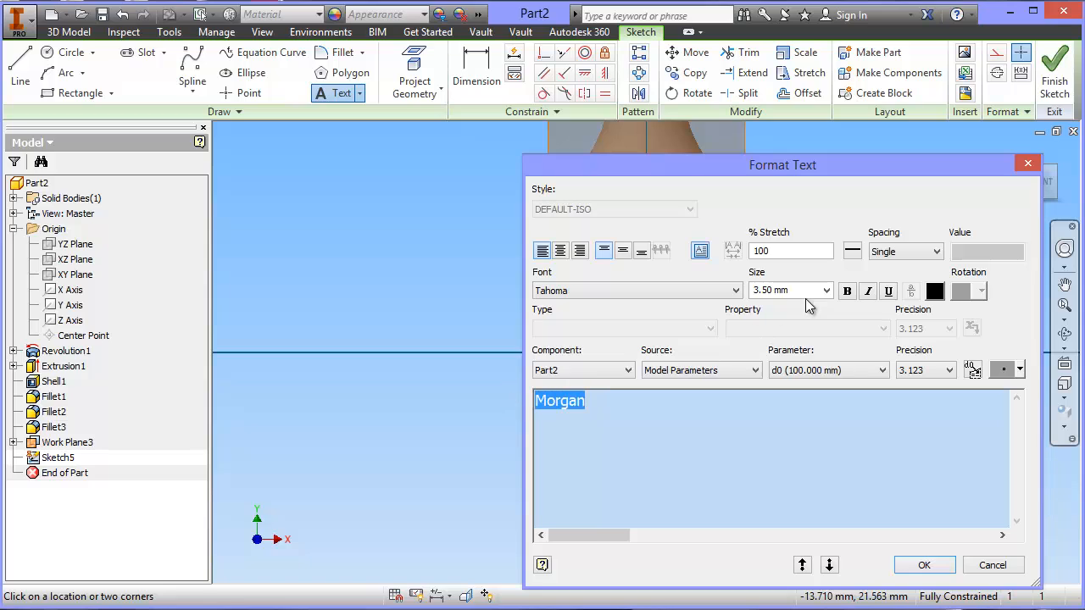
click(825, 290)
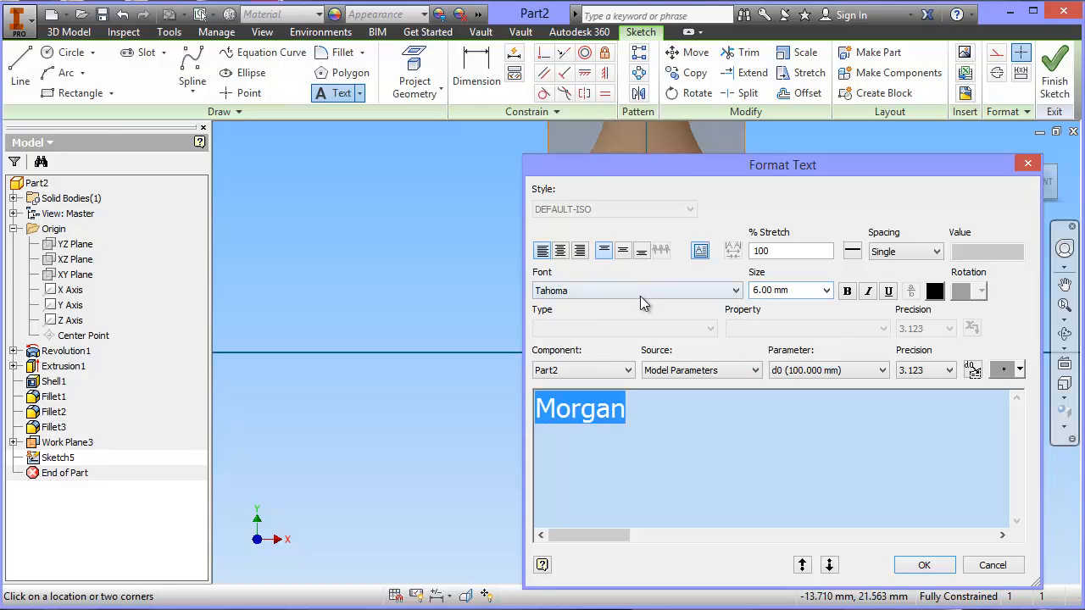
click(734, 290)
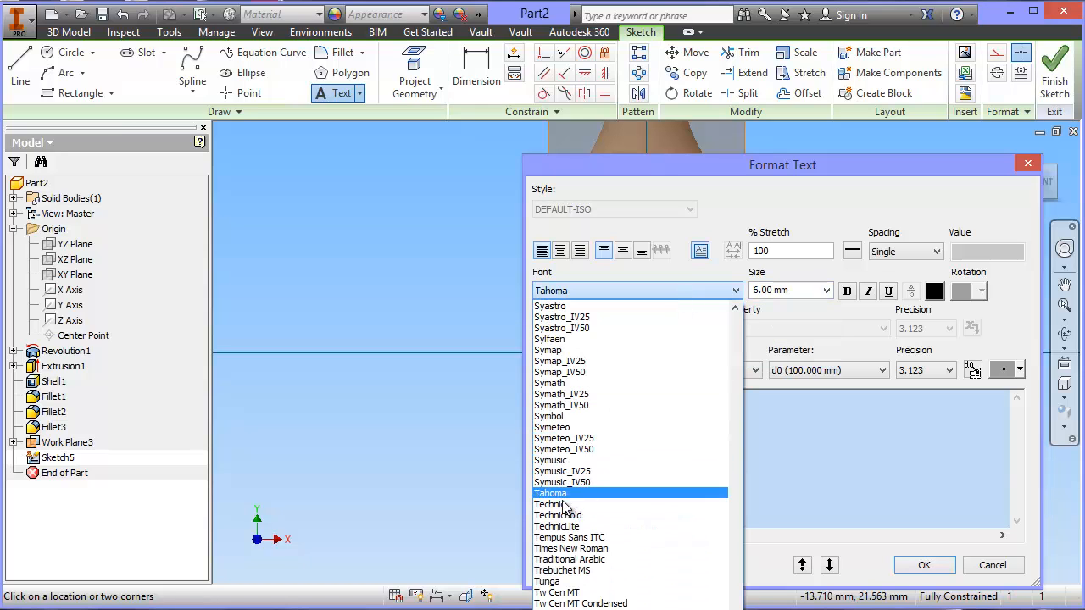
click(551, 504)
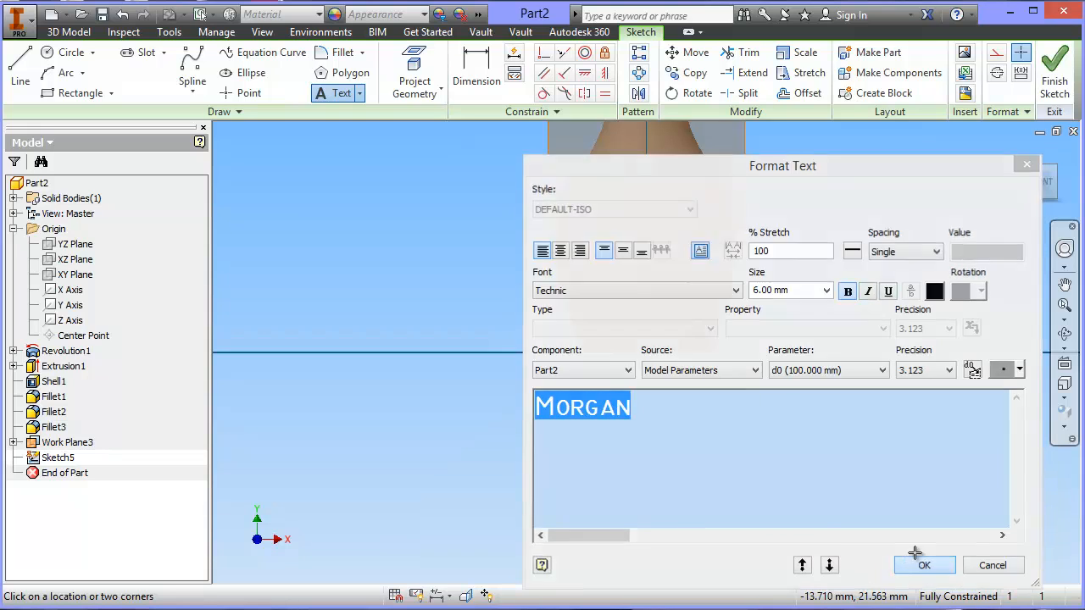
click(923, 565)
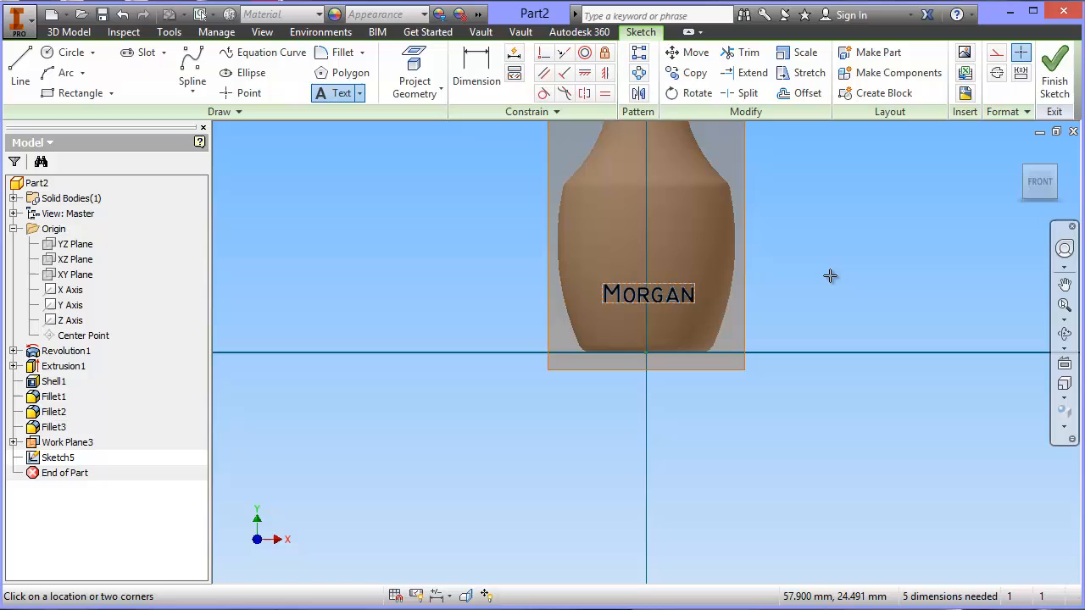
mouse_move(830, 287)
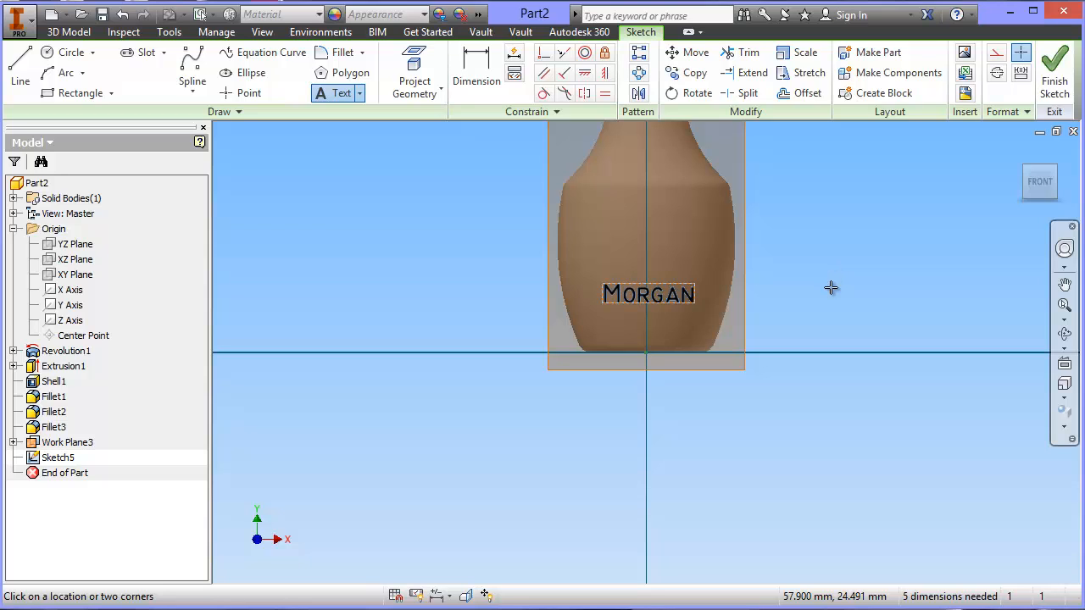
mouse_move(828, 299)
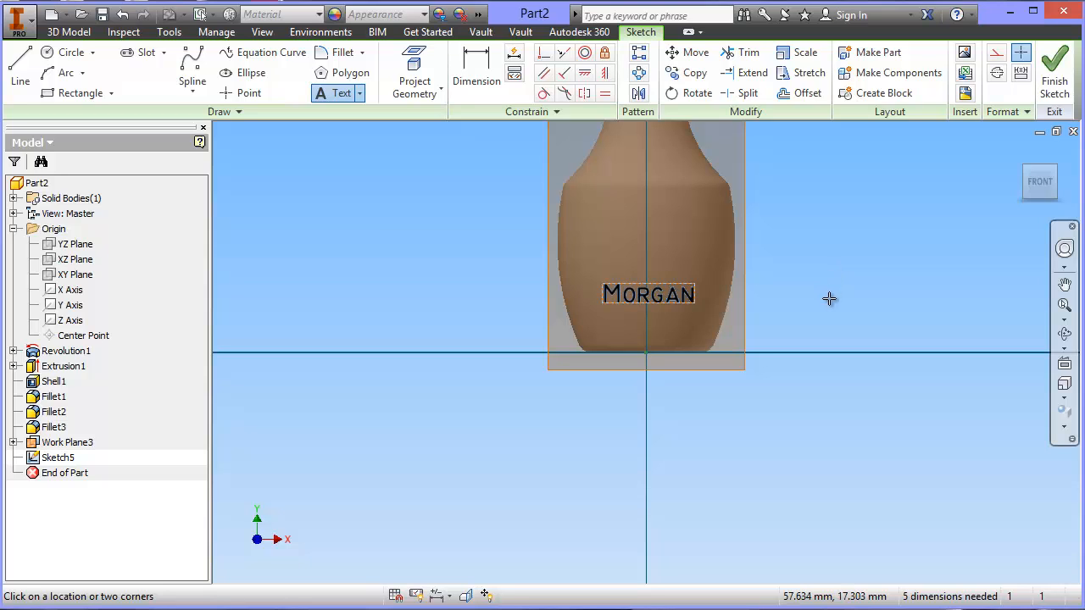
mouse_move(1054, 64)
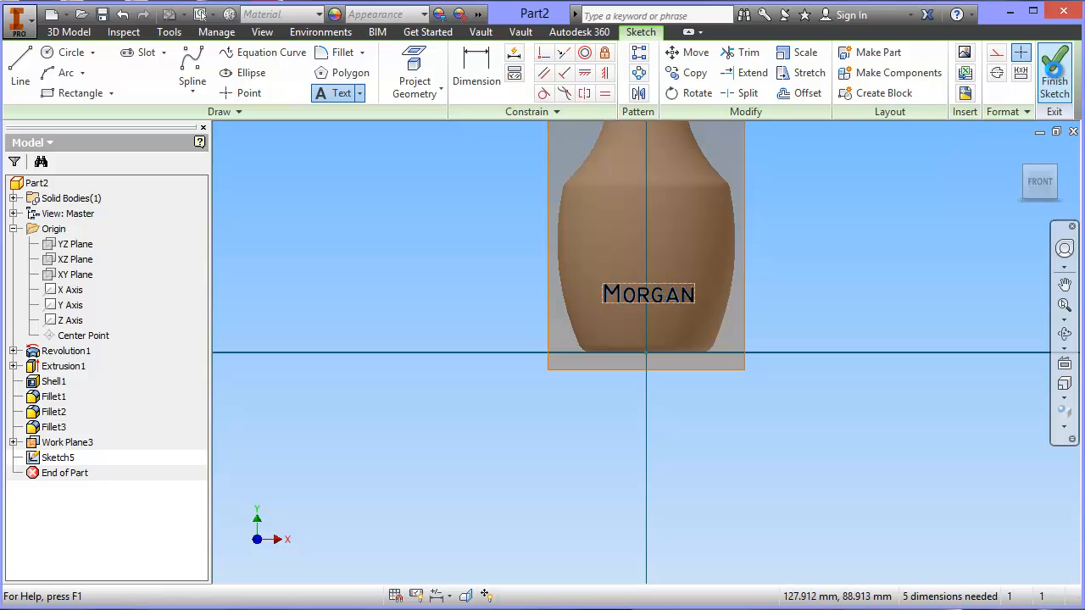
Step: Finish Sketch5 with the Morgan lettering and start an emboss
click(1054, 72)
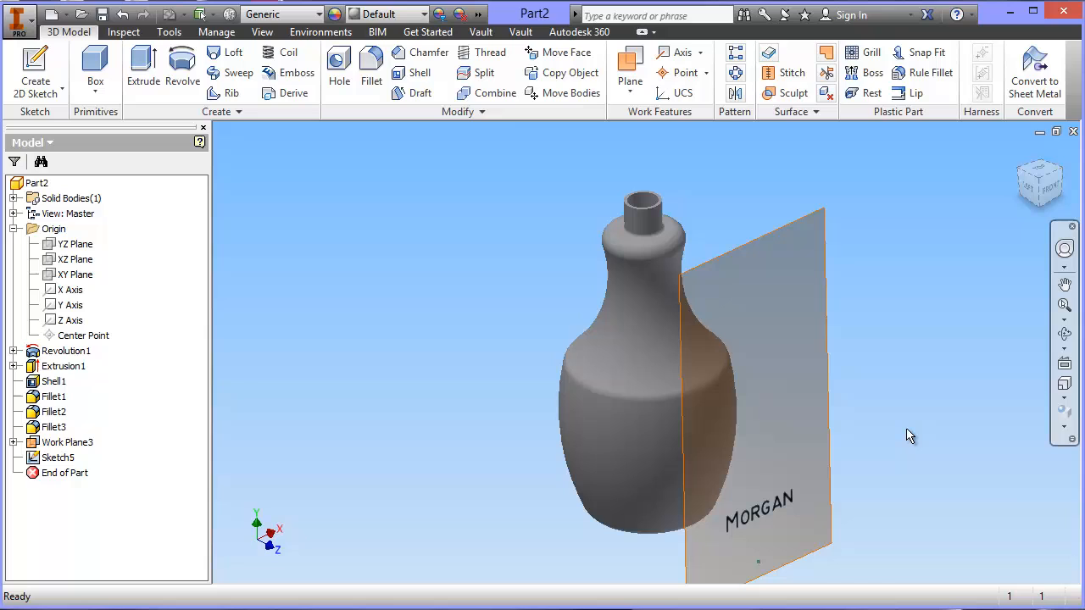
mouse_move(926, 356)
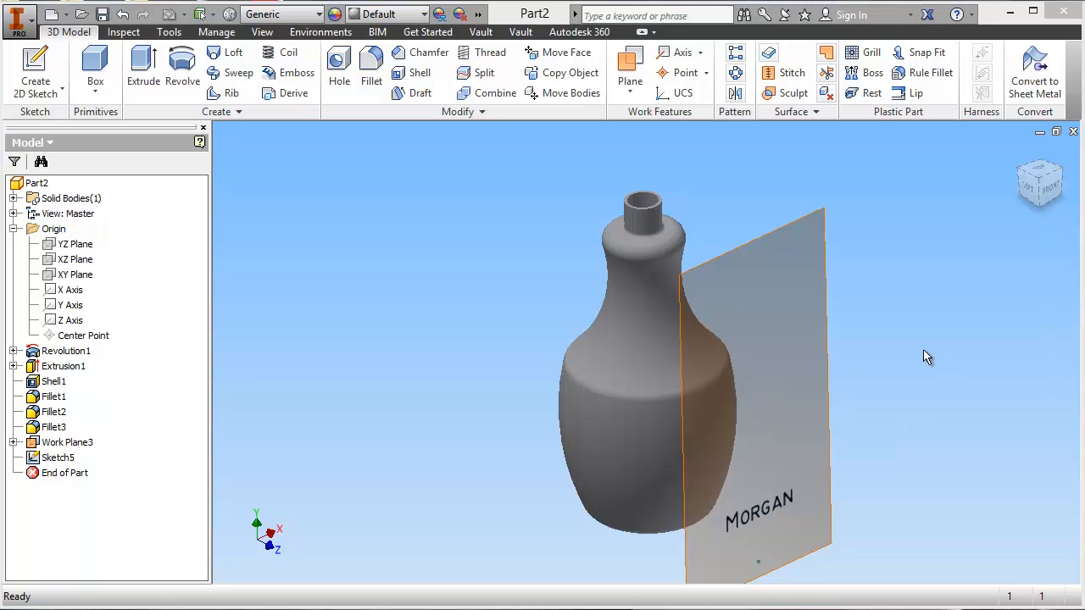
click(288, 73)
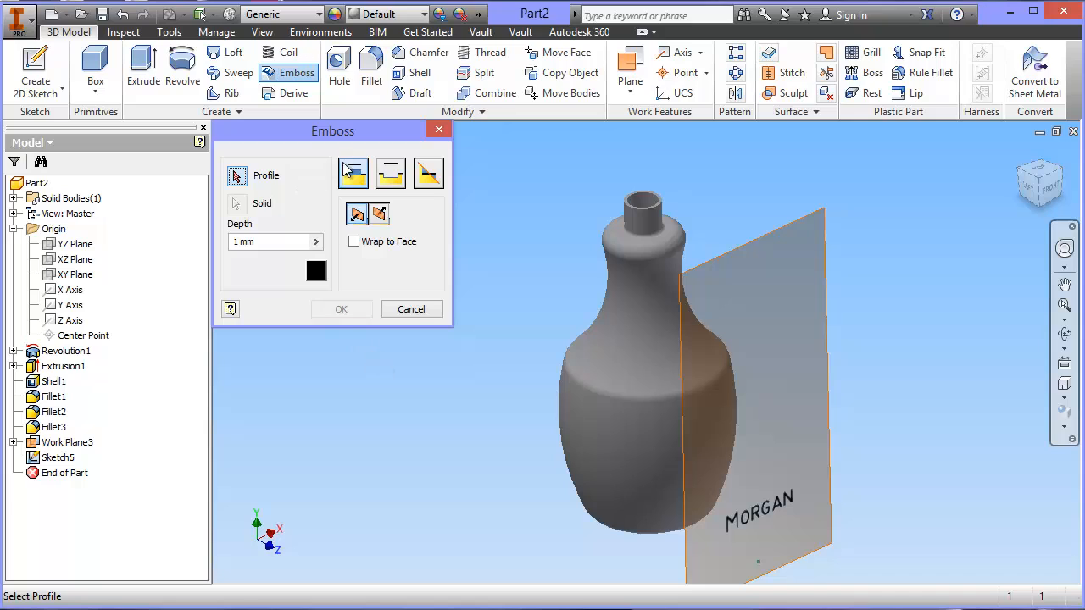
mouse_move(359, 175)
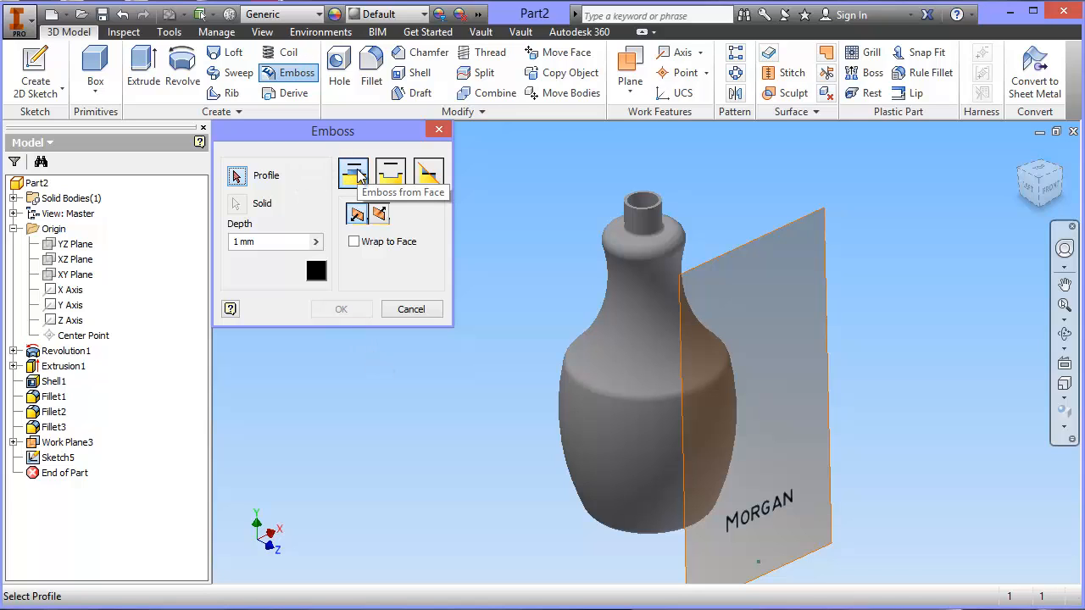
mouse_move(389, 173)
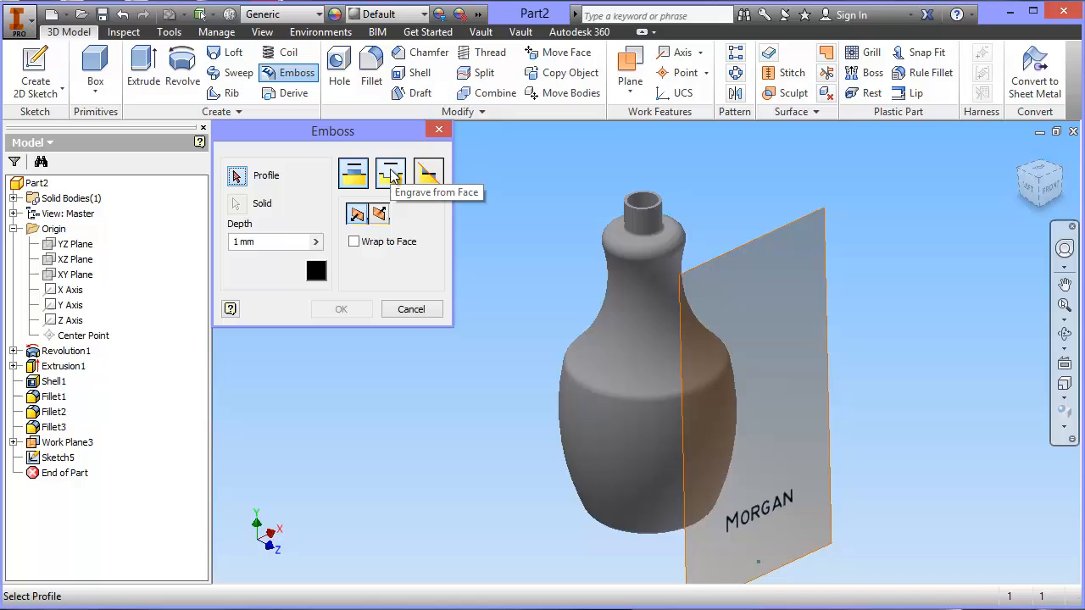
mouse_move(333, 193)
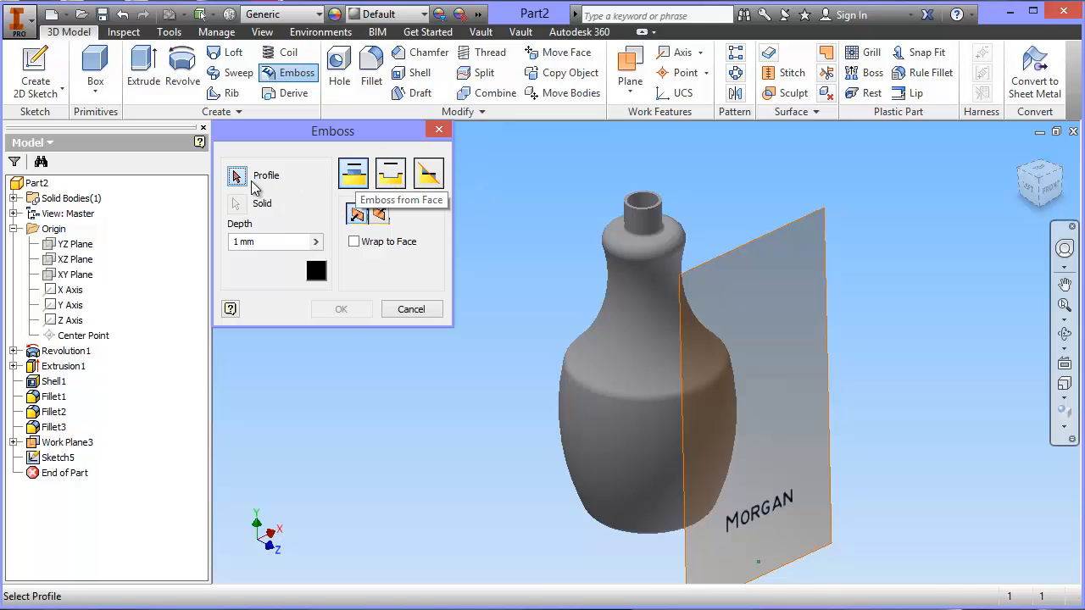
Step: Emboss the MORGAN text profile 1 mm from the face, creating Emboss1
click(757, 517)
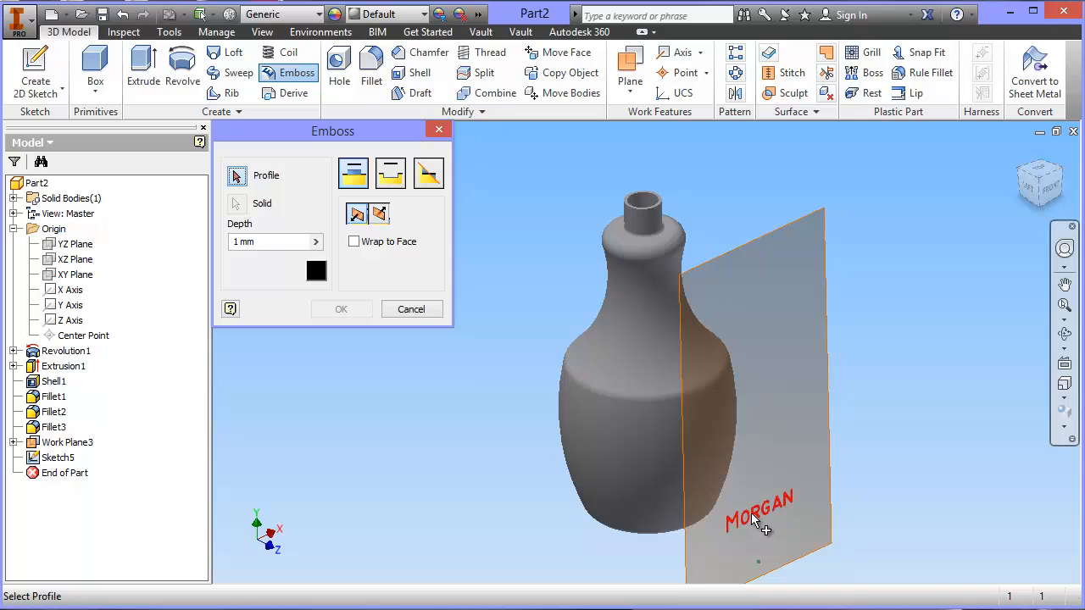
click(758, 508)
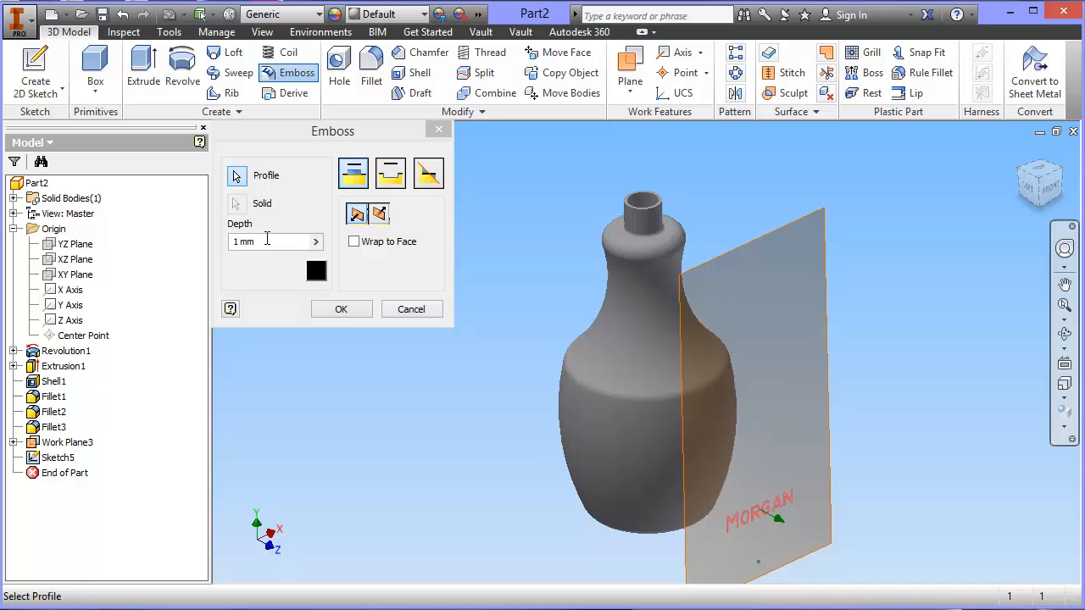
mouse_move(275, 241)
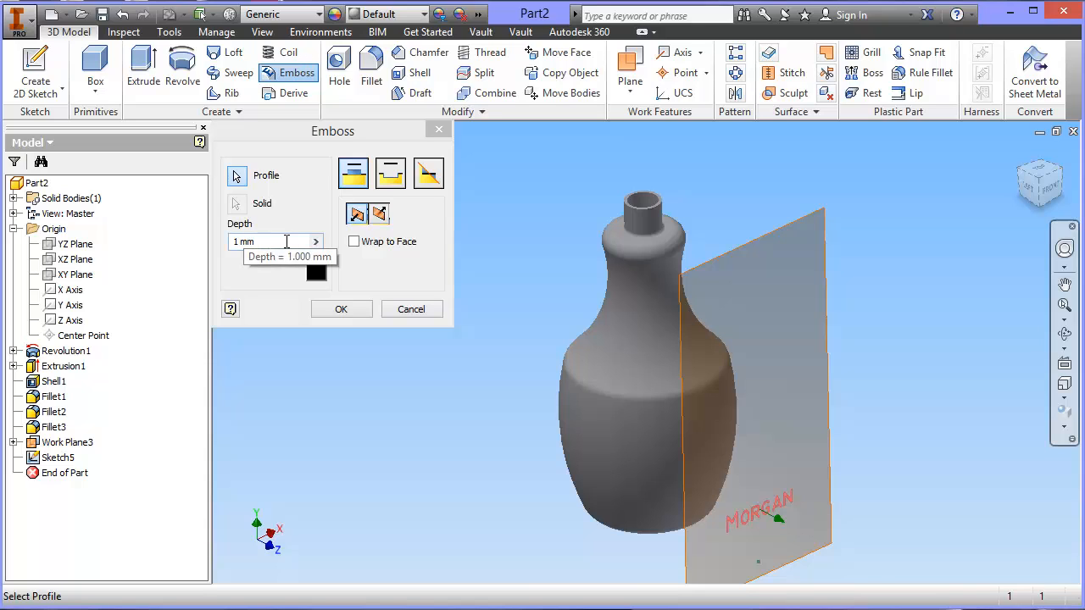
mouse_move(361, 306)
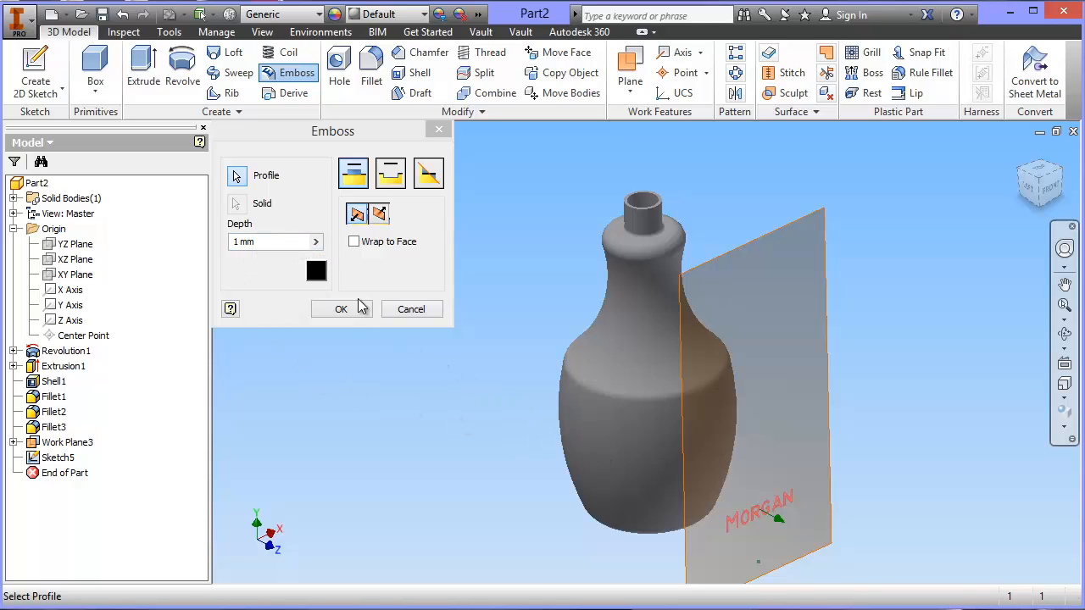
mouse_move(746, 488)
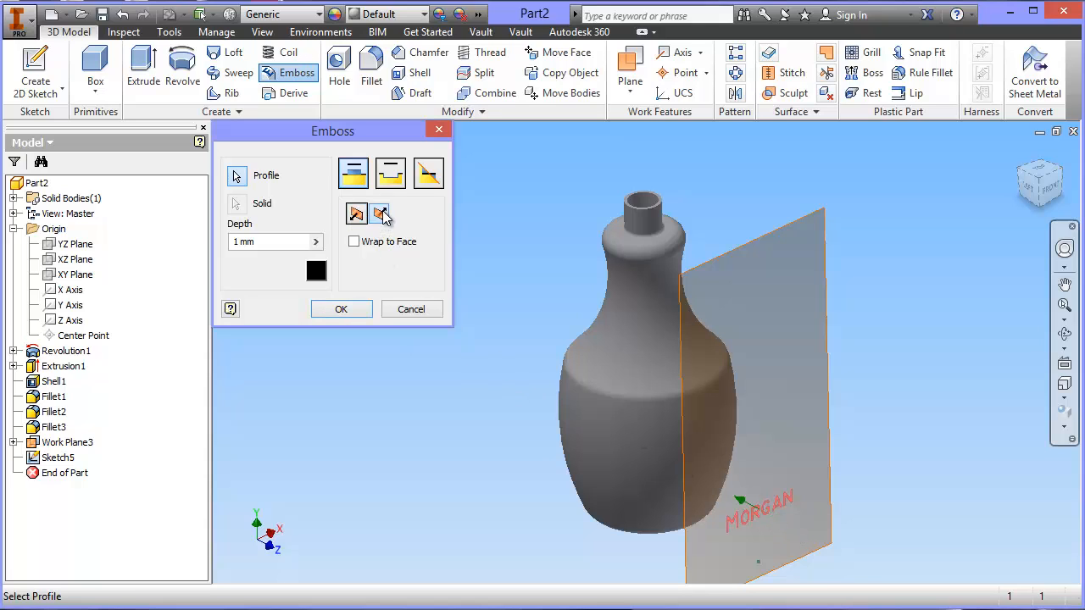
mouse_move(341, 309)
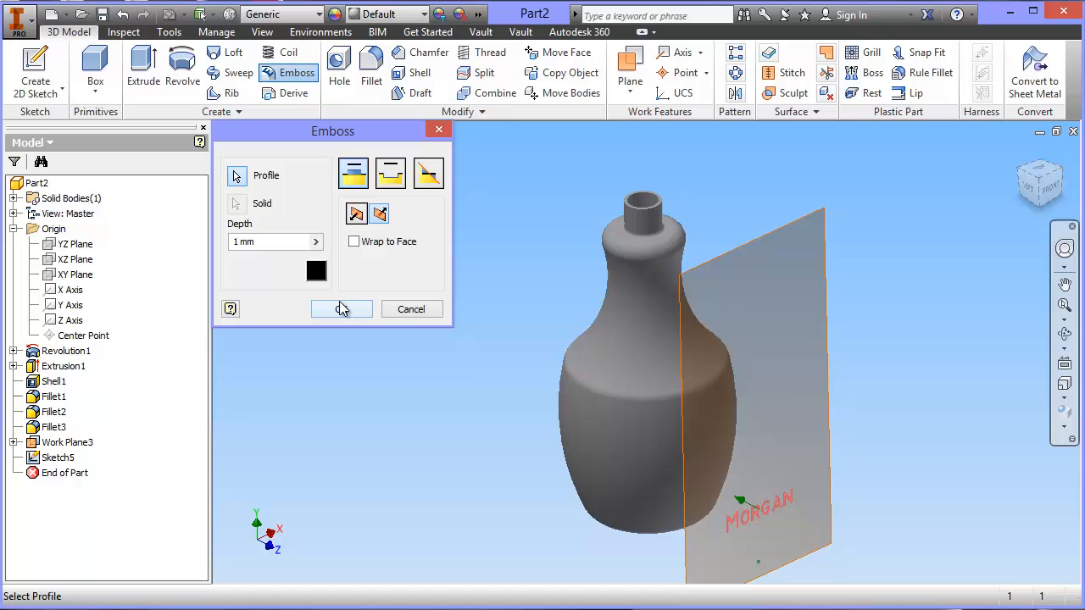
click(340, 308)
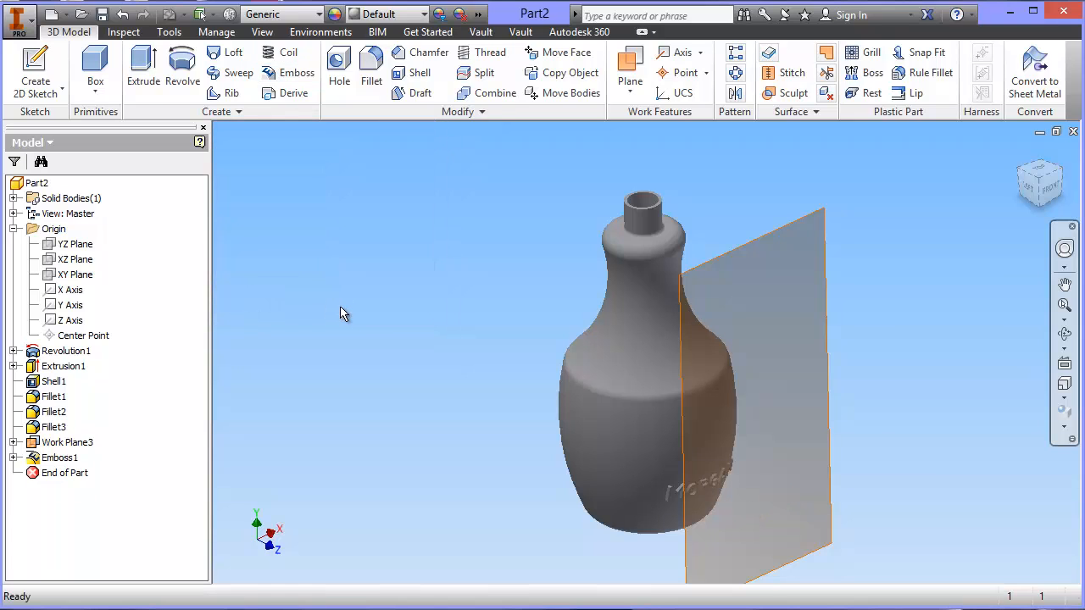
mouse_move(235, 451)
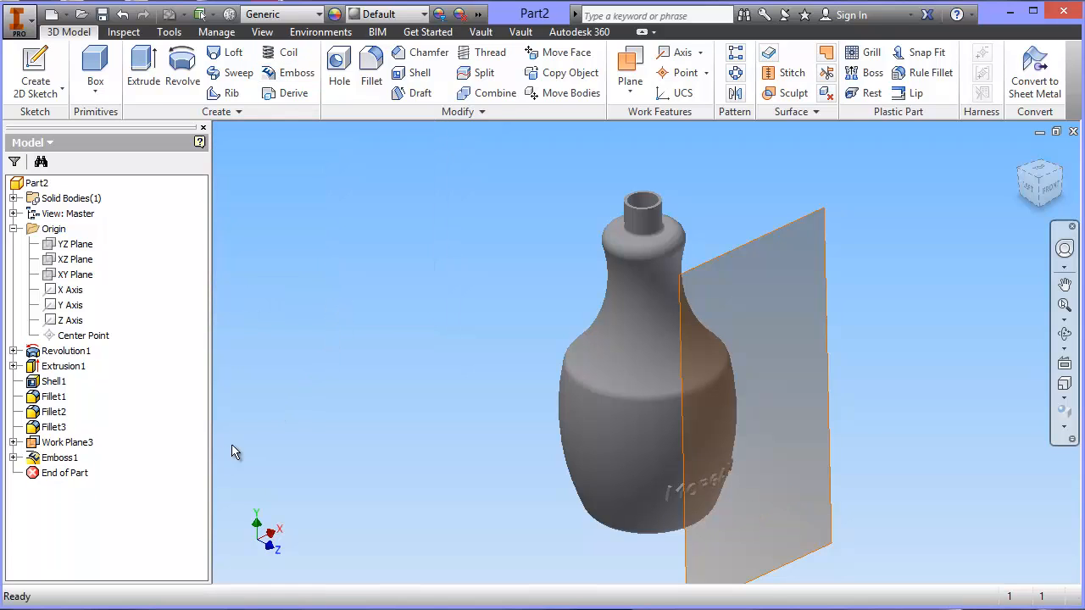
Step: Free-orbit the bottle past the MORGAN lettering toward the open neck
click(66, 441)
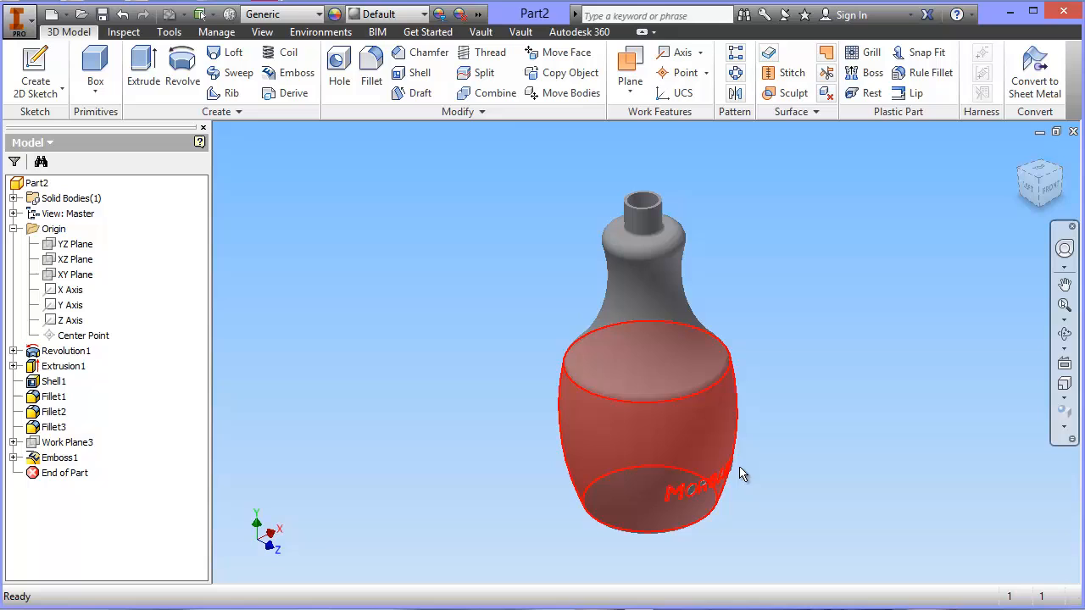
click(865, 417)
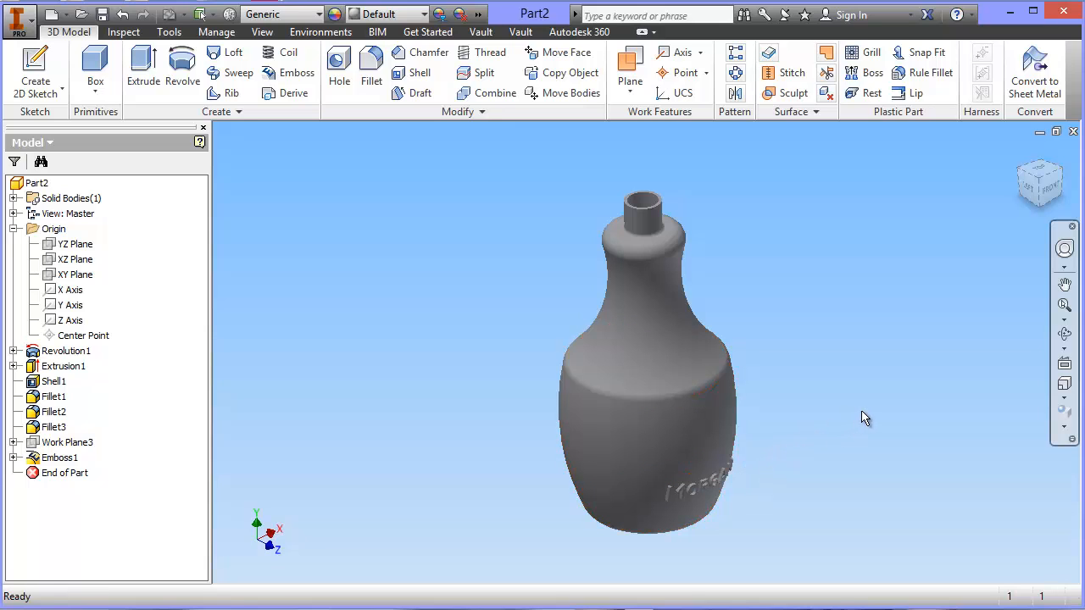
drag(864, 418, 845, 418)
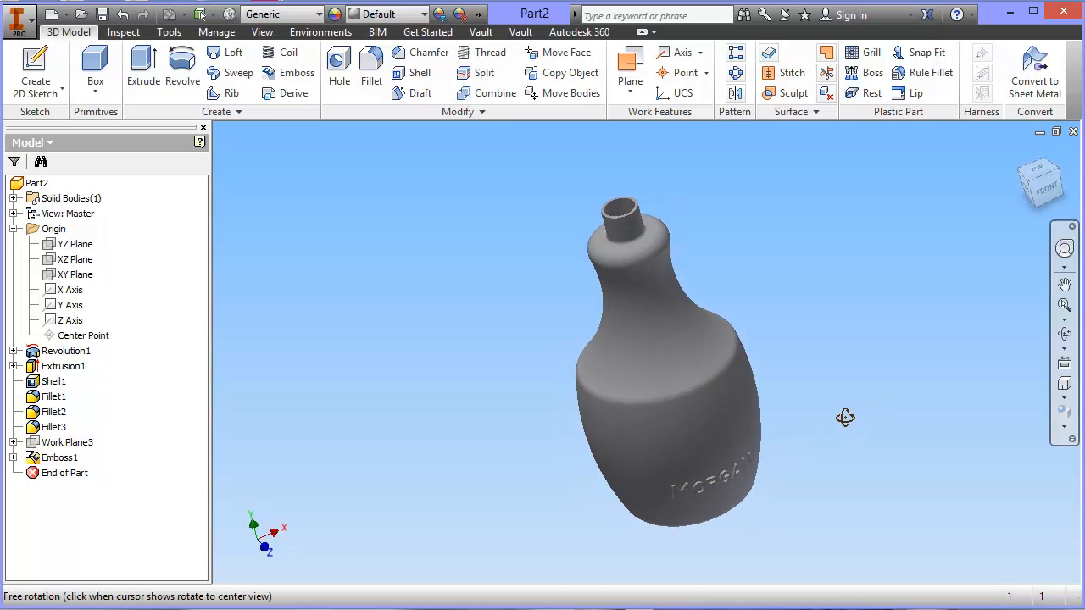
drag(845, 416, 805, 377)
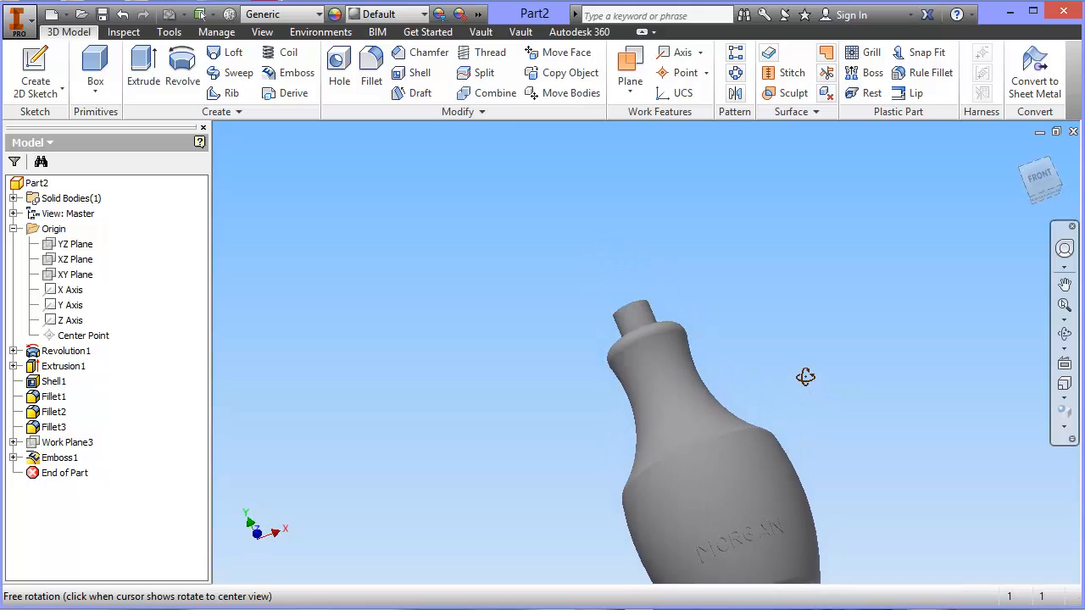
drag(805, 378, 762, 295)
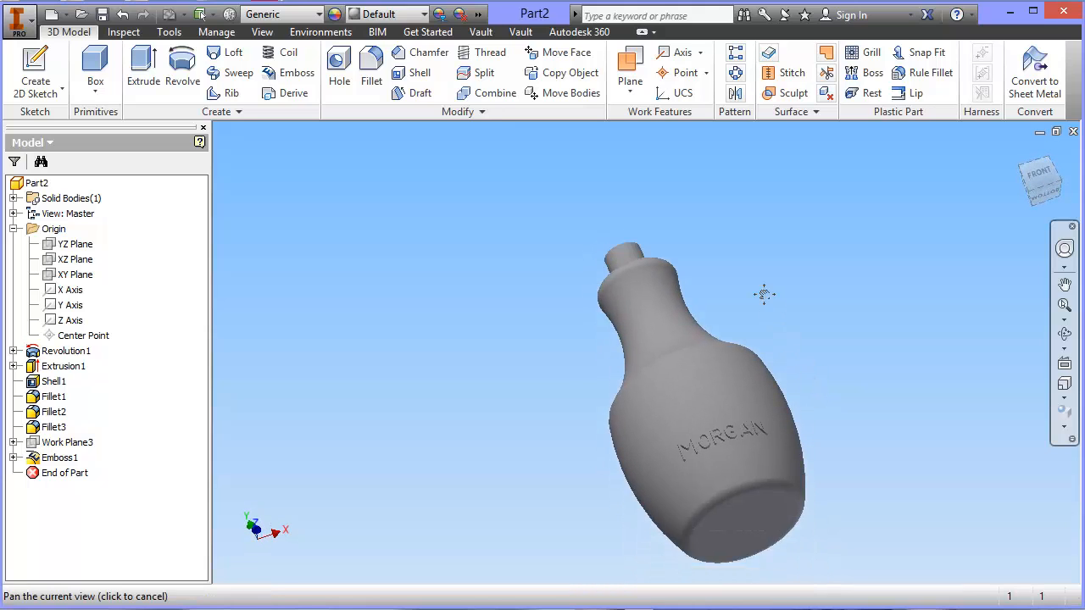
drag(763, 294, 805, 345)
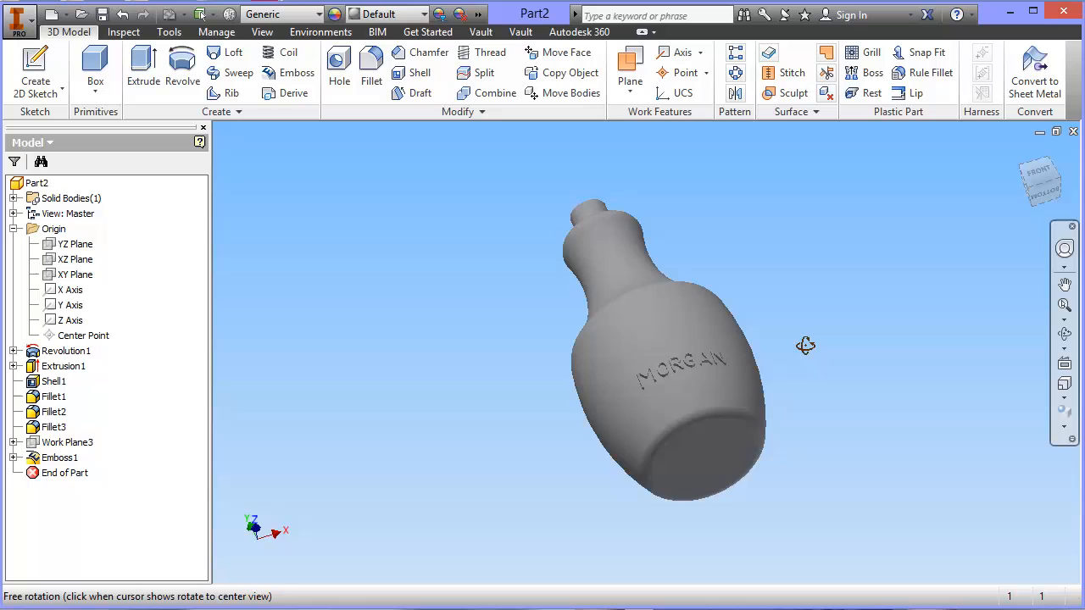
drag(805, 345, 770, 384)
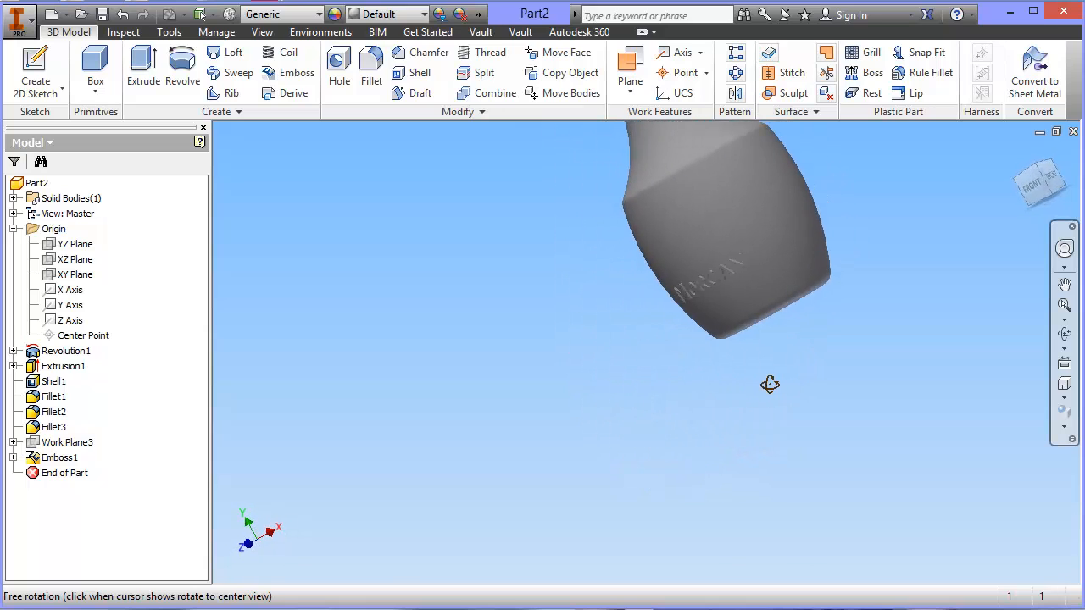
drag(770, 383, 812, 363)
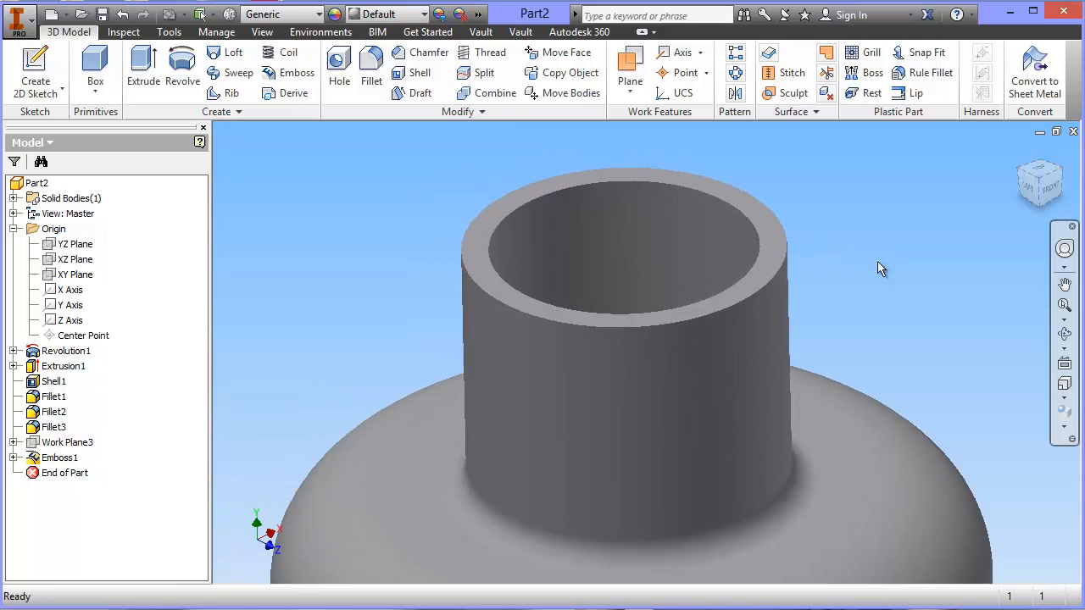
mouse_move(392, 202)
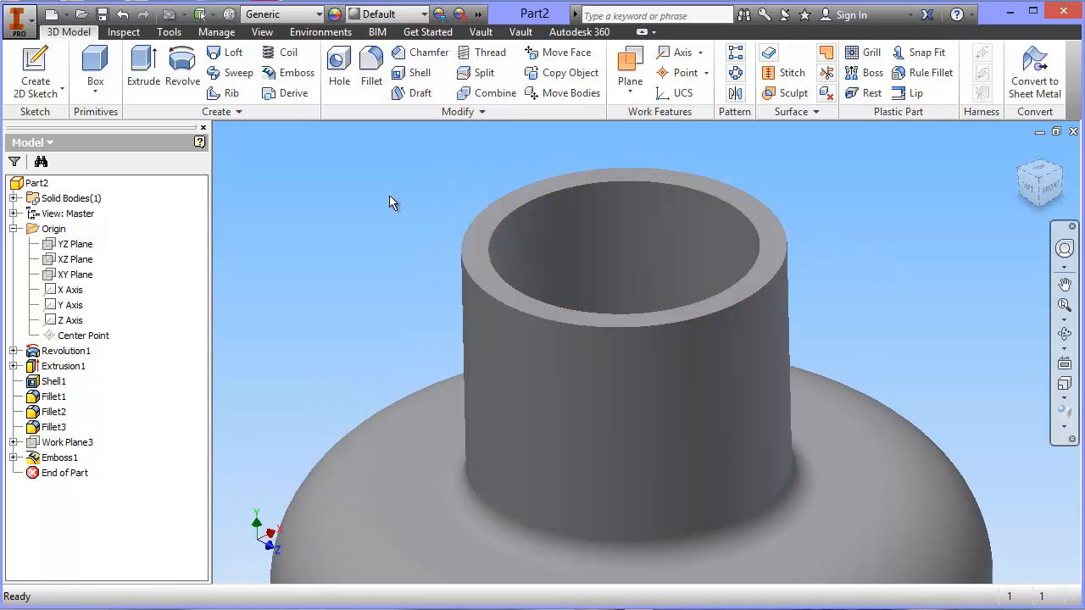
mouse_move(339, 68)
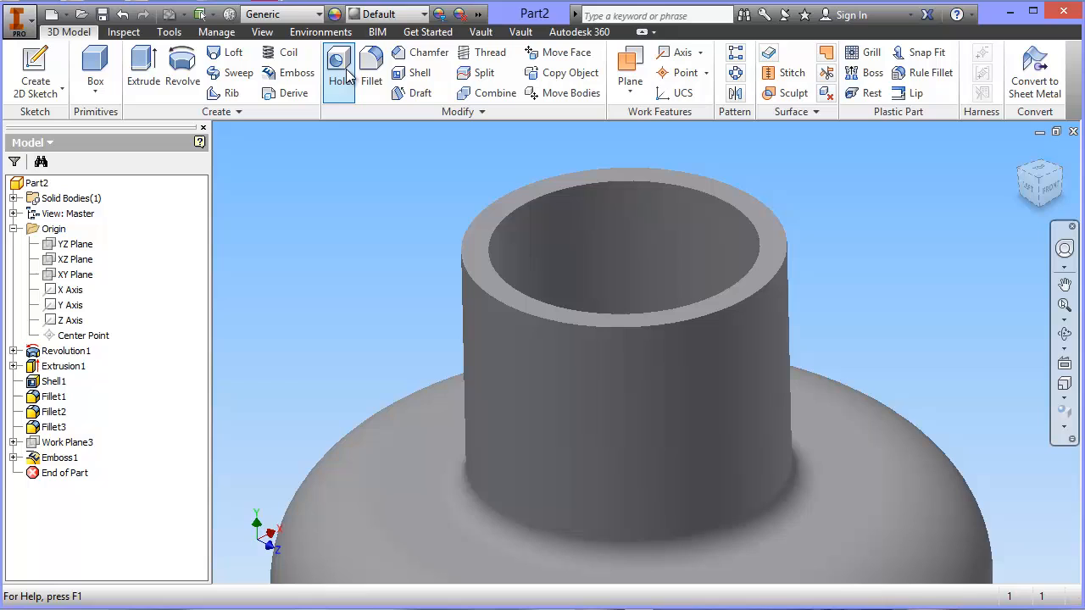
mouse_move(484, 72)
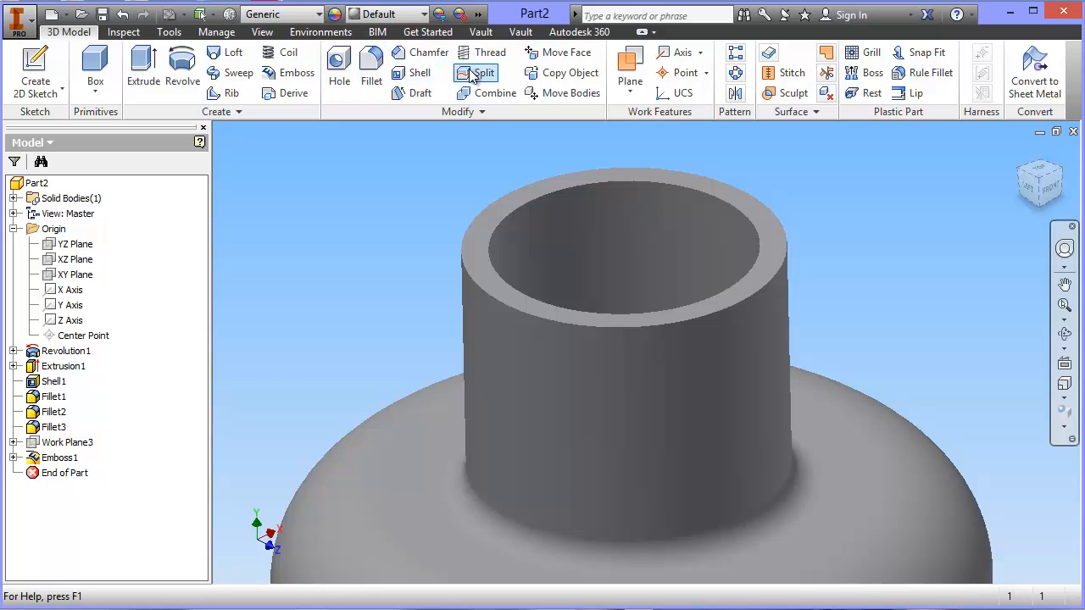
Step: Chamfer the neck's outer top rim by 0.5 mm, creating Chamfer1
click(429, 52)
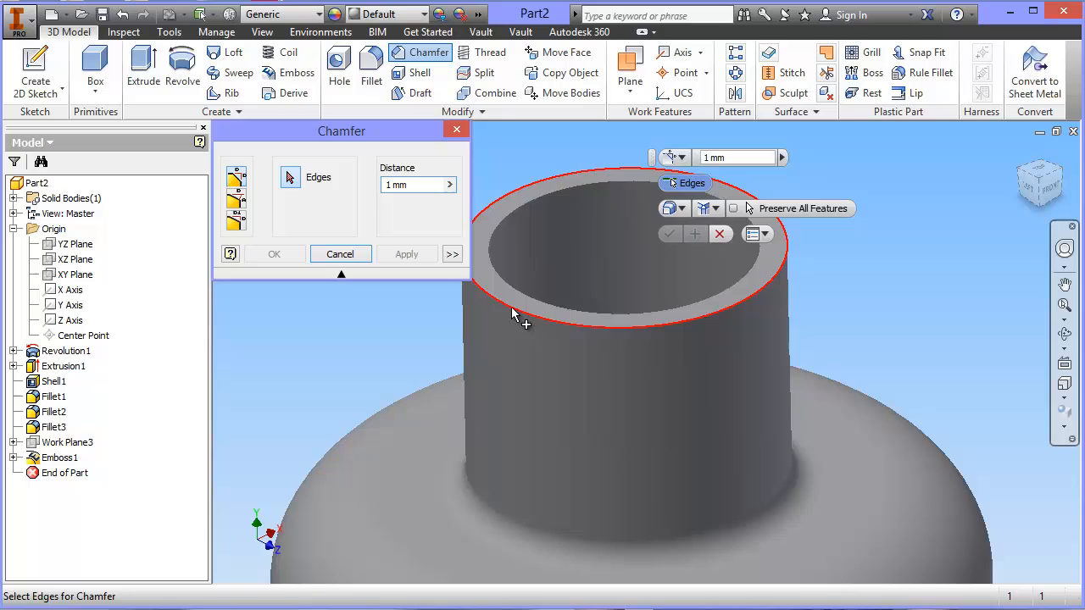
click(508, 305)
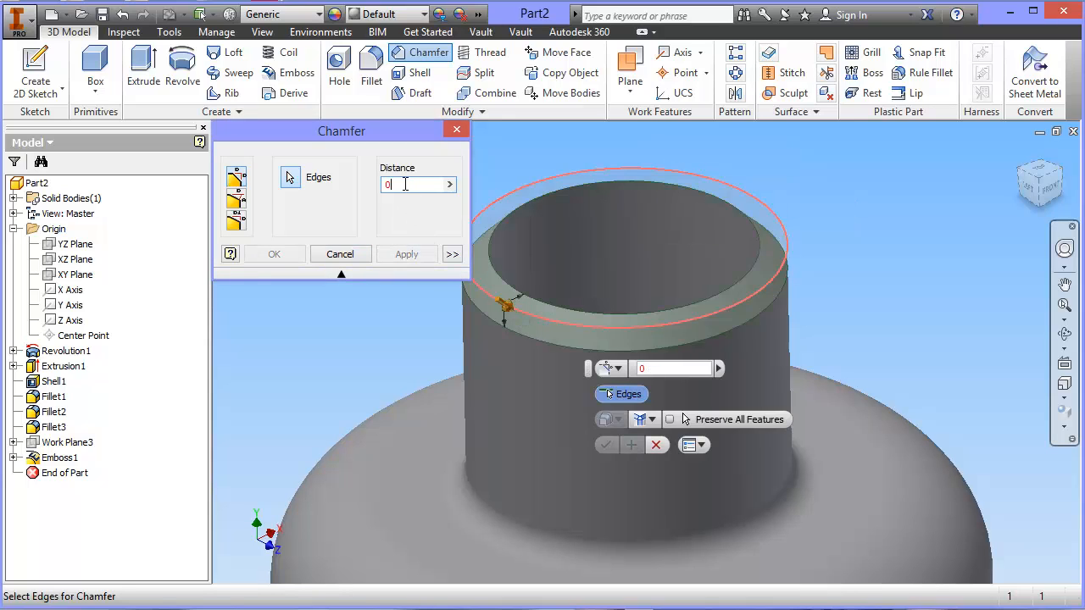
text(0.5)
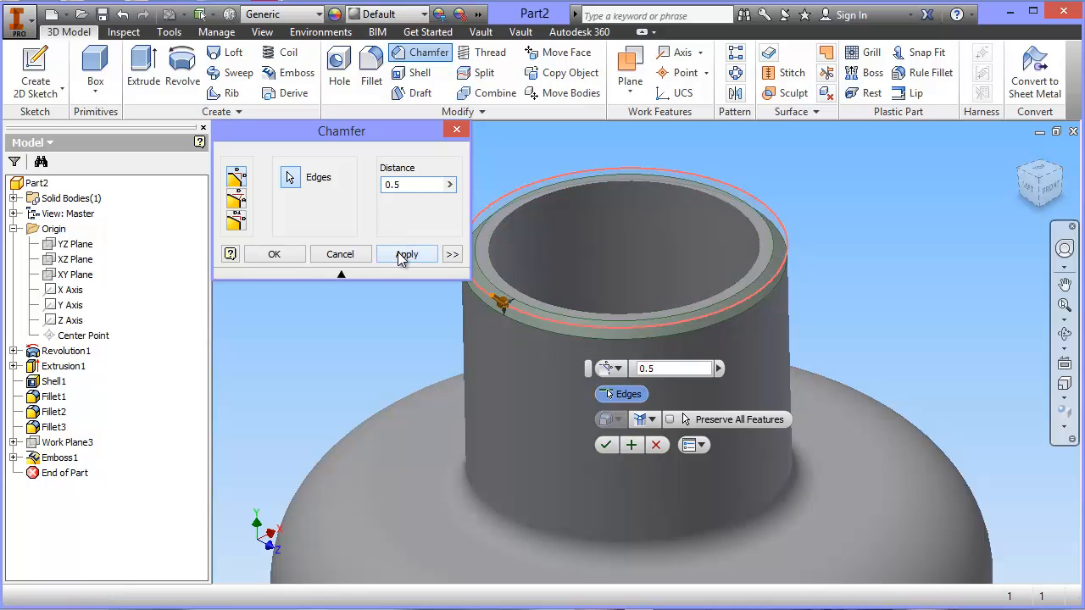
click(406, 254)
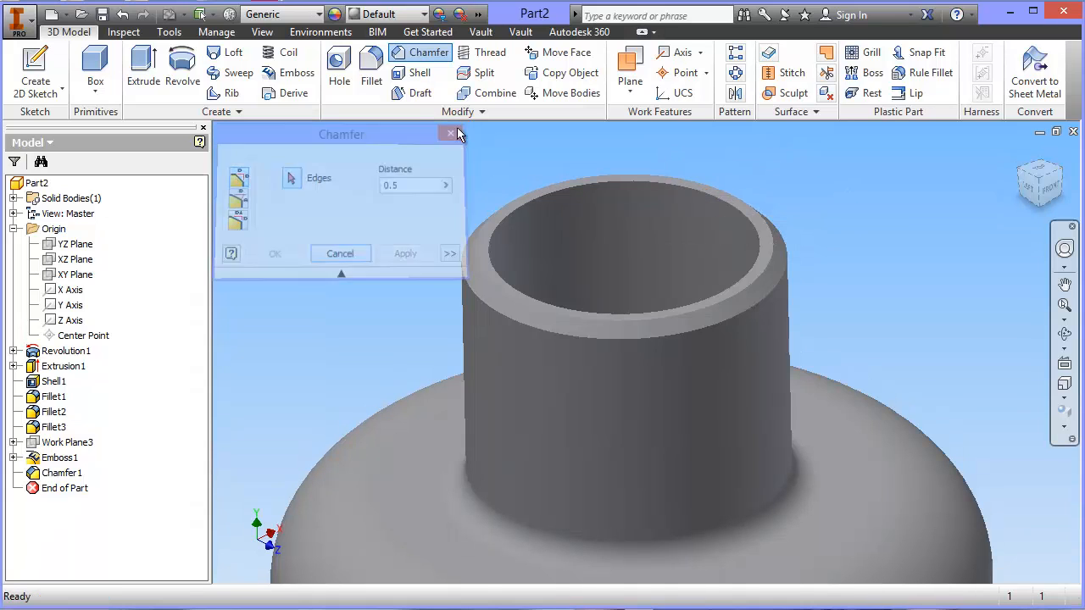
click(450, 133)
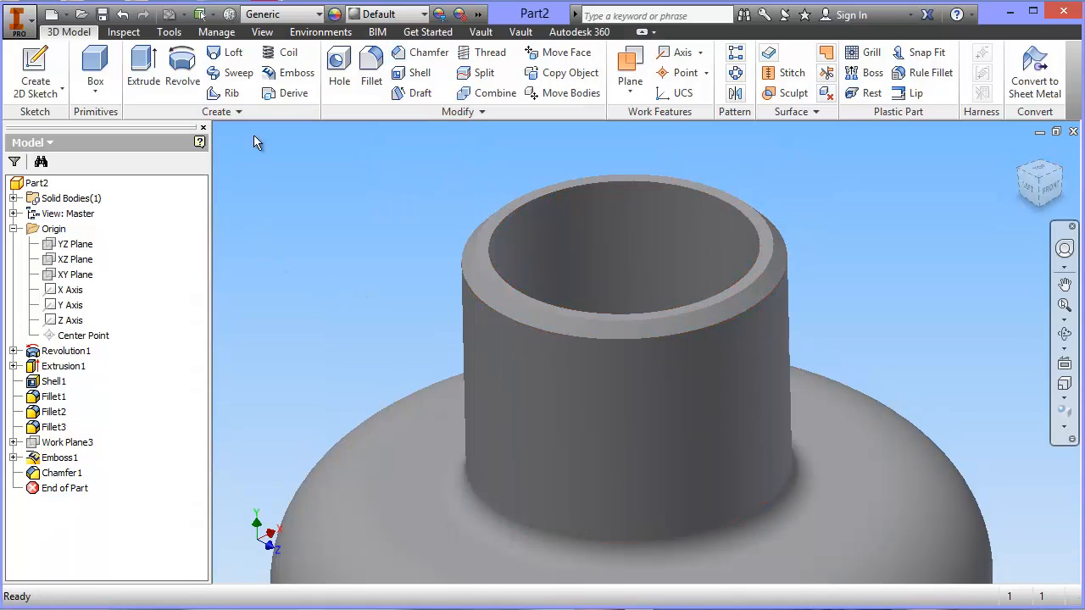
Step: Thread the full neck with an ANSI Metric M12x1.75 6g right-hand thread
click(490, 52)
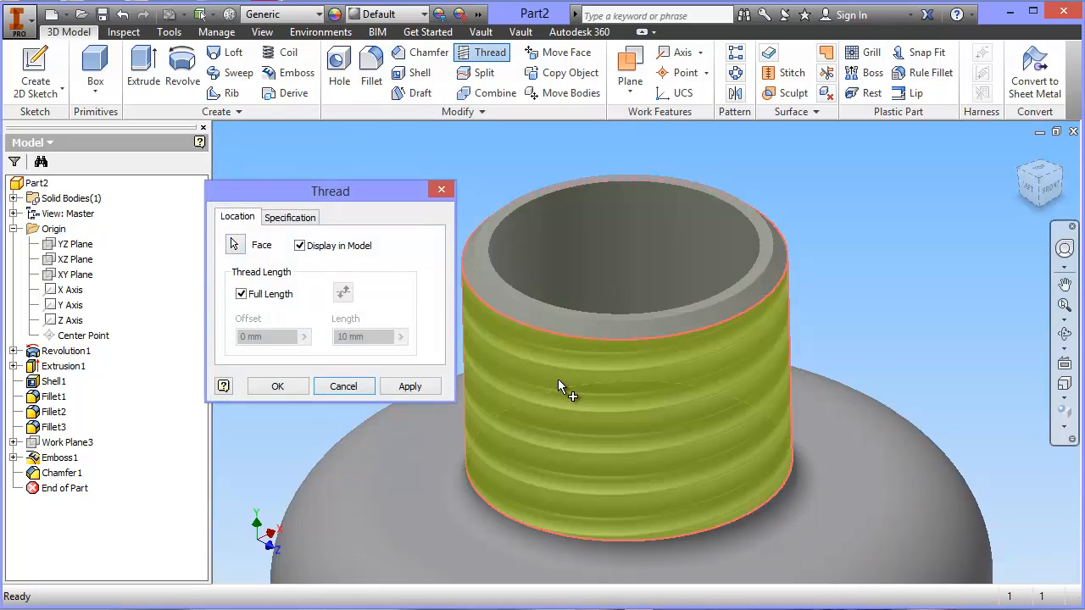
click(290, 216)
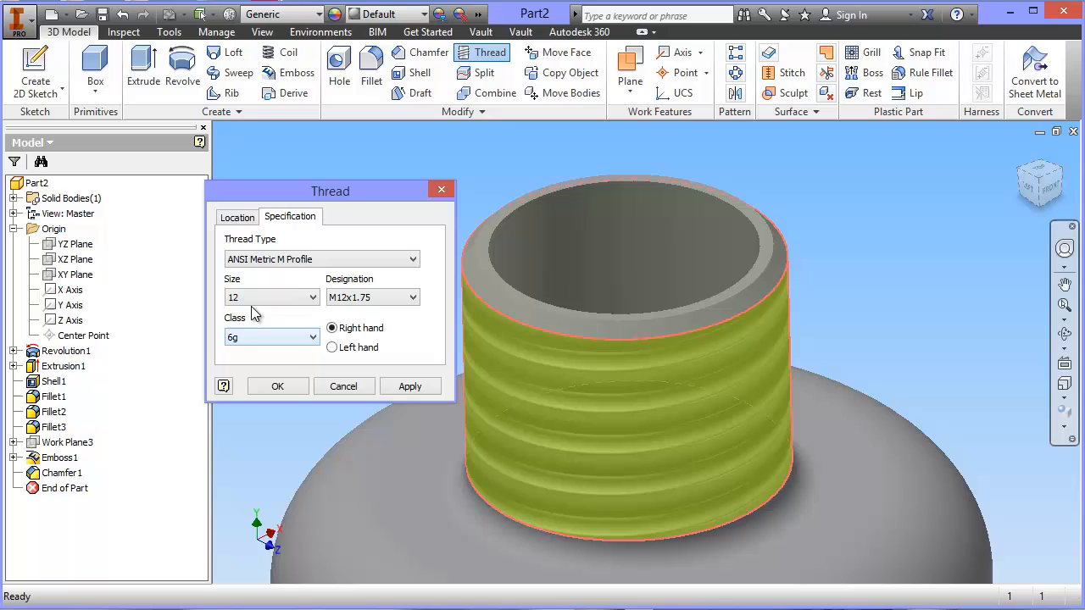
mouse_move(195, 209)
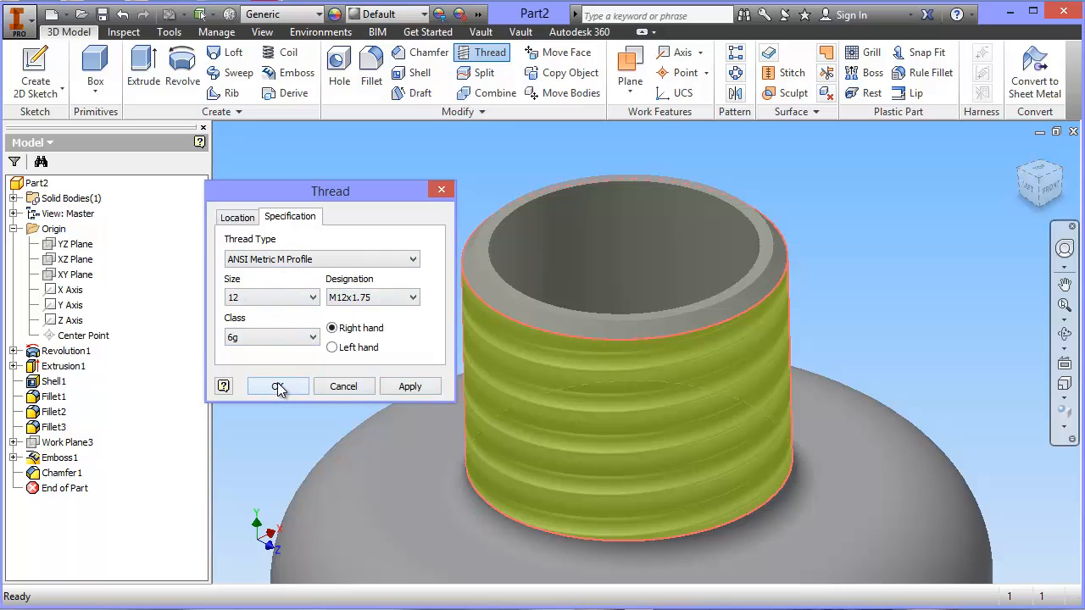
click(278, 385)
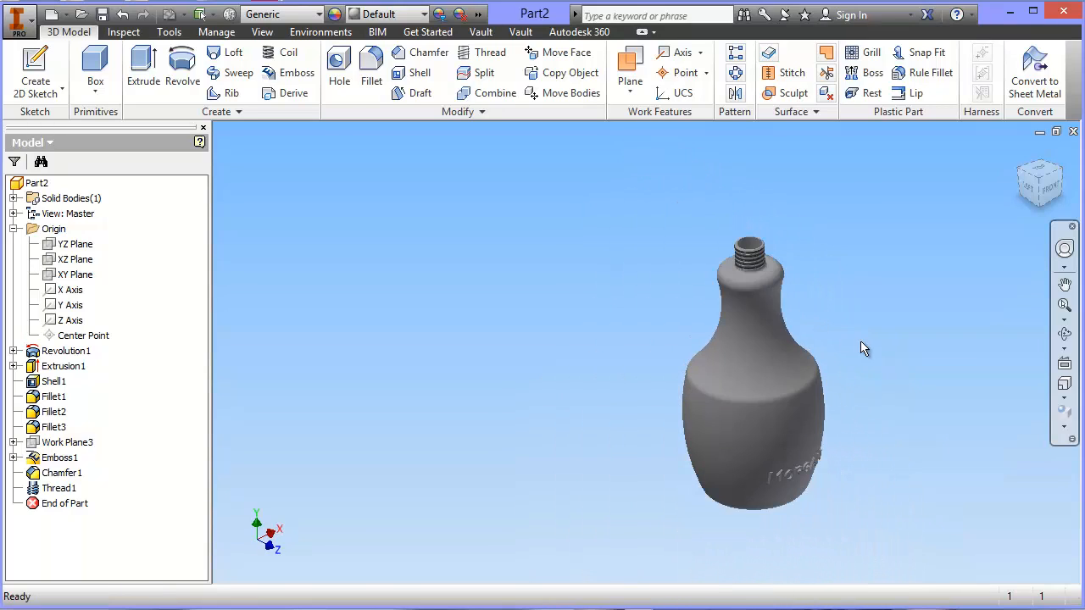
mouse_move(868, 347)
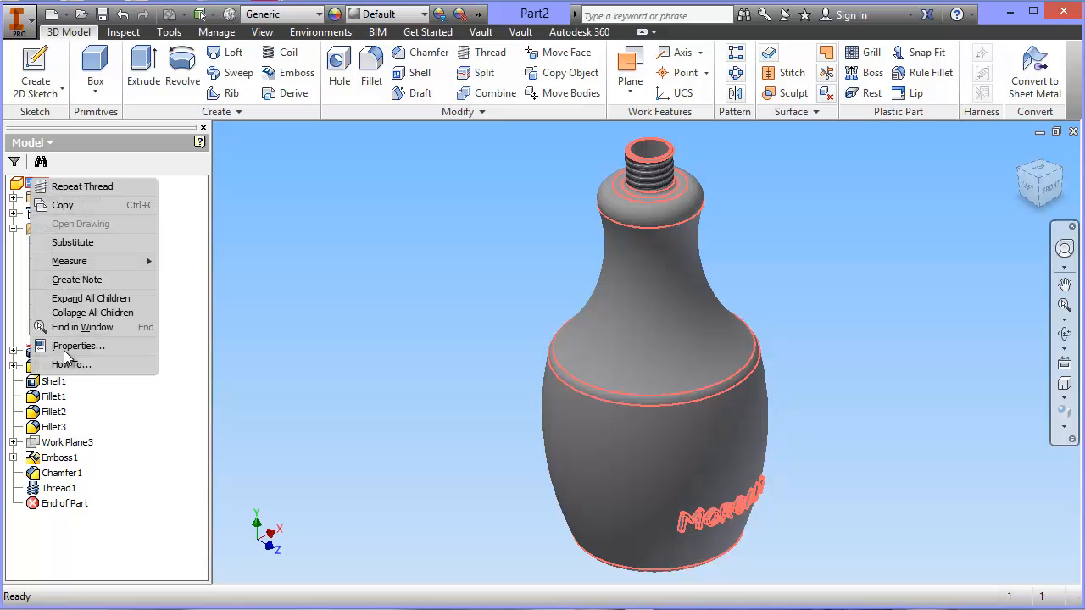
Step: Assign Brass, Soft Yellow in the part's iProperties, giving a 0.130 kg mass
click(78, 346)
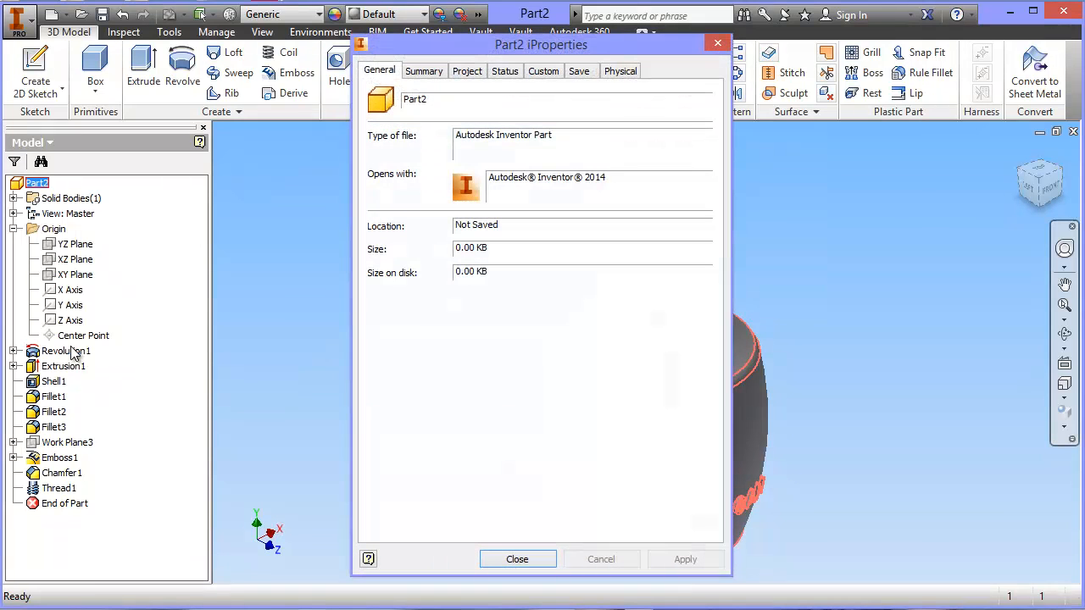
click(621, 70)
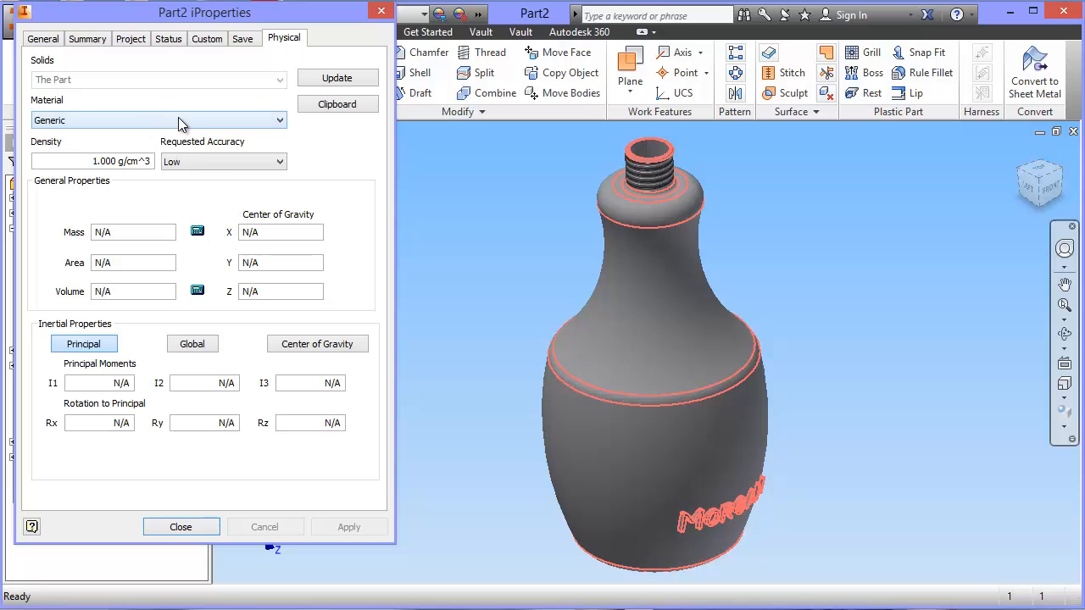
click(278, 120)
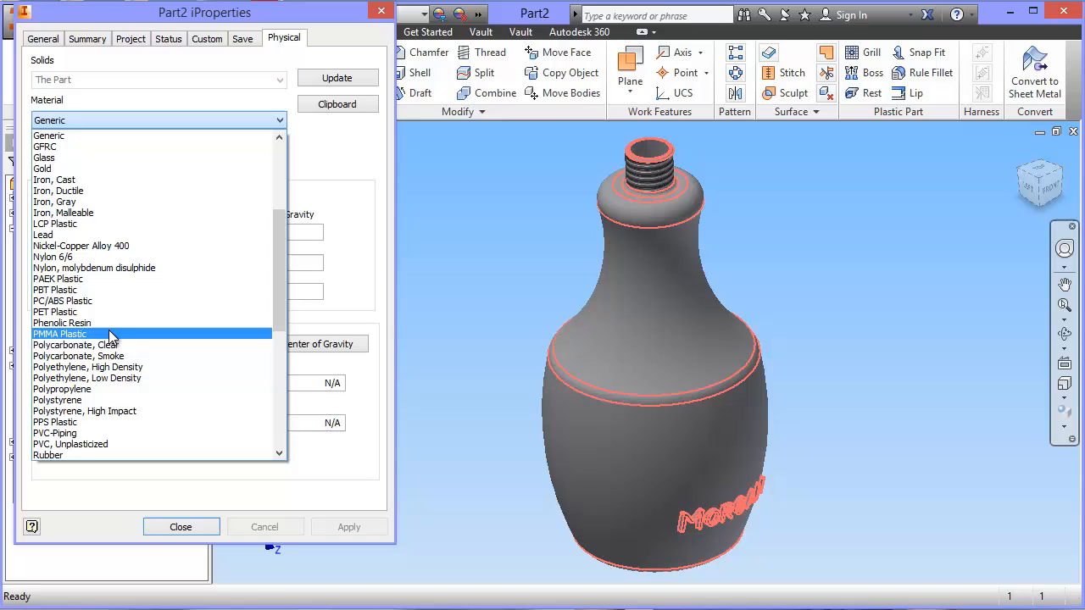
scroll(up, 3)
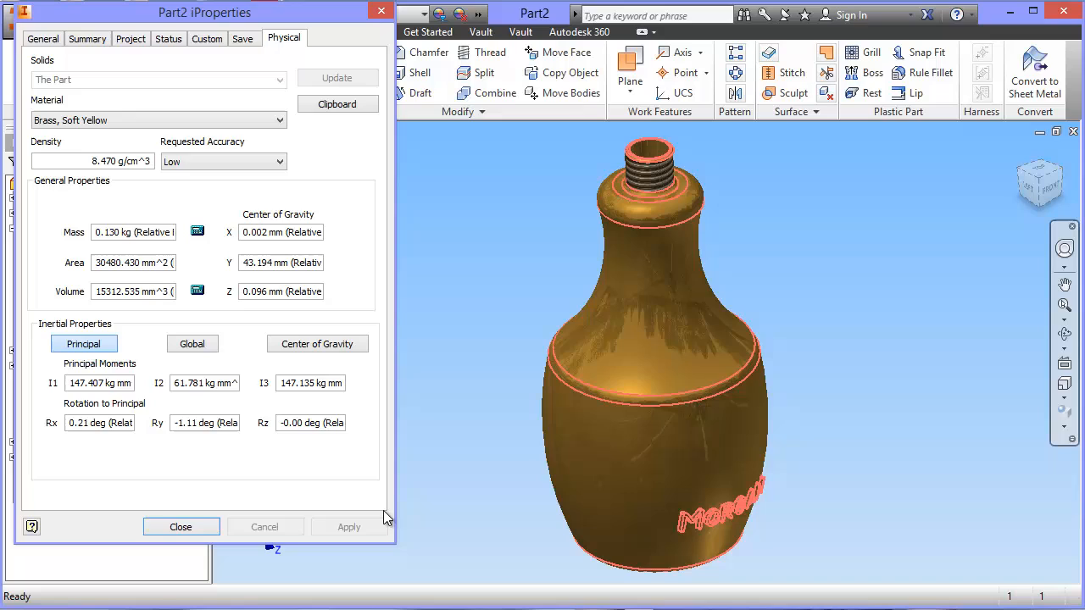
mouse_move(795, 386)
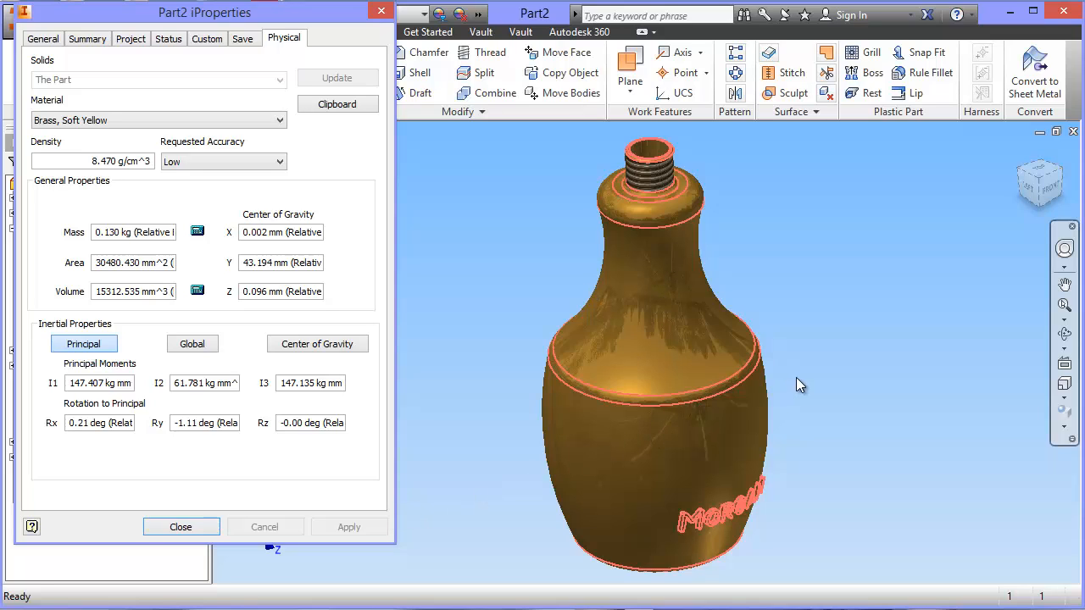
mouse_move(943, 316)
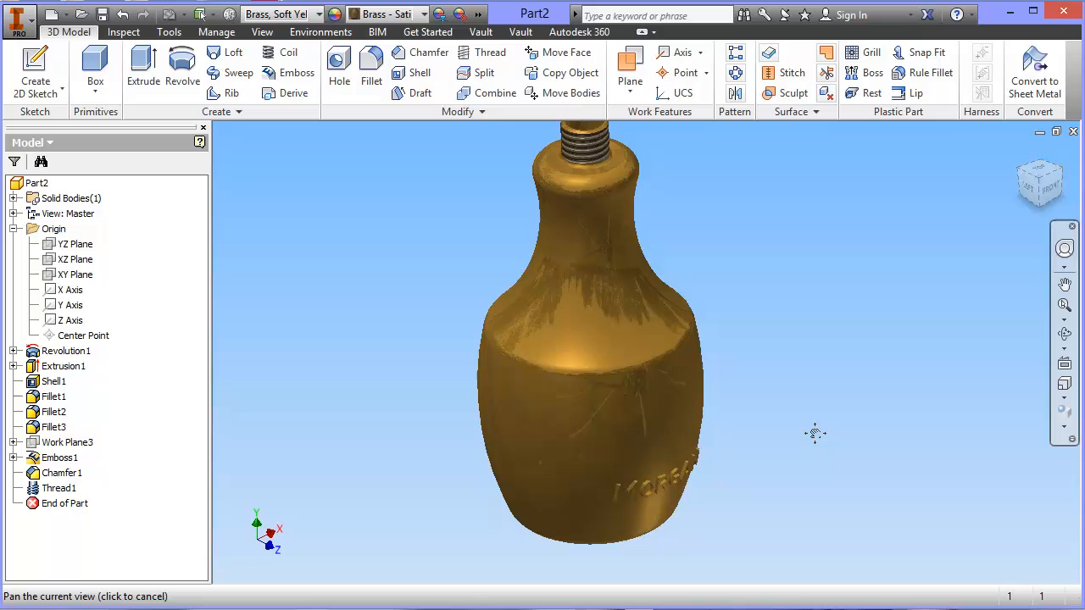
Step: Pan and orbit the brass bottle to view it tilted and from the back
drag(814, 433, 904, 494)
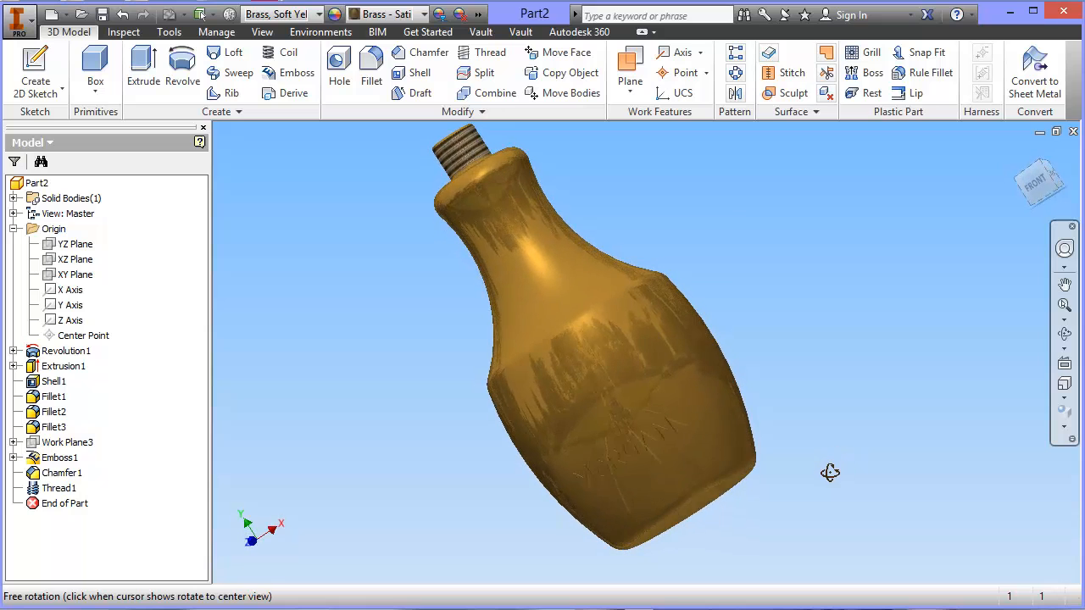
drag(830, 472, 610, 514)
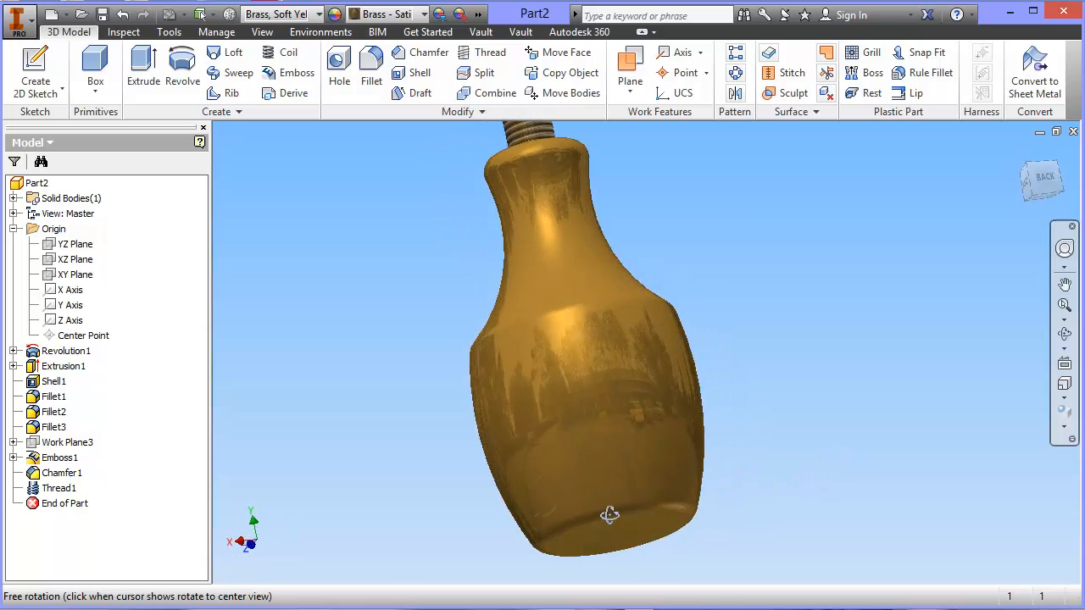
drag(610, 514, 561, 523)
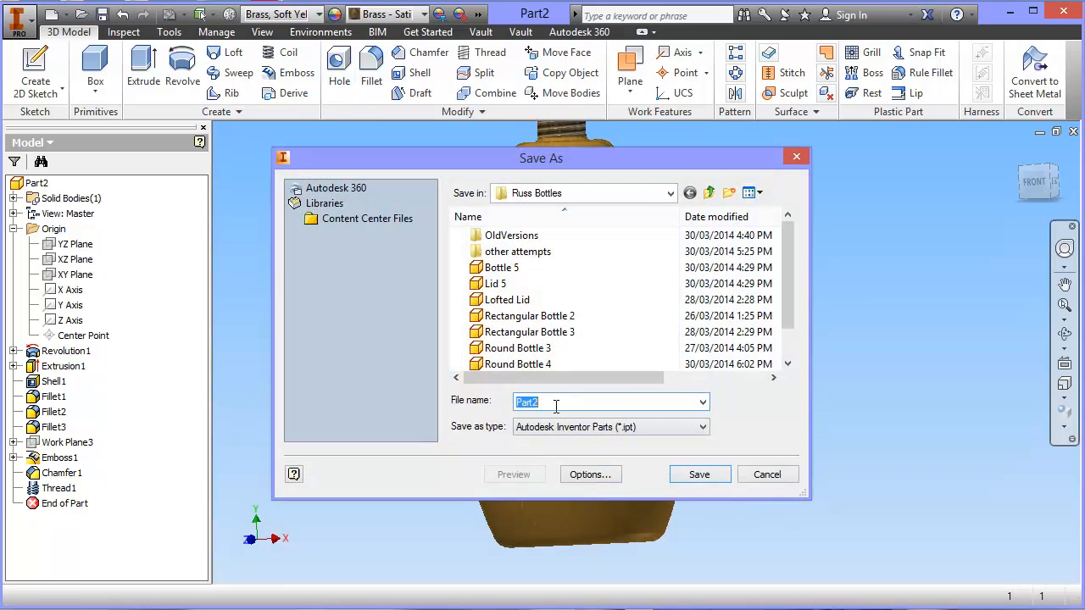
Step: Save the part as 'Round Bottle 5' in the Russ Bottles folder
text(Round Bottle 5)
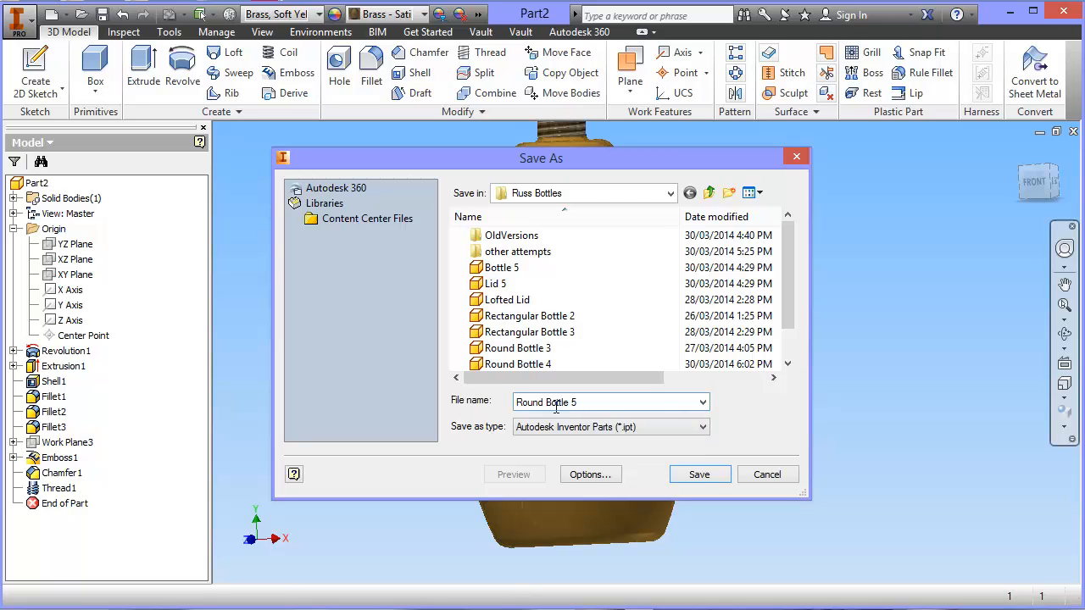
click(699, 474)
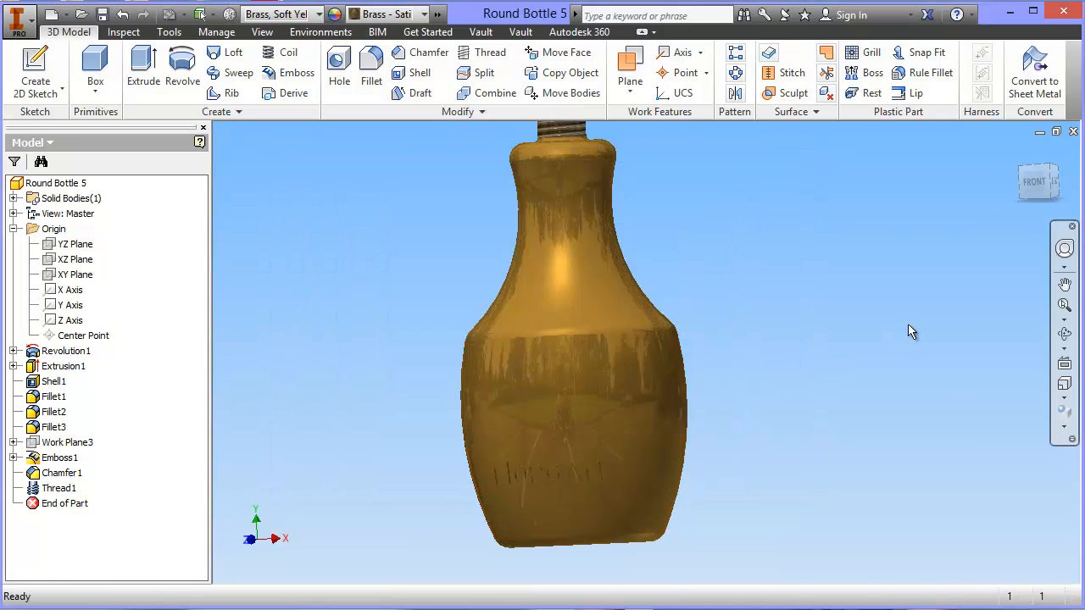